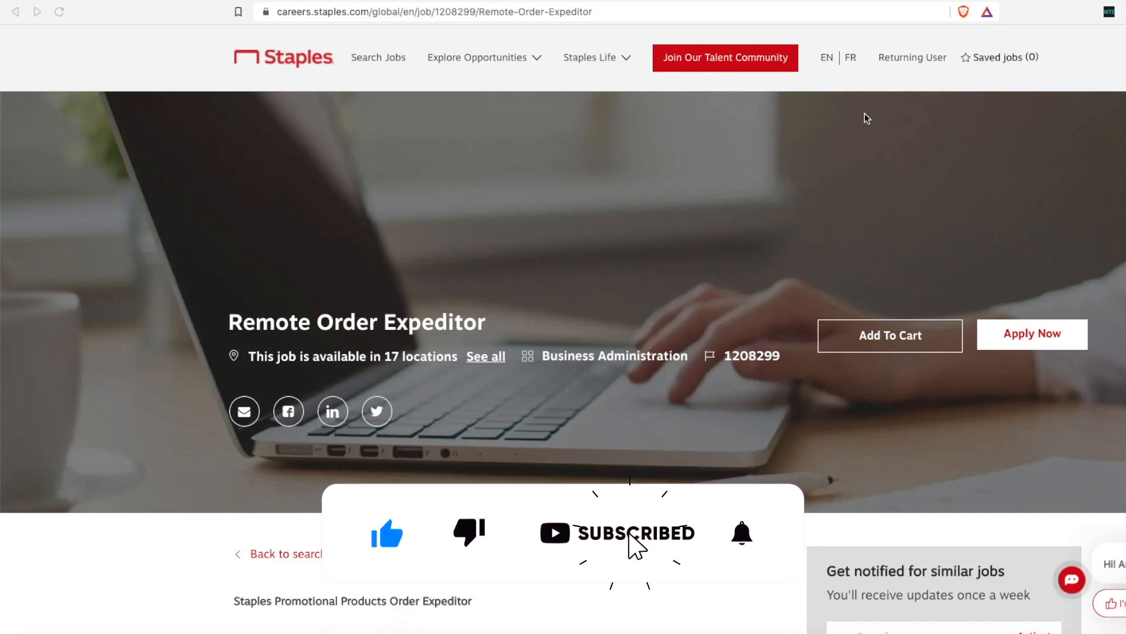
Step: Scroll the Remote Order Expeditor posting to the $15.50 starting wage and duties list
left_click(744, 532)
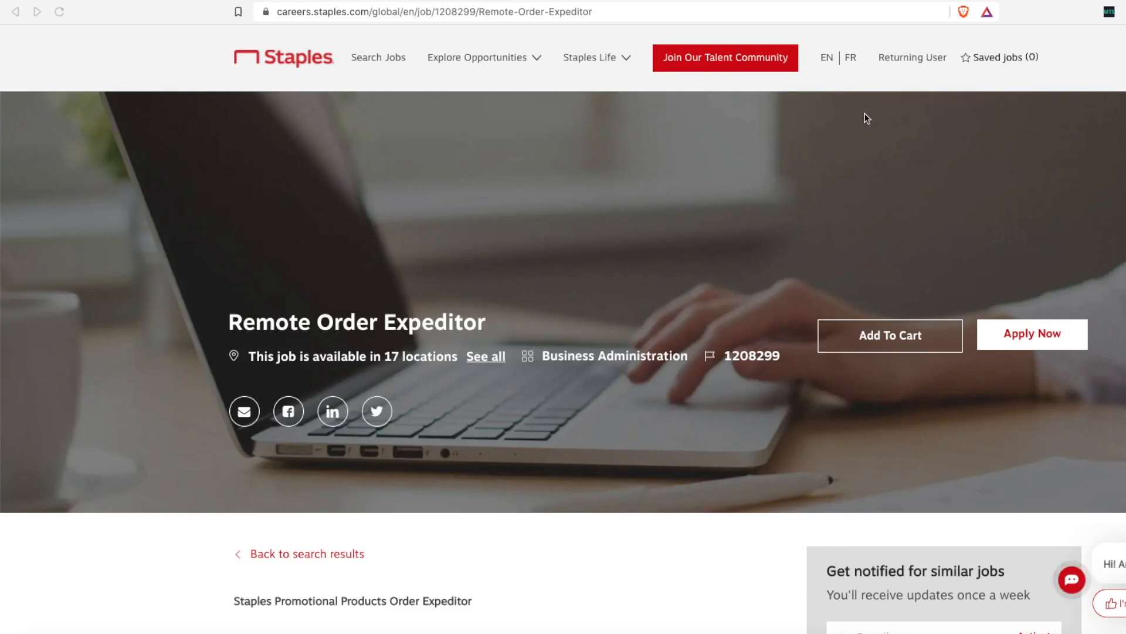
mouse_move(703, 529)
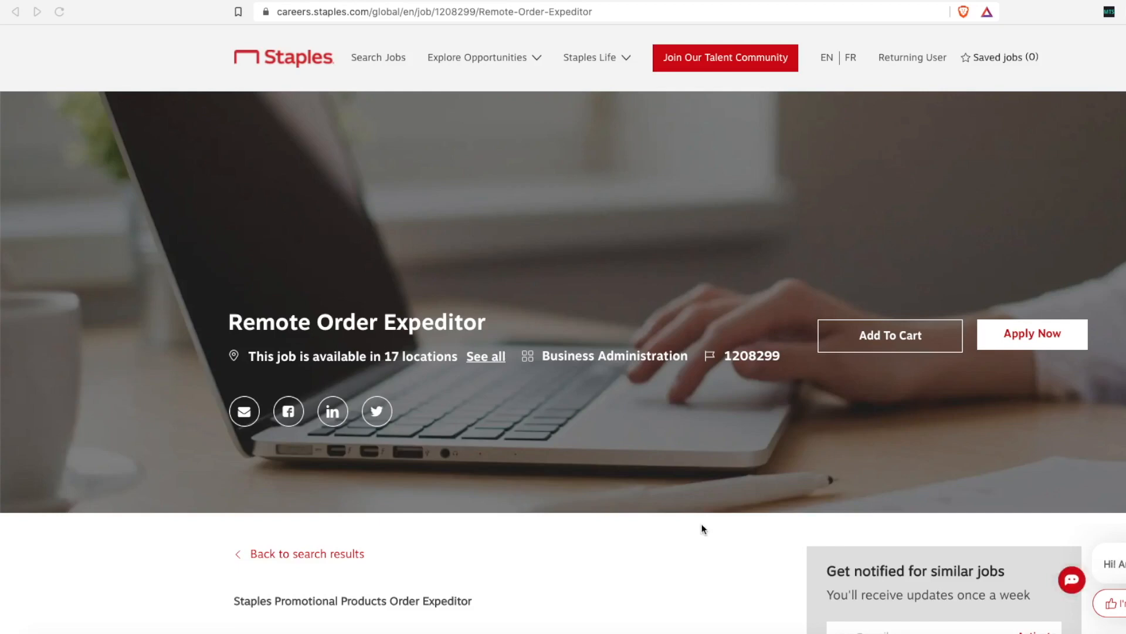
mouse_move(689, 522)
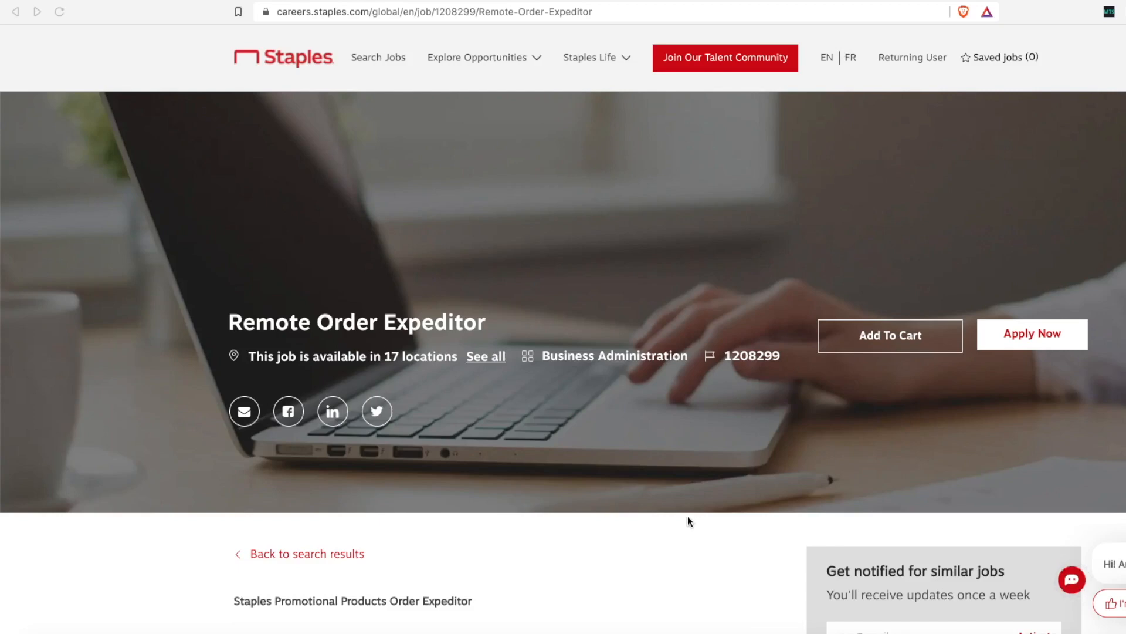
scroll("down", 3)
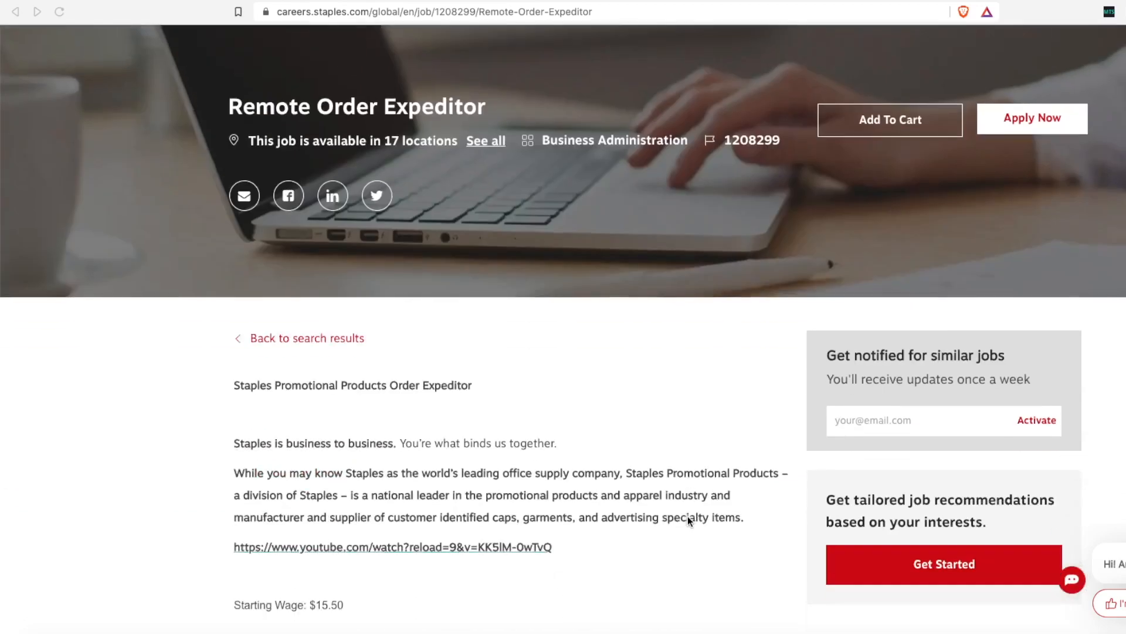
scroll("down", 3)
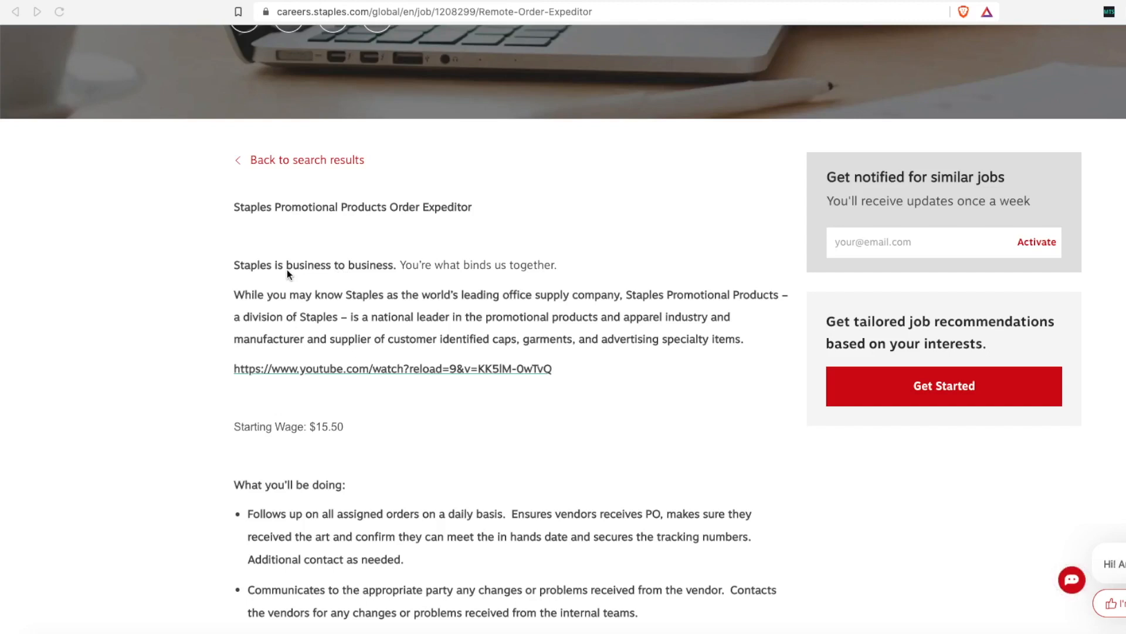
mouse_move(396, 403)
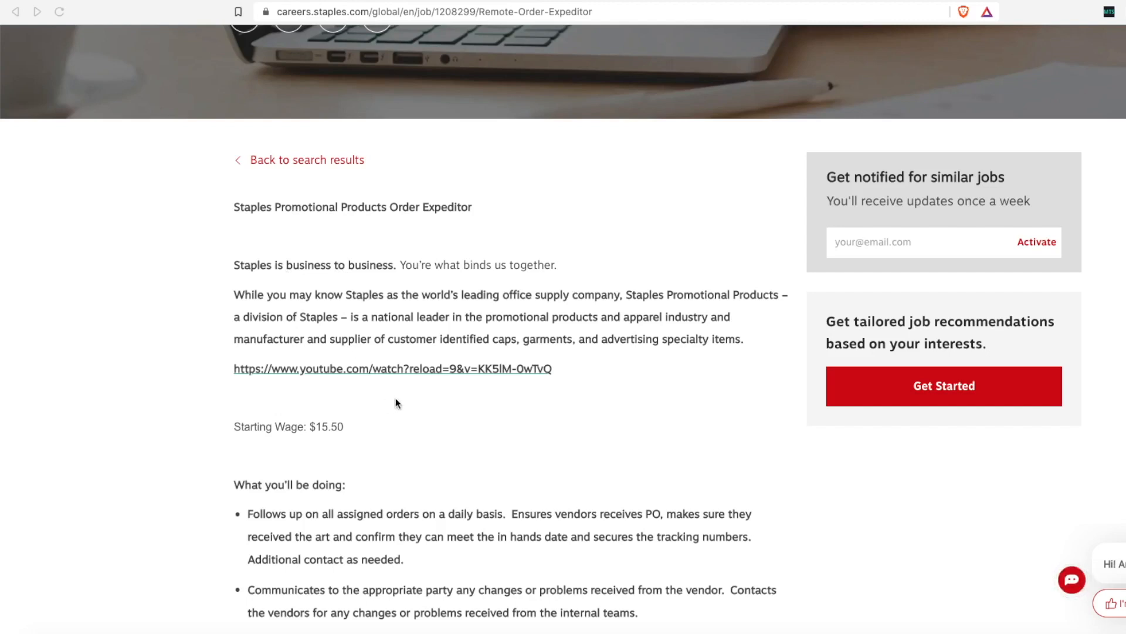
scroll("down", 3)
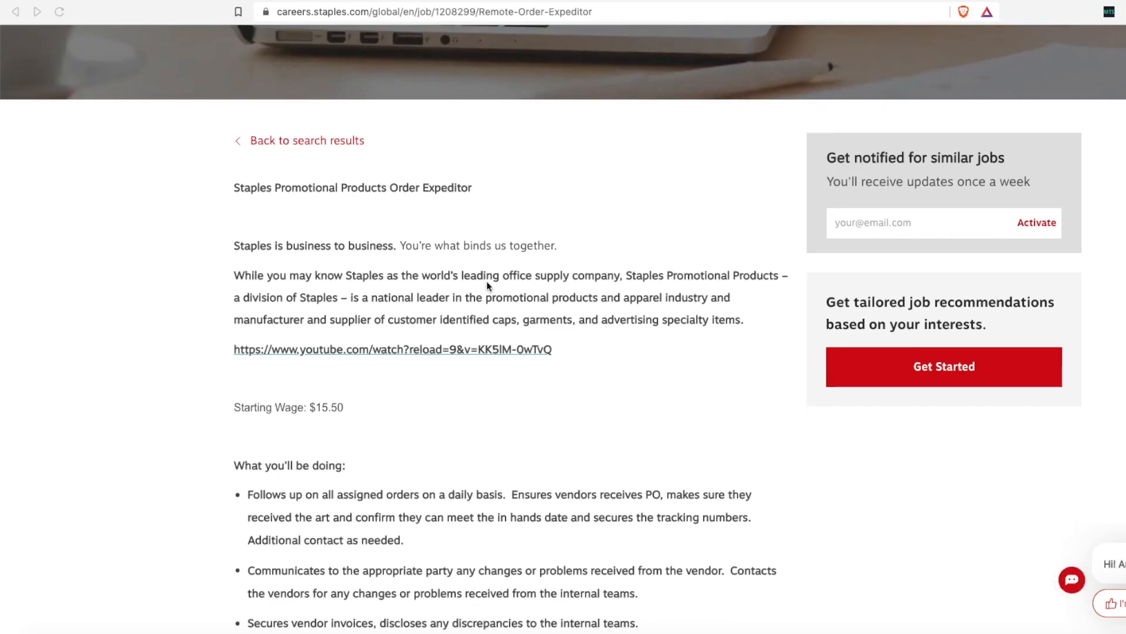
mouse_move(486, 291)
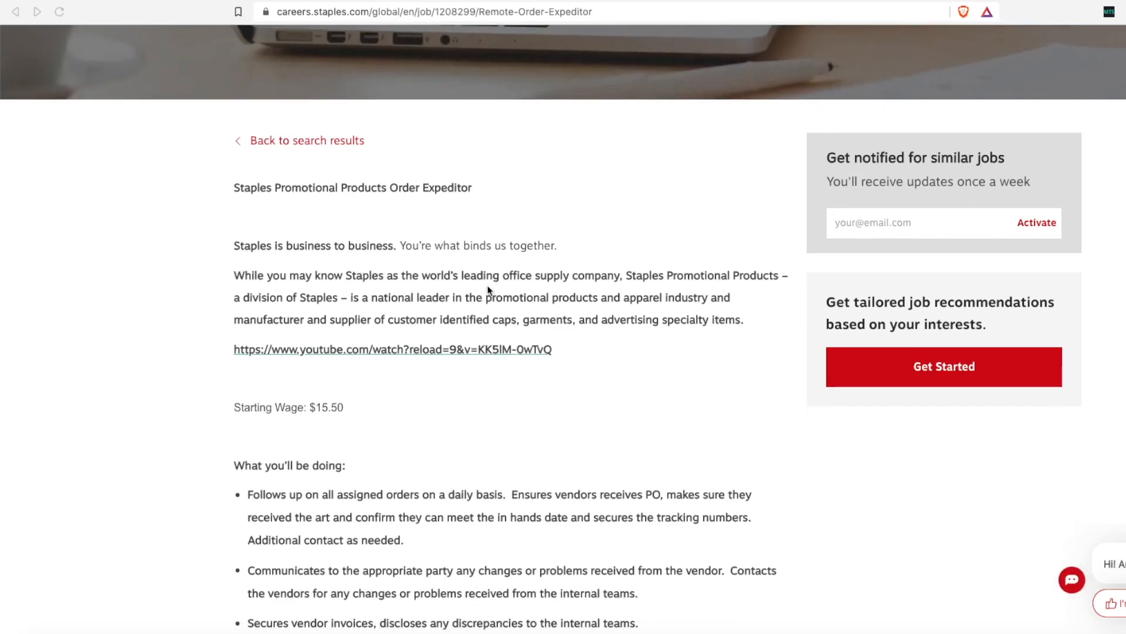
scroll("down", 3)
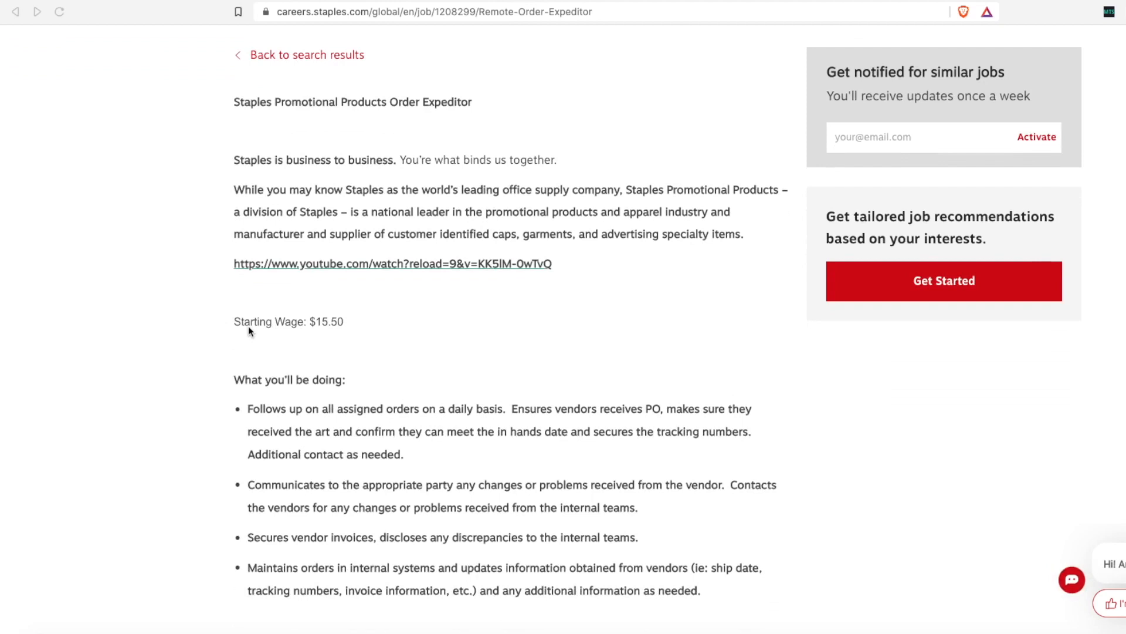
mouse_move(460, 358)
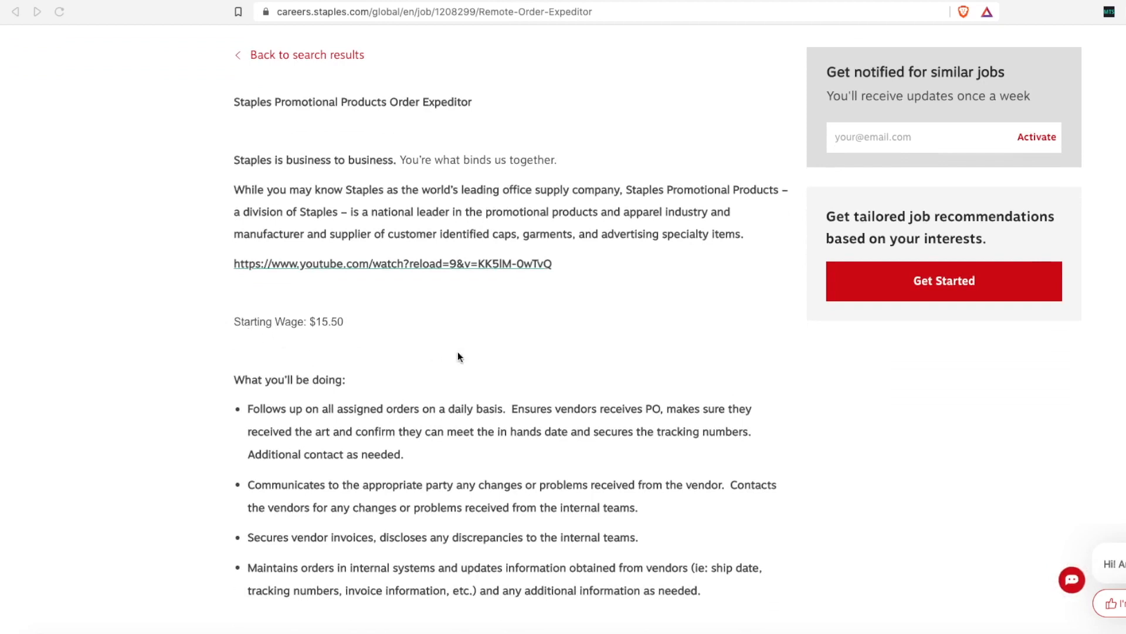
scroll("down", 3)
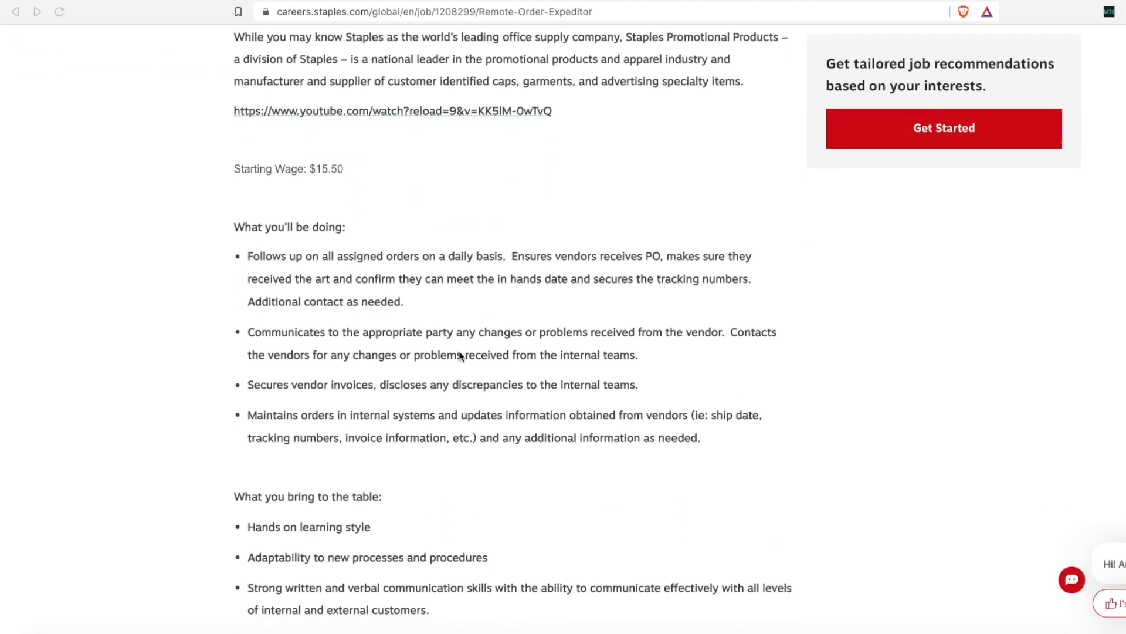
Step: Read down to the independent-work and customer-service skills in 'What you bring to the table'
scroll("down", 3)
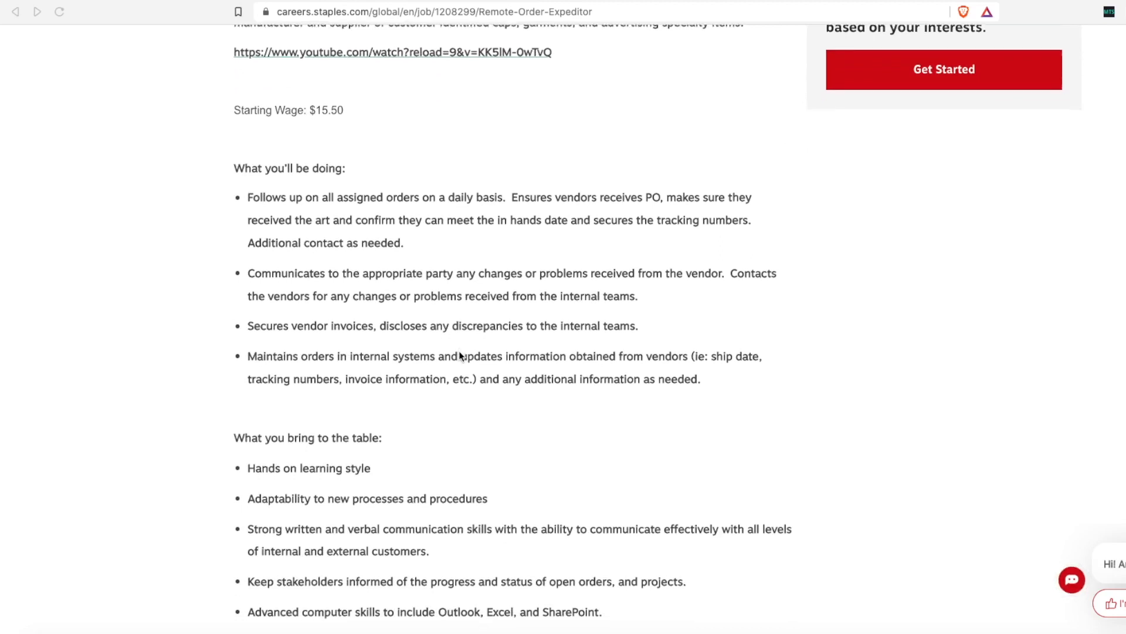
mouse_move(428, 229)
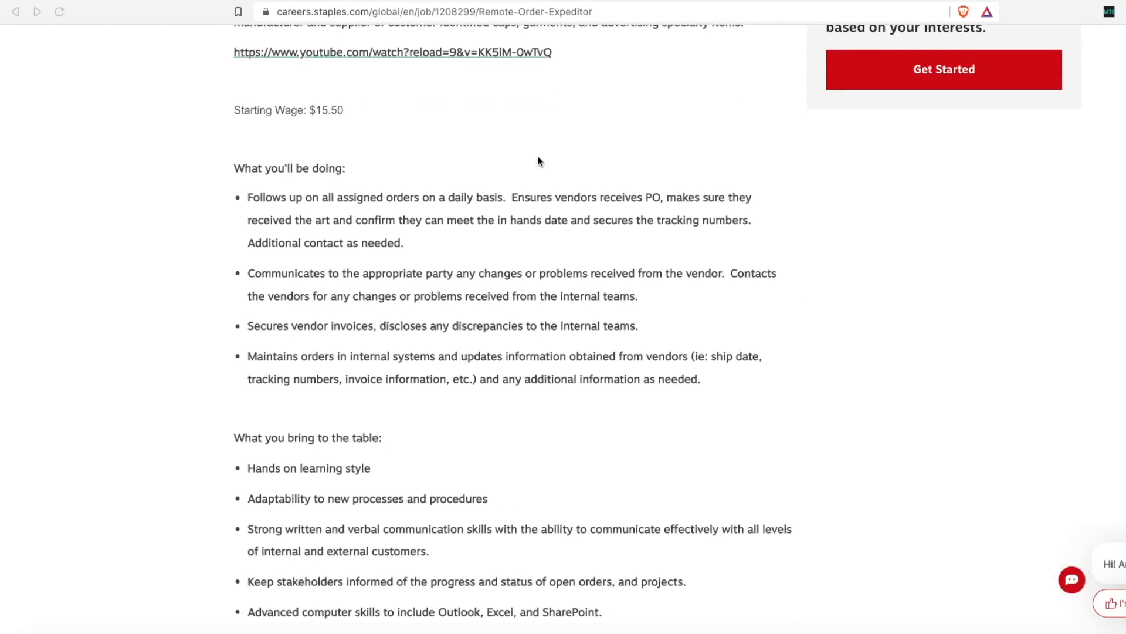
mouse_move(646, 169)
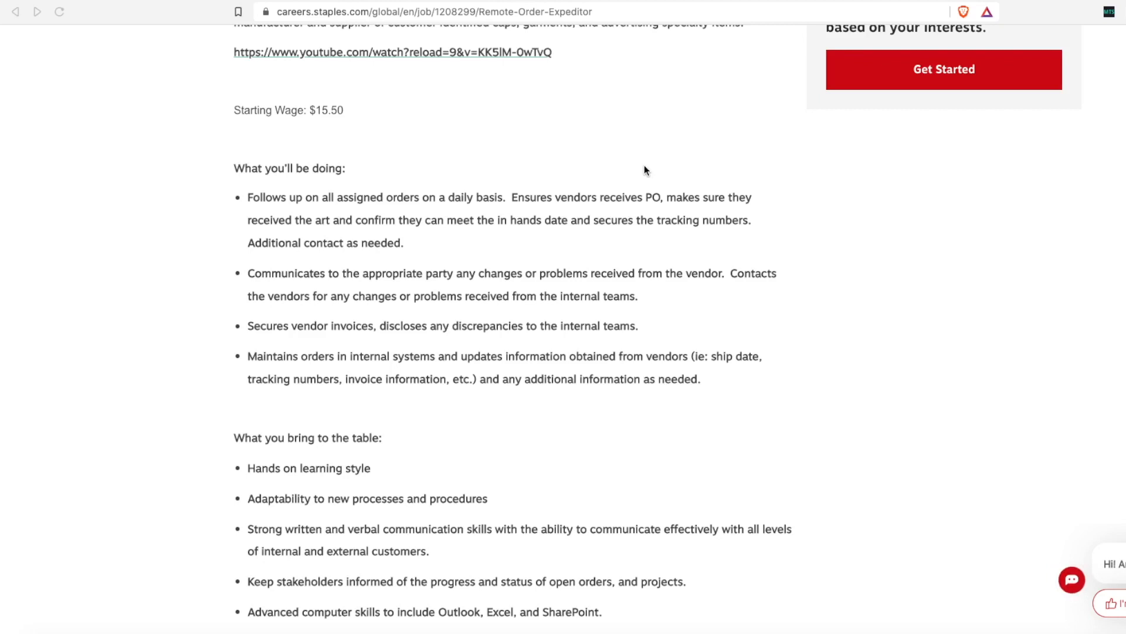
mouse_move(640, 174)
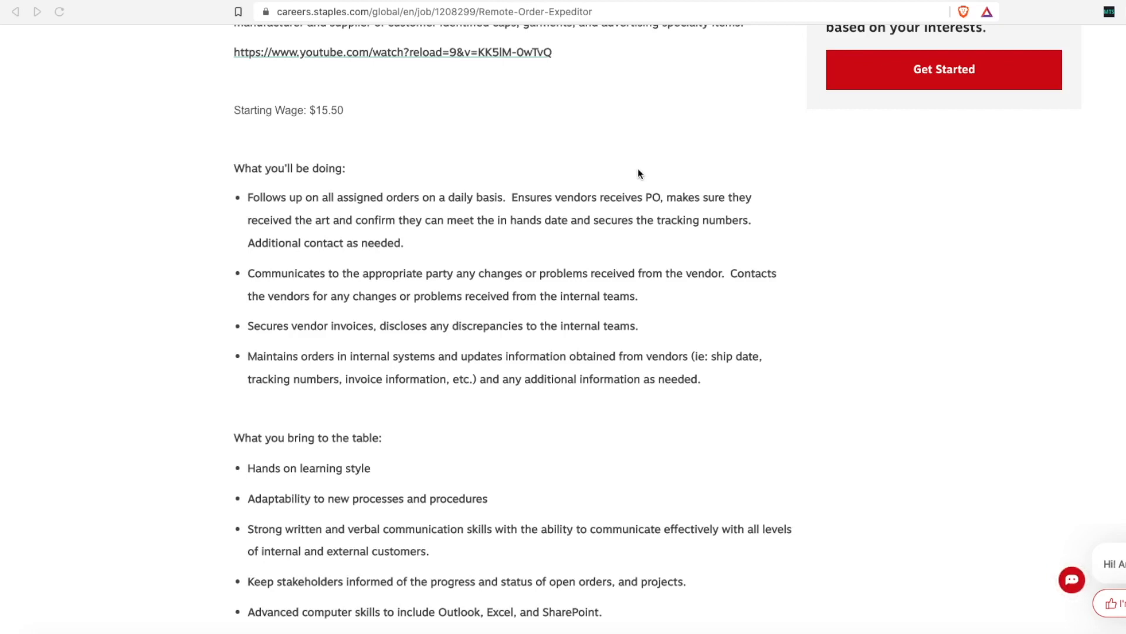
mouse_move(622, 202)
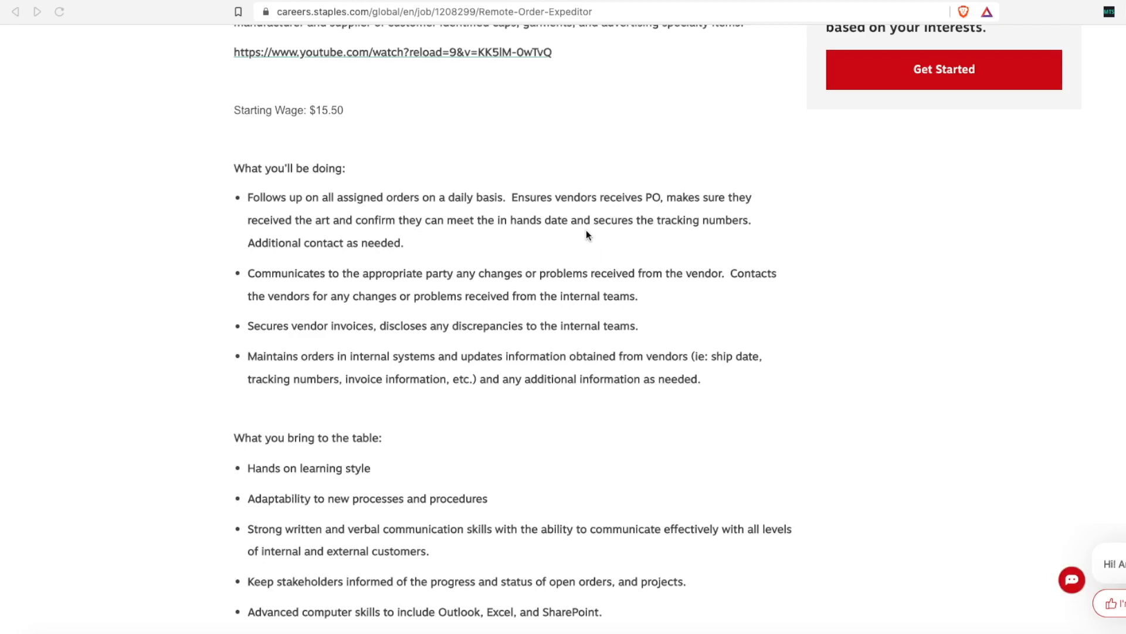
mouse_move(305, 301)
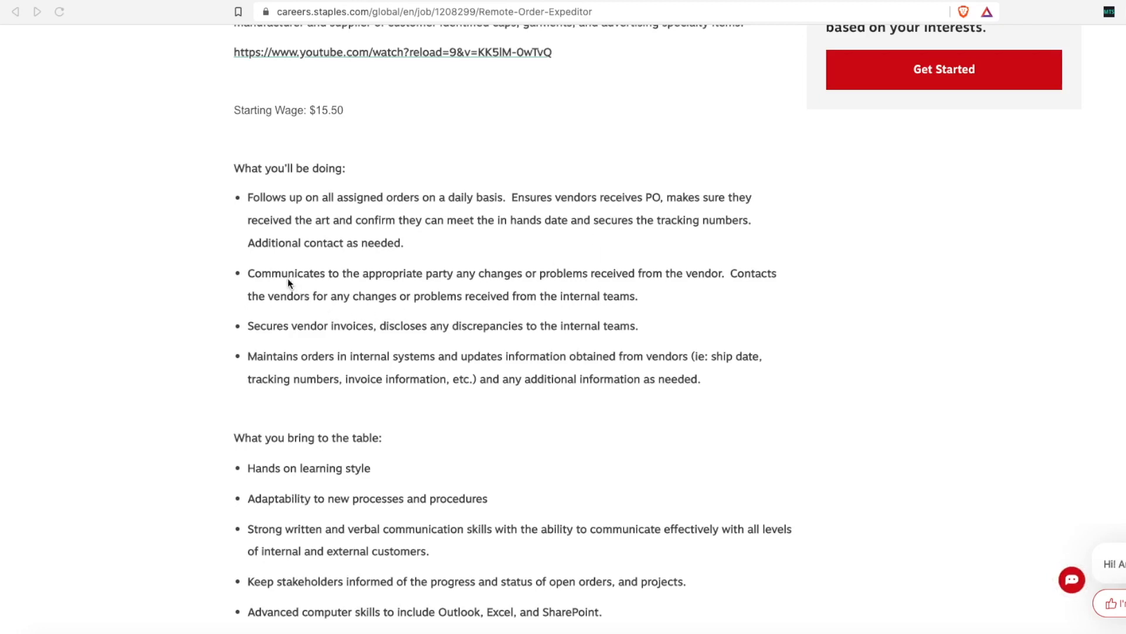
mouse_move(438, 285)
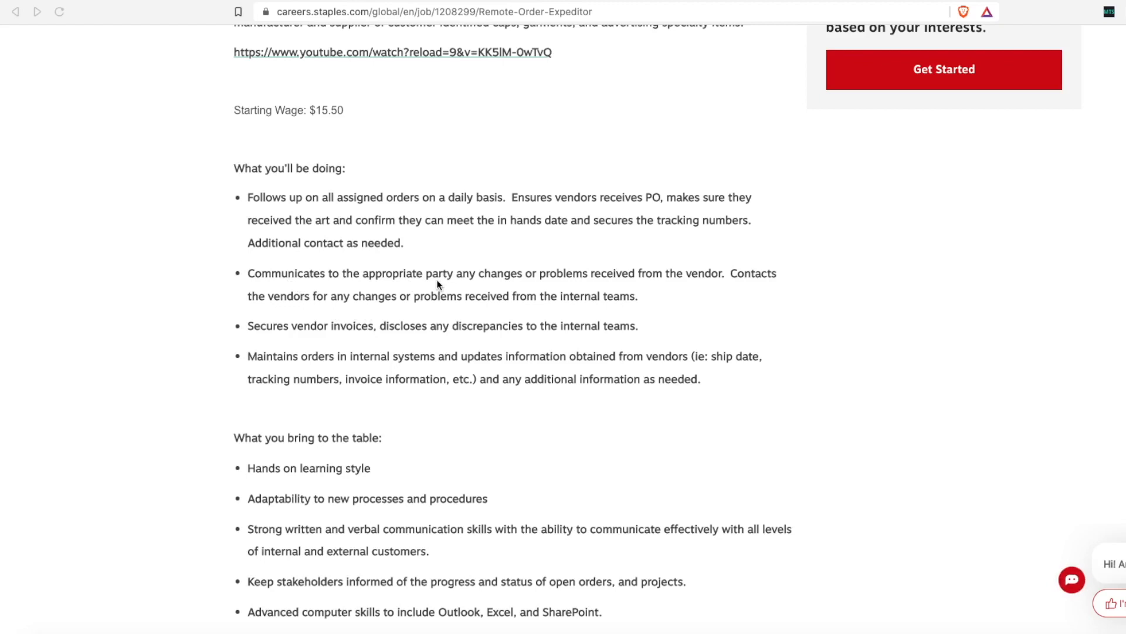
mouse_move(327, 284)
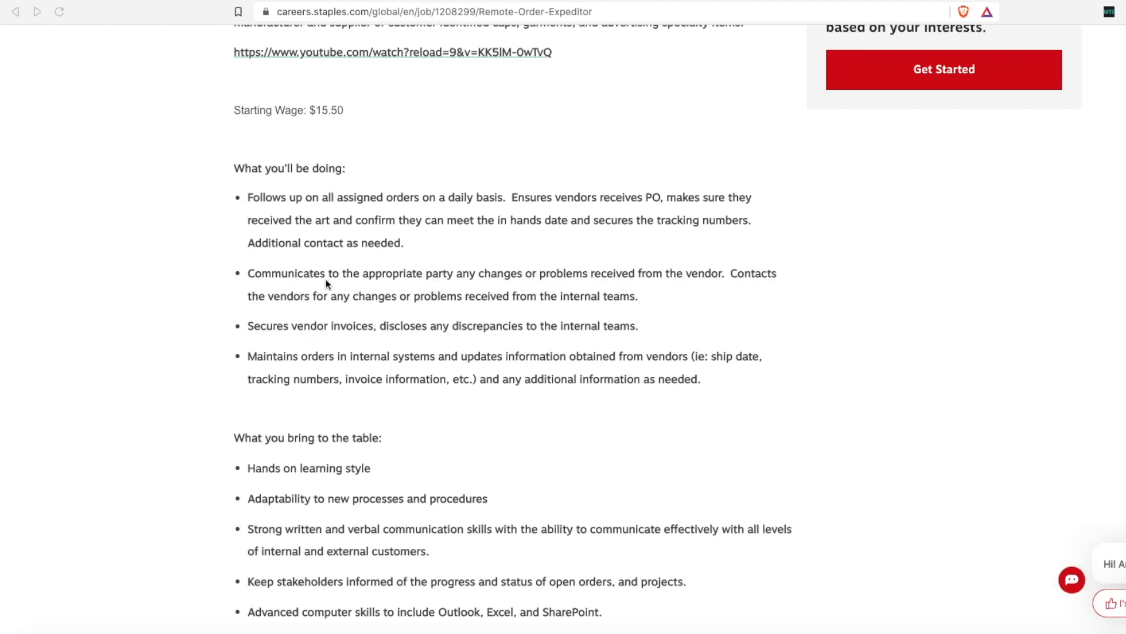
mouse_move(466, 286)
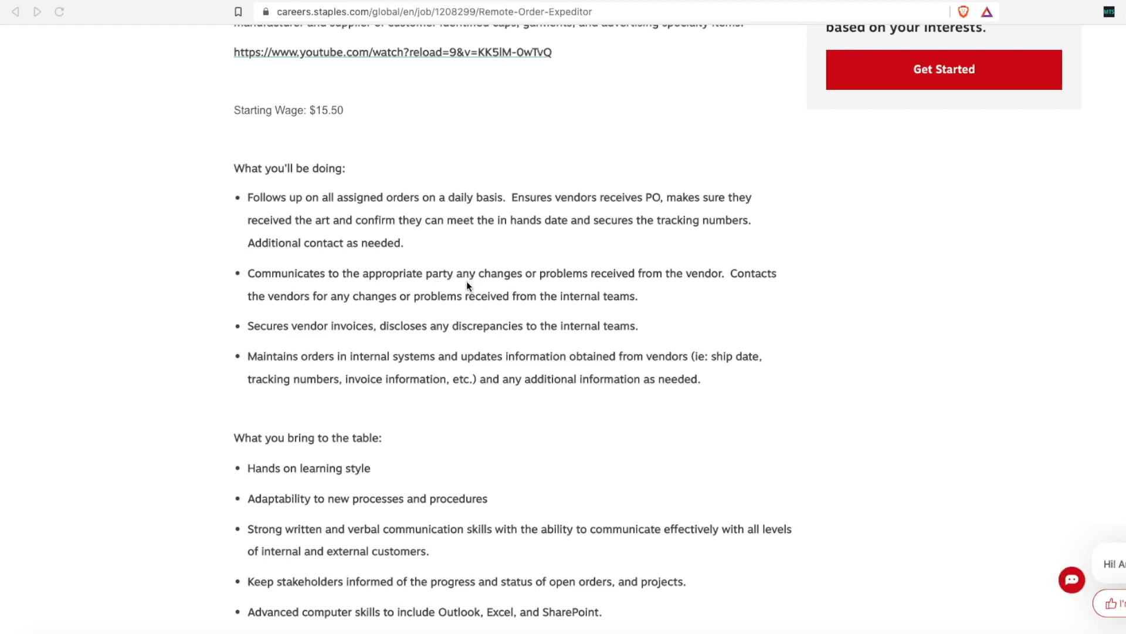
mouse_move(449, 255)
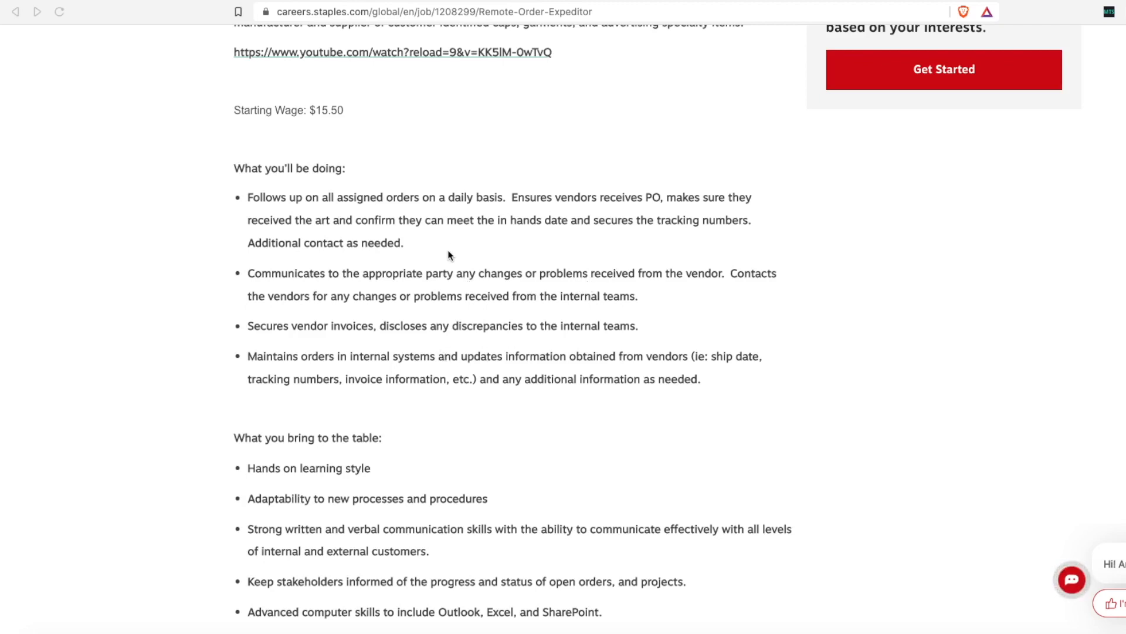
mouse_move(541, 284)
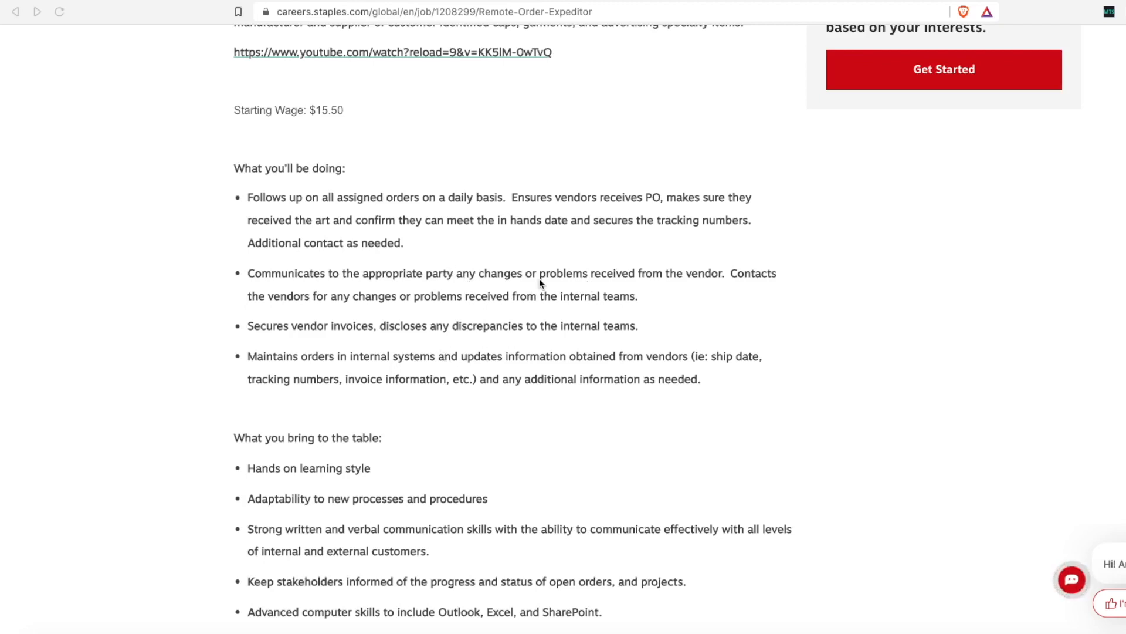
scroll("down", 3)
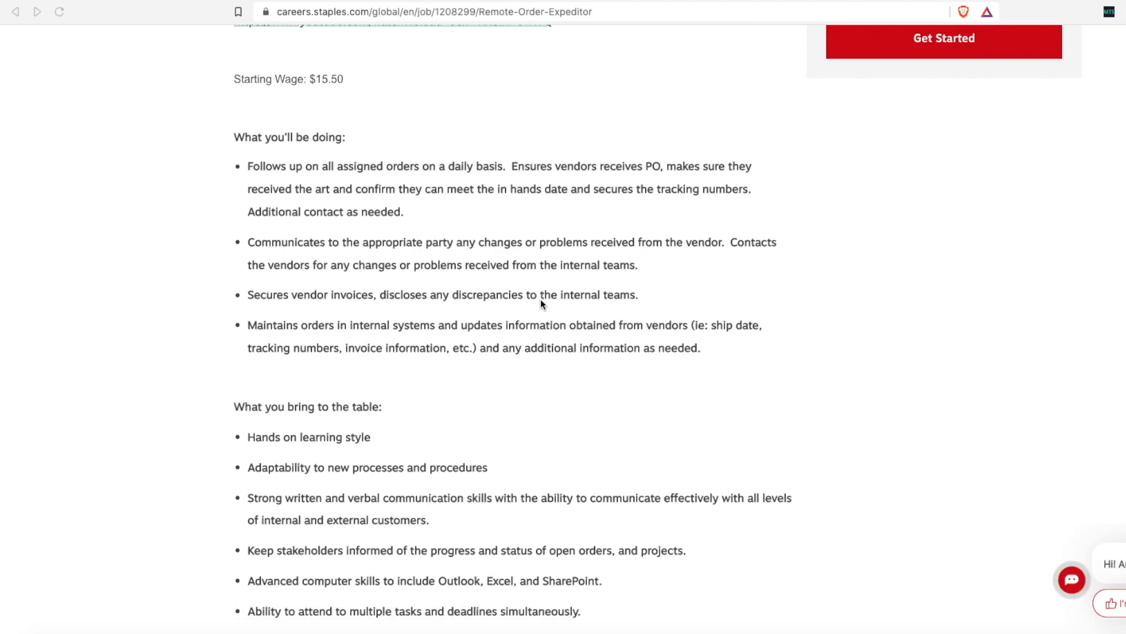
scroll("down", 3)
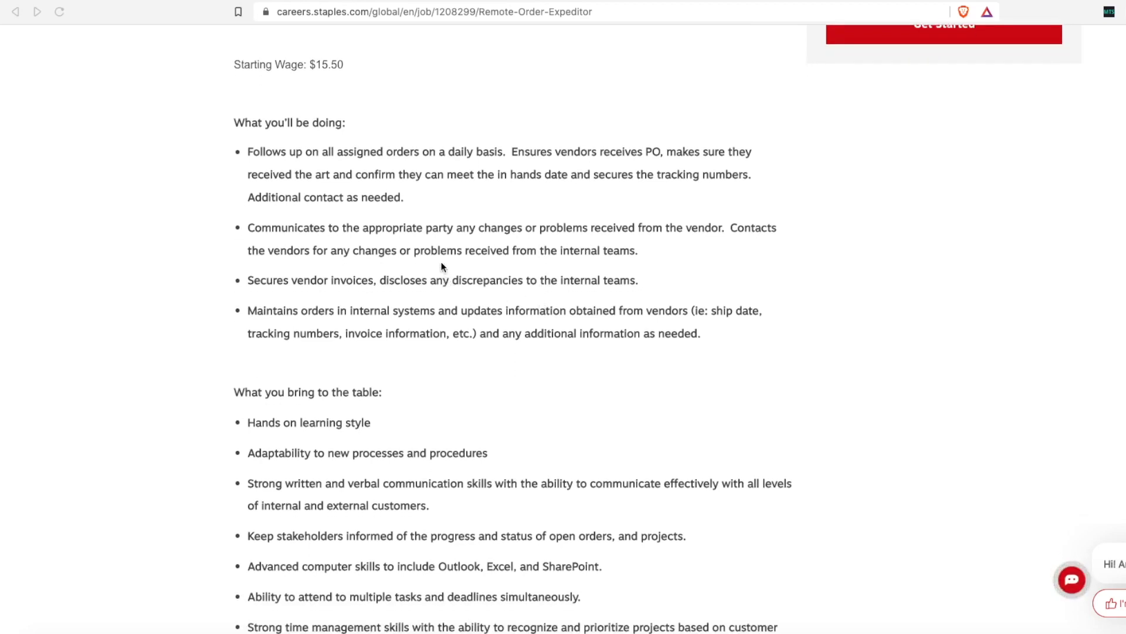
scroll("down", 3)
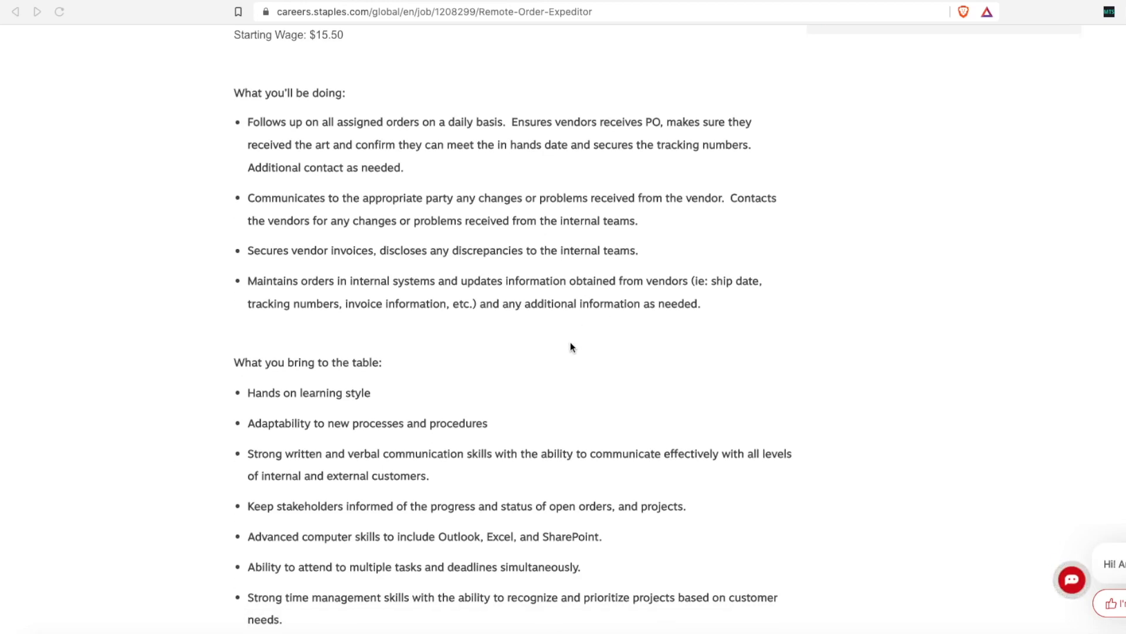
scroll("down", 3)
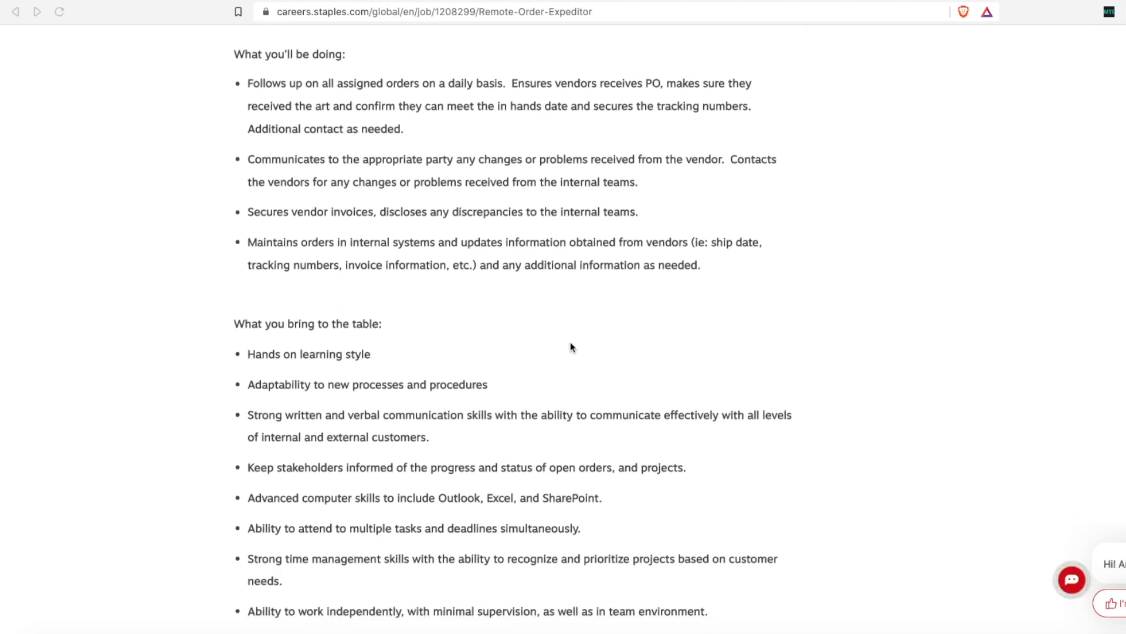
scroll("down", 3)
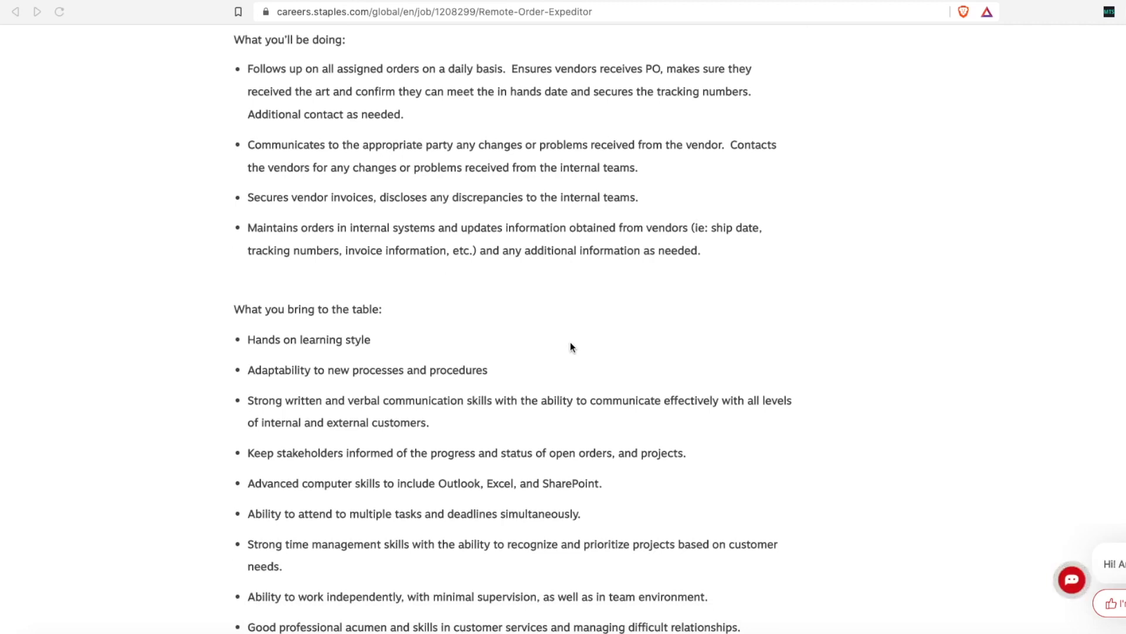
Step: Scroll past the high school diploma and AS400 qualifications and innovation traits to We Offer
scroll("down", 3)
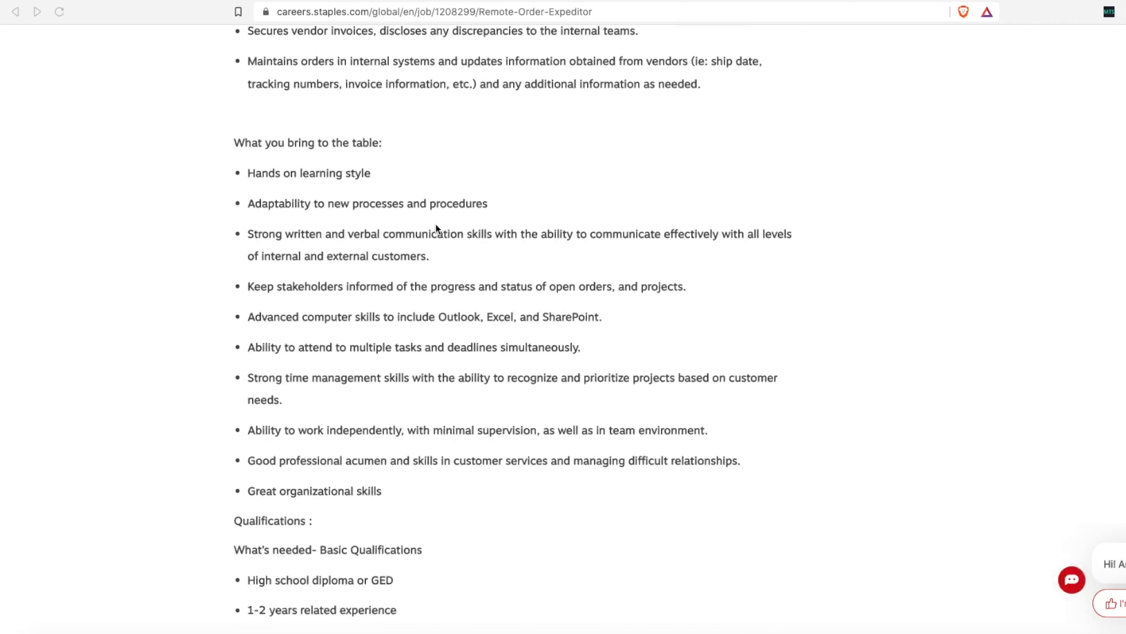
mouse_move(410, 214)
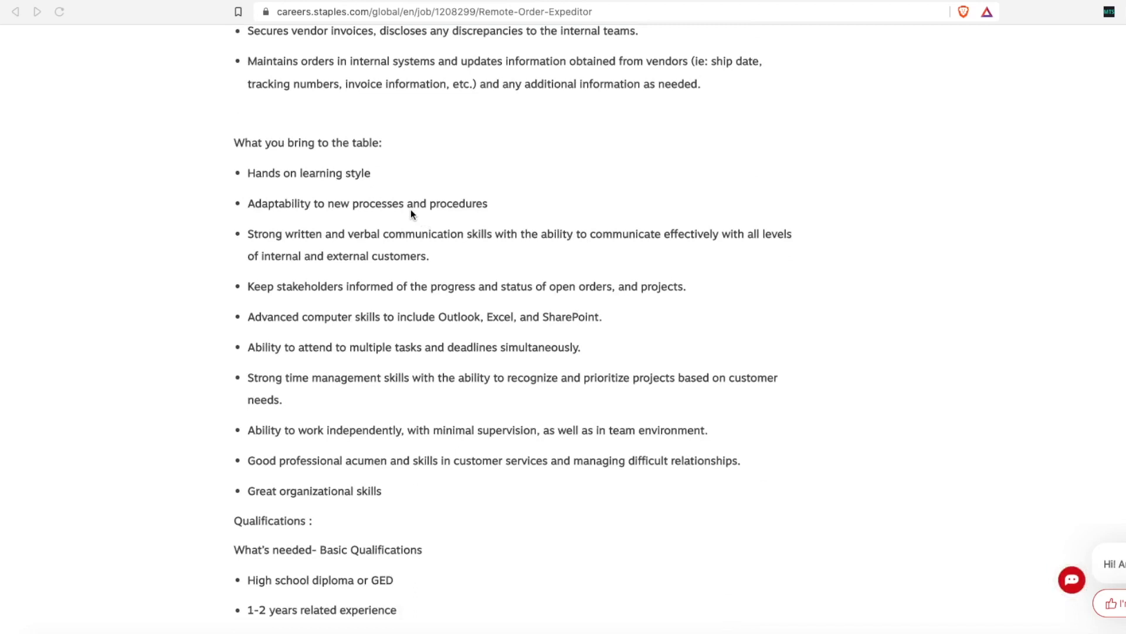
mouse_move(521, 161)
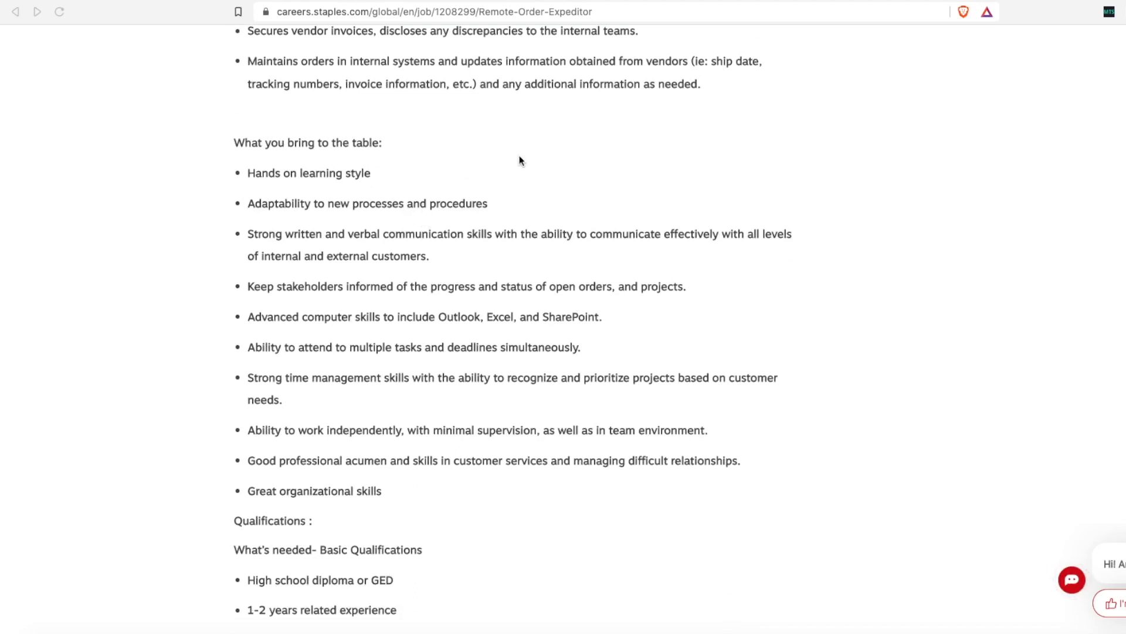
mouse_move(534, 231)
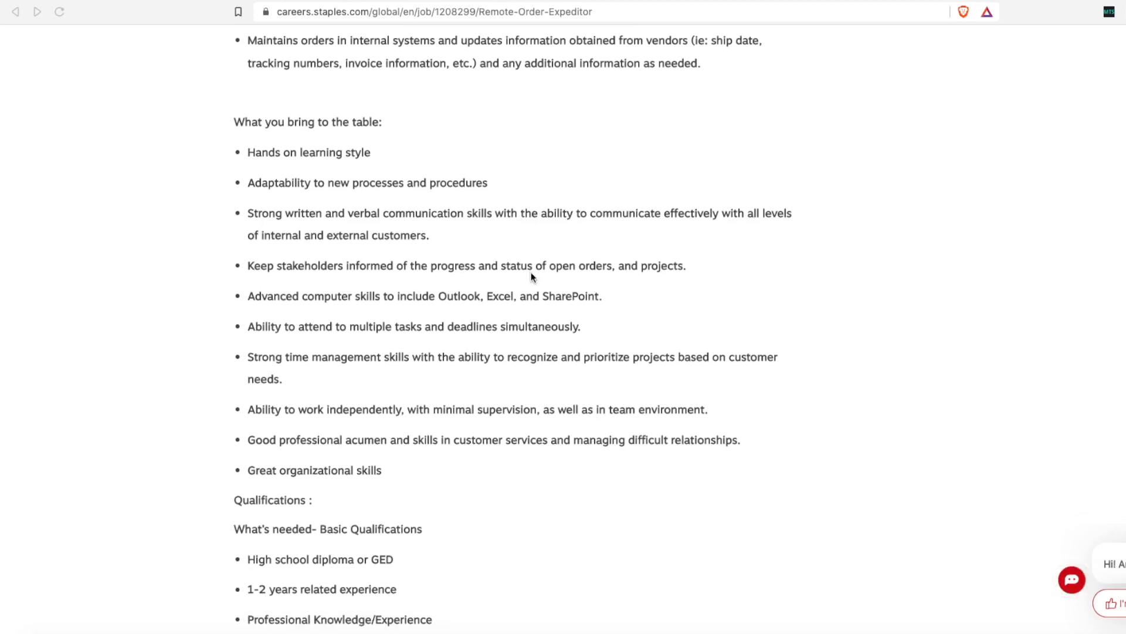
scroll("down", 3)
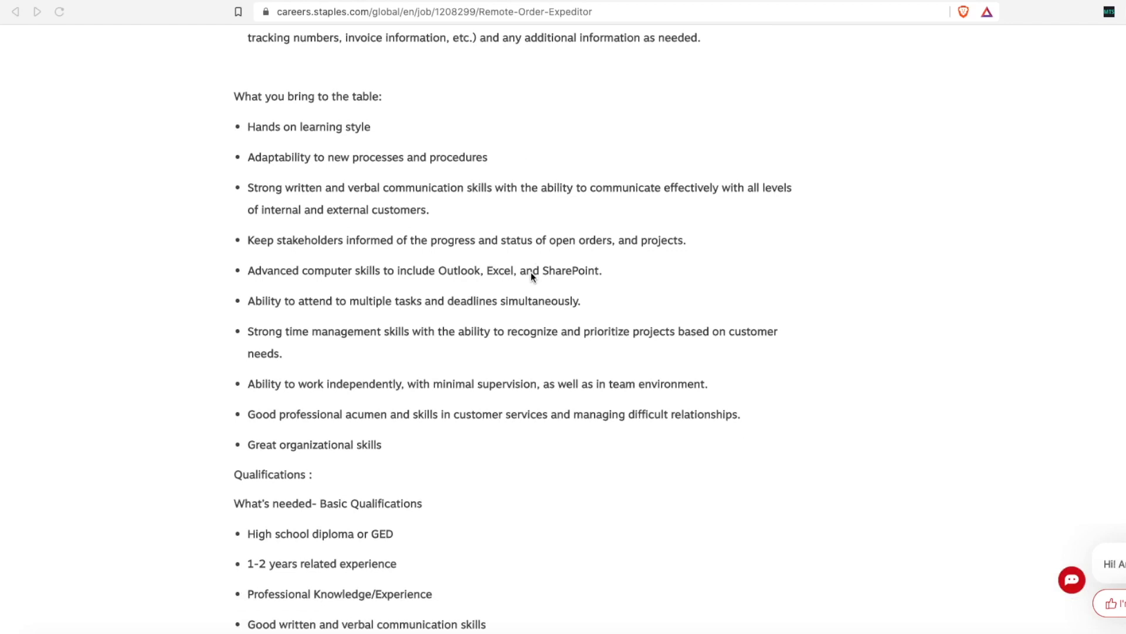
scroll("down", 3)
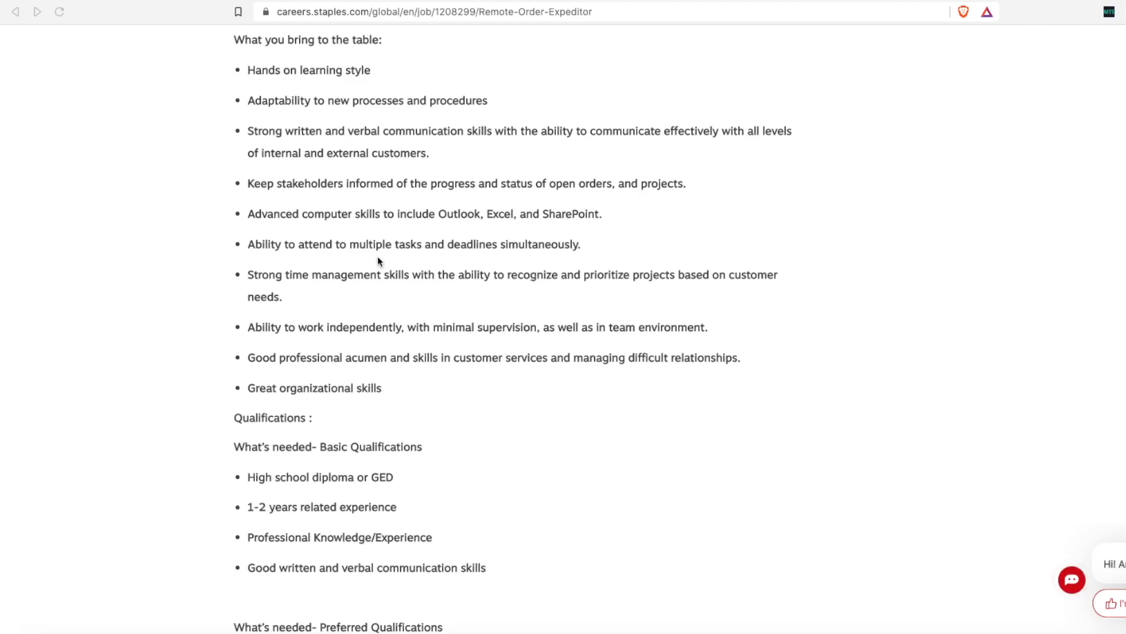
mouse_move(352, 254)
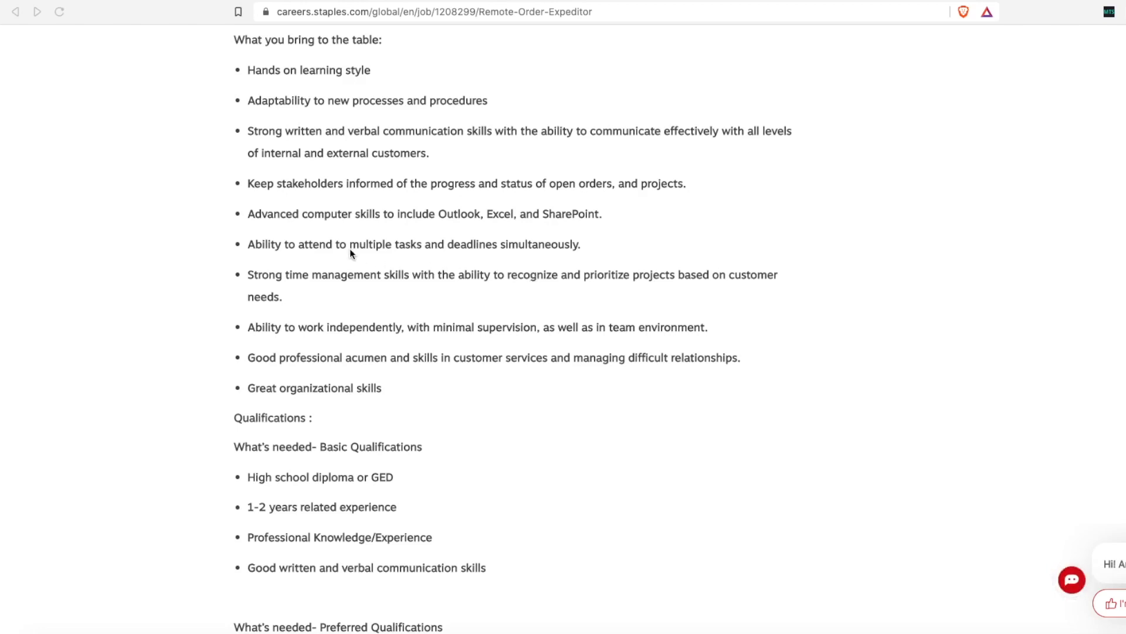
mouse_move(379, 265)
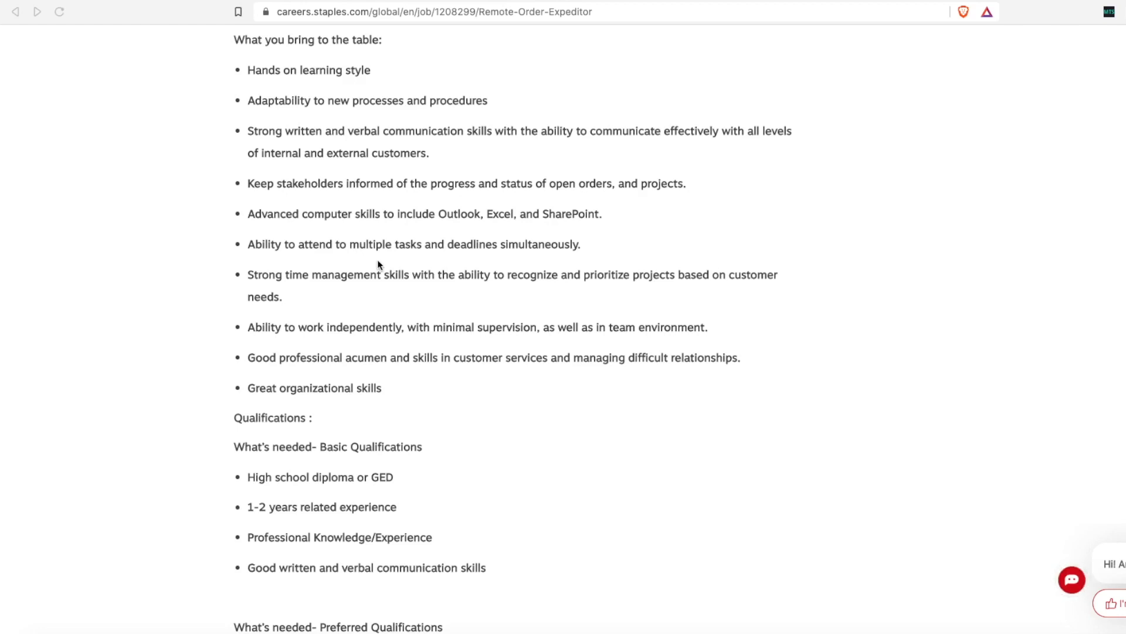
mouse_move(366, 272)
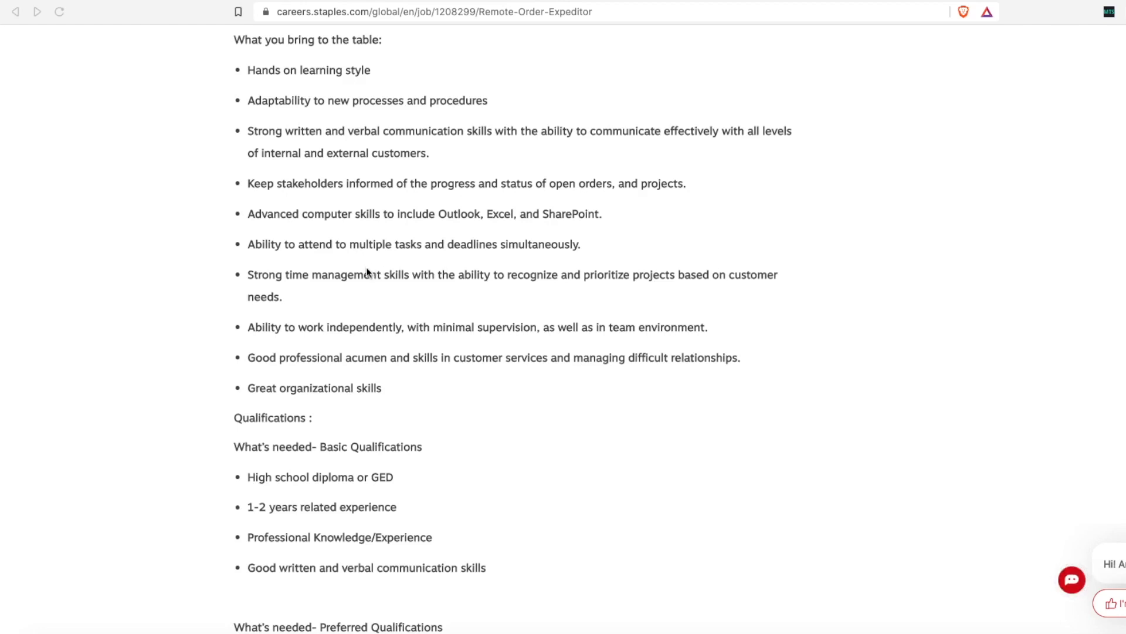
mouse_move(354, 199)
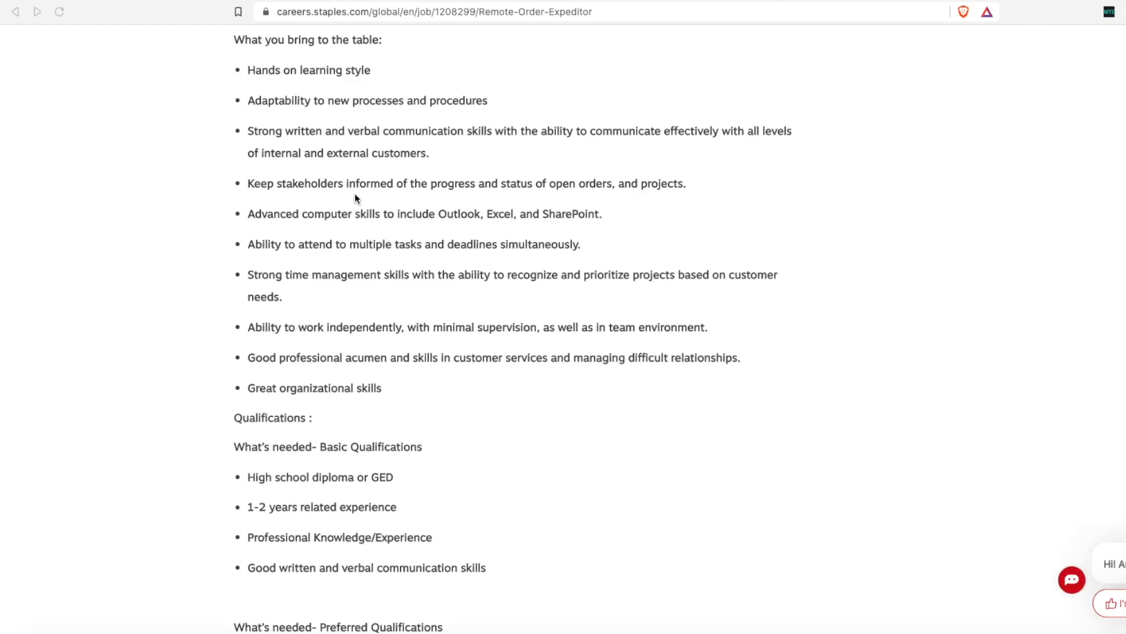
mouse_move(506, 371)
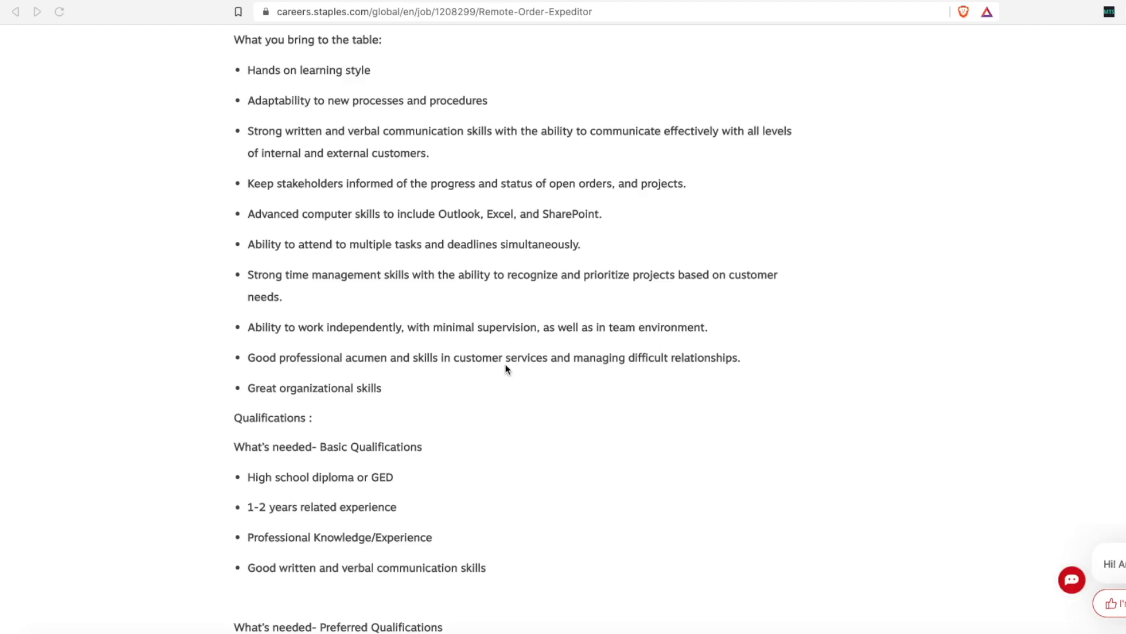
scroll("down", 3)
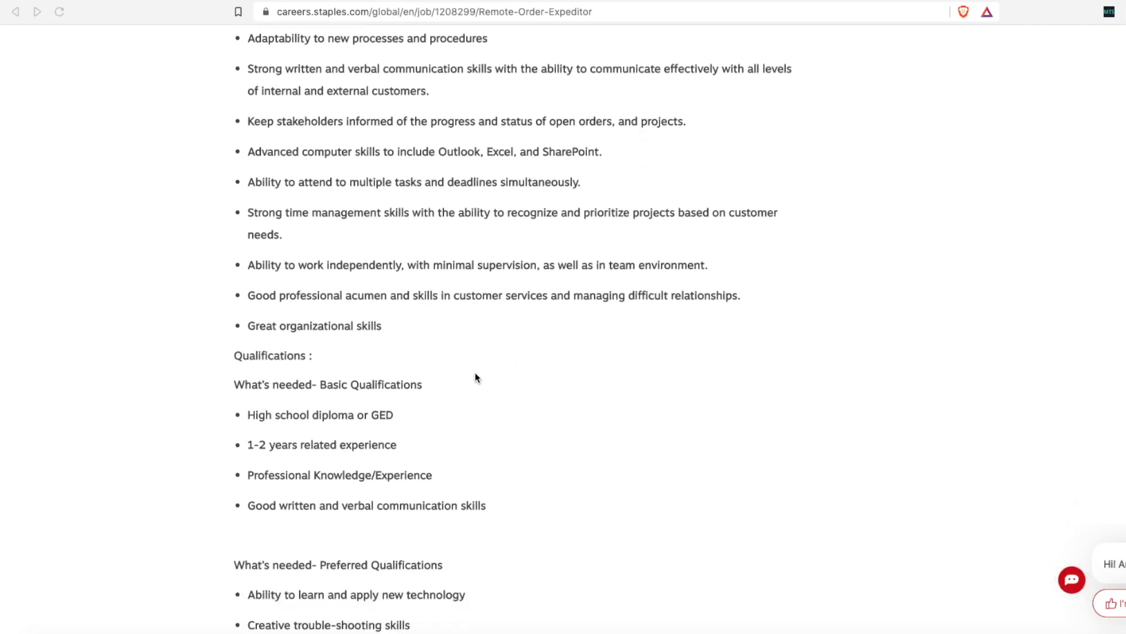
scroll("down", 3)
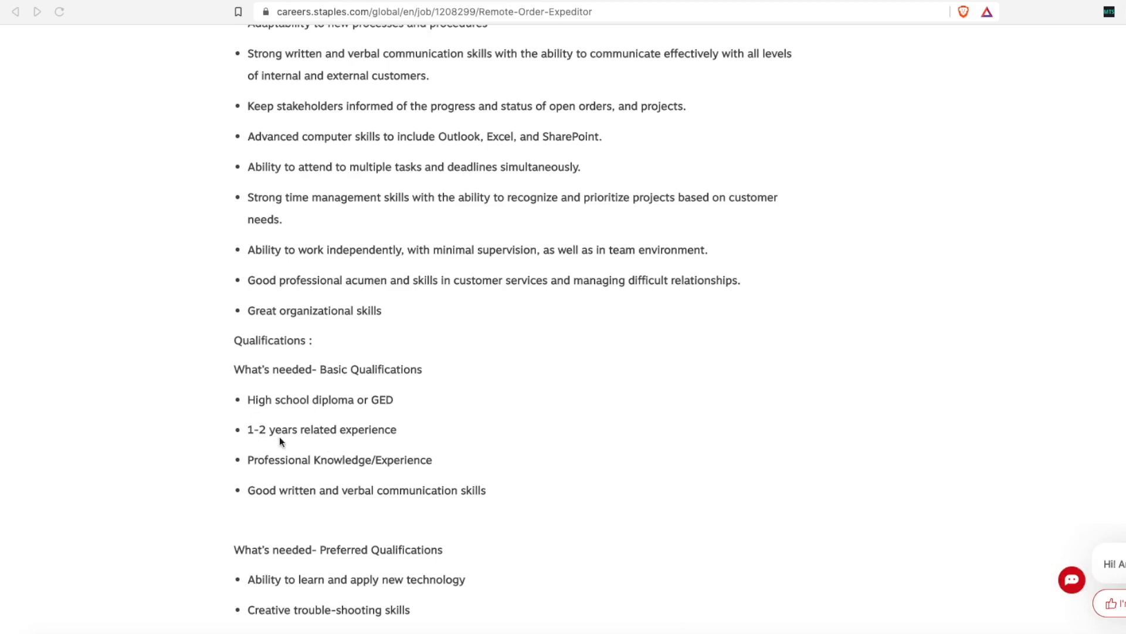
scroll("down", 3)
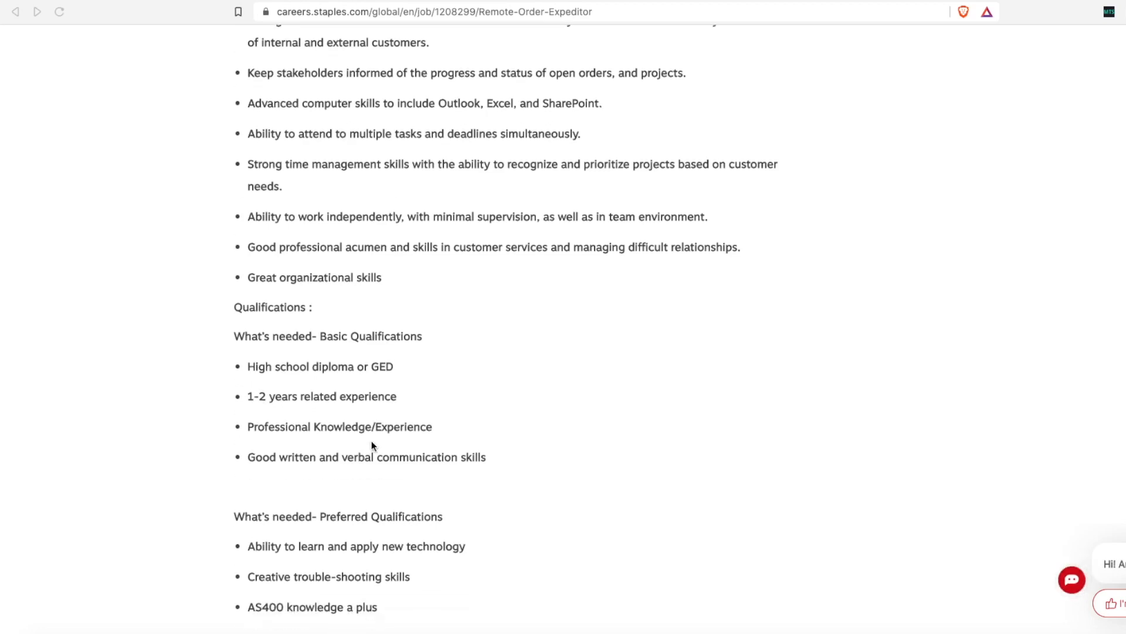
scroll("down", 3)
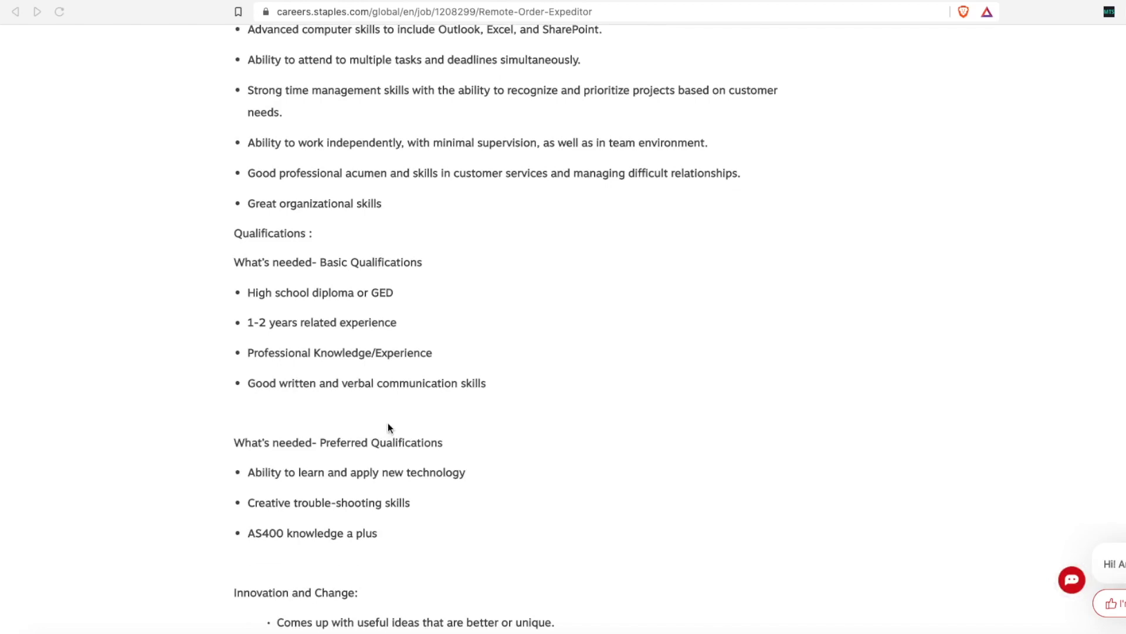
scroll("down", 3)
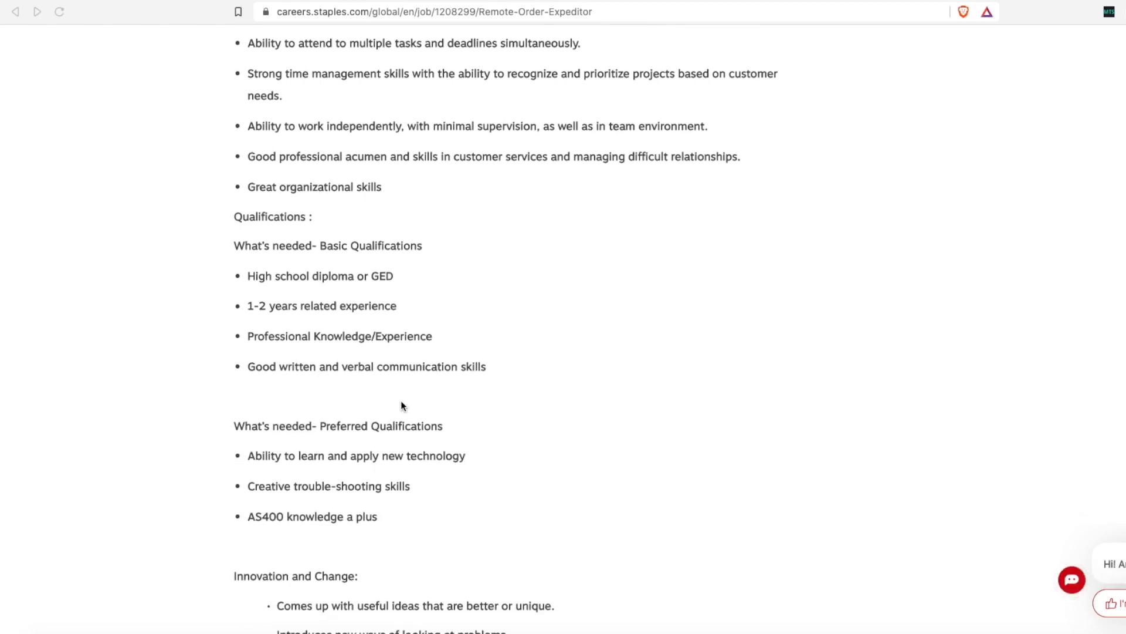
scroll("down", 3)
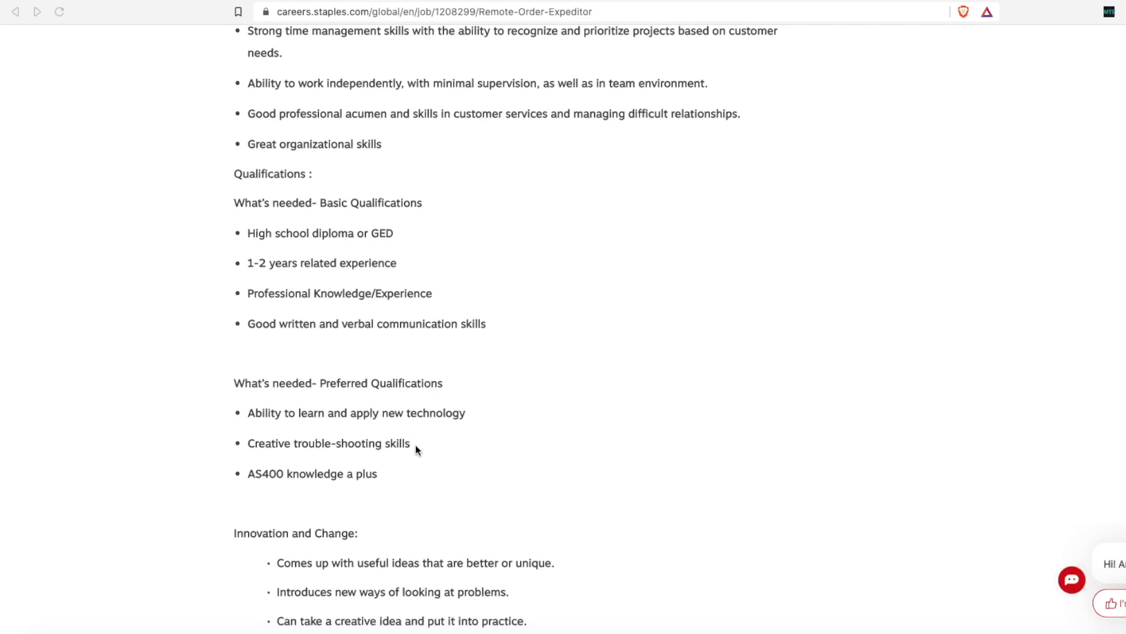
mouse_move(569, 469)
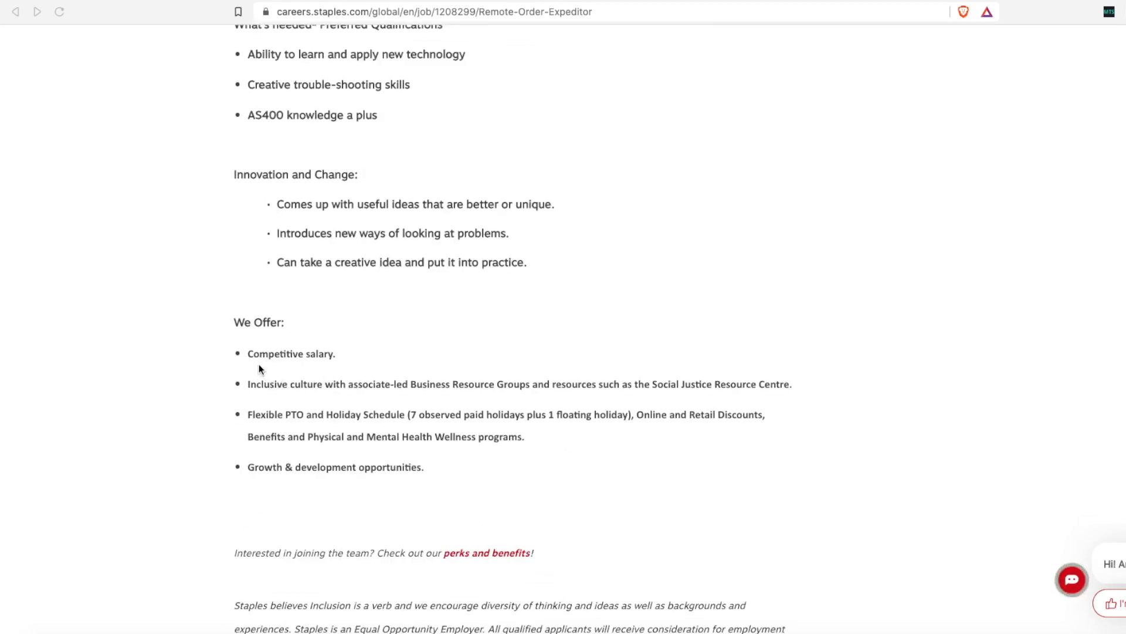
mouse_move(266, 406)
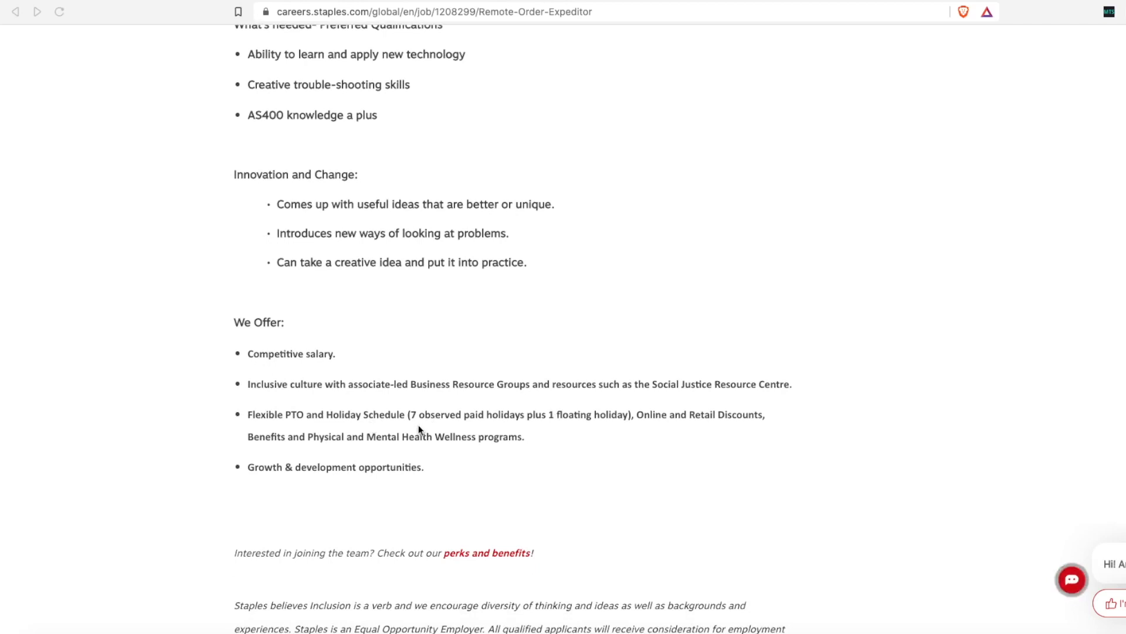
mouse_move(428, 425)
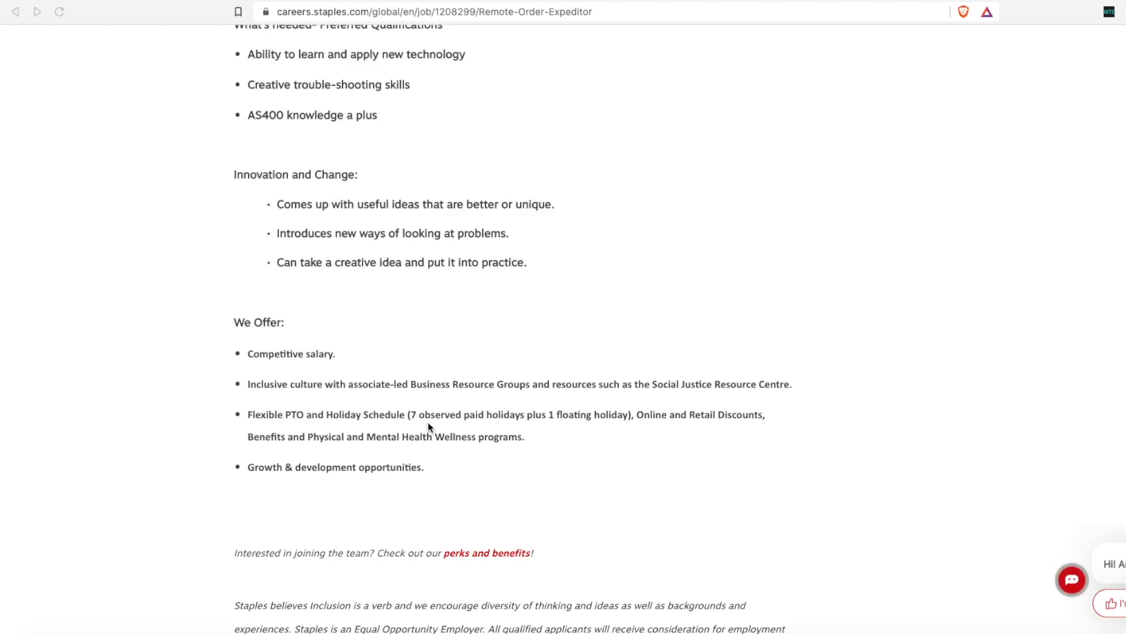
mouse_move(425, 381)
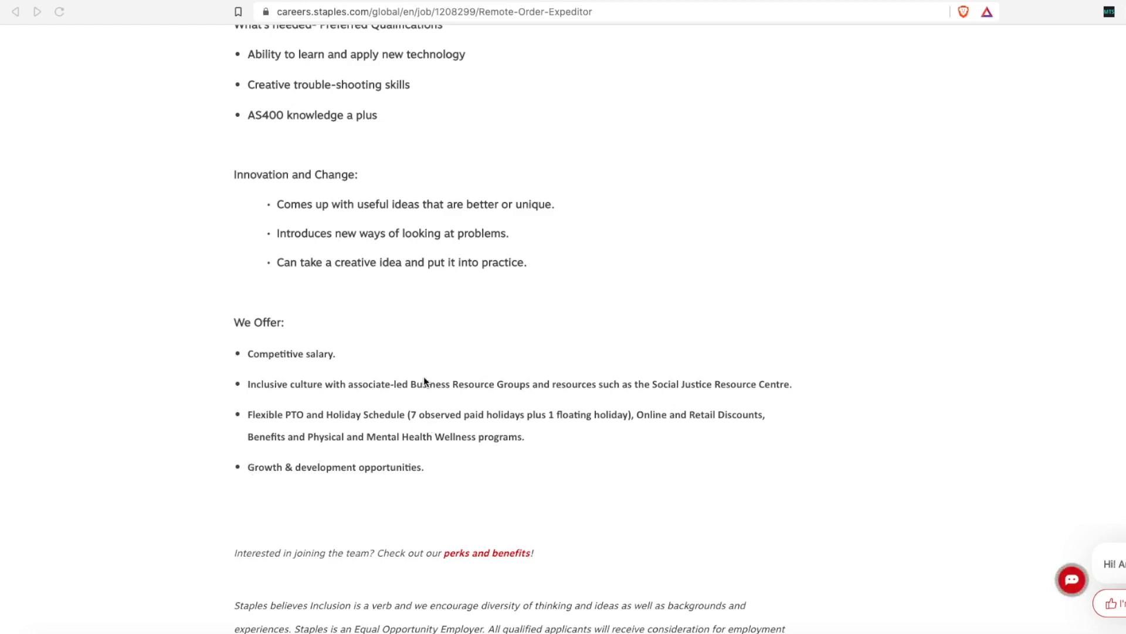
mouse_move(500, 220)
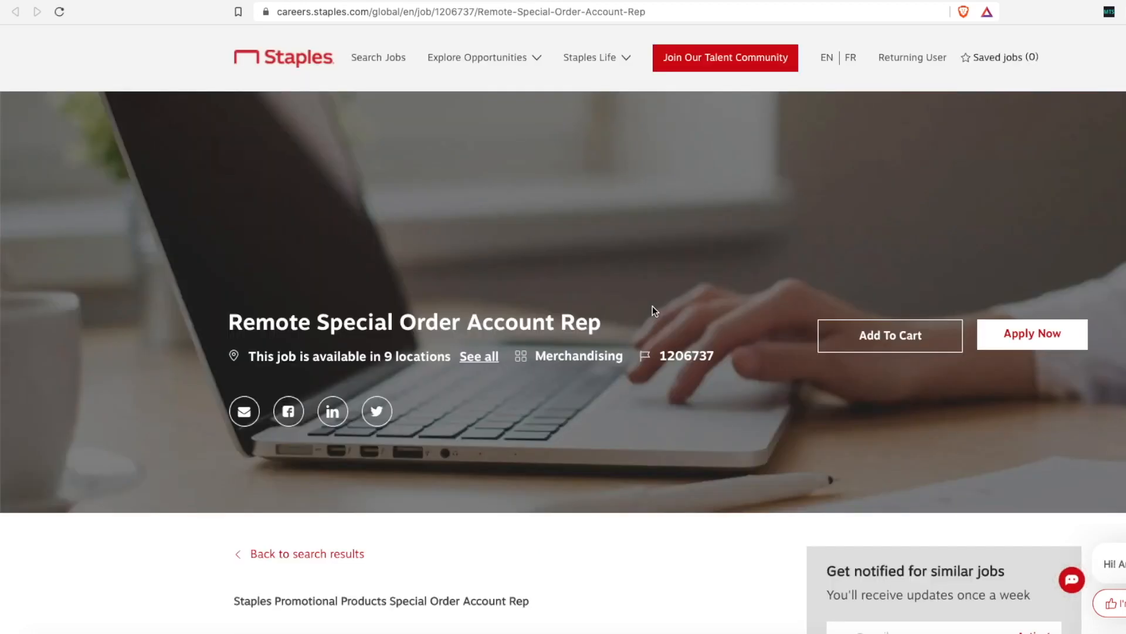
Step: Scroll the Special Order Account Rep posting through the $20/hr pay, duties and skills
scroll("down", 3)
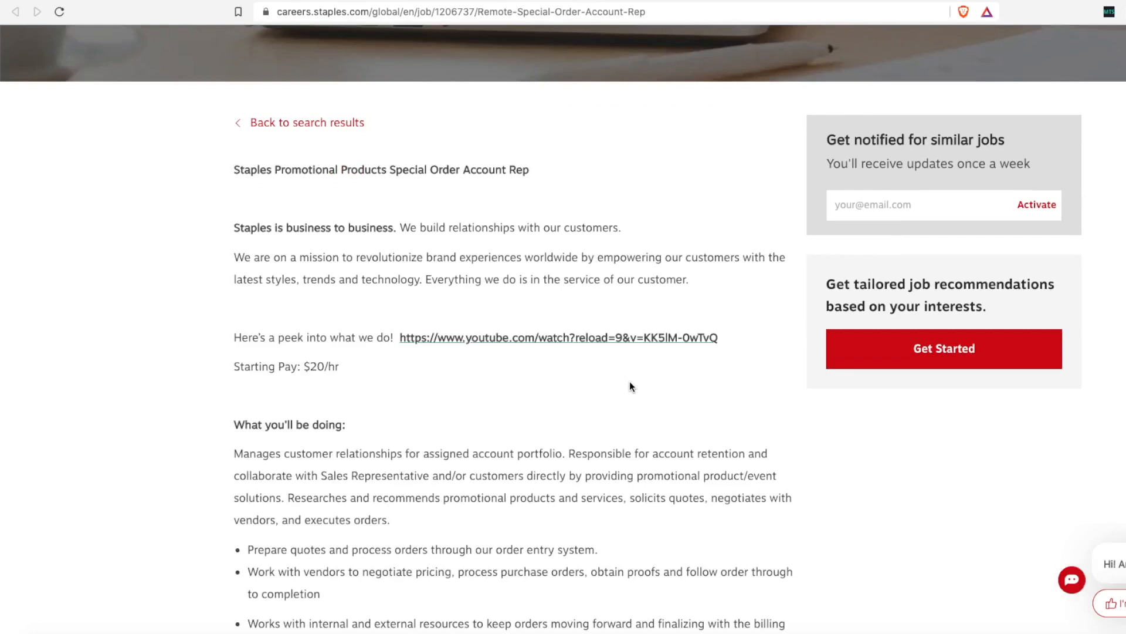
mouse_move(234, 372)
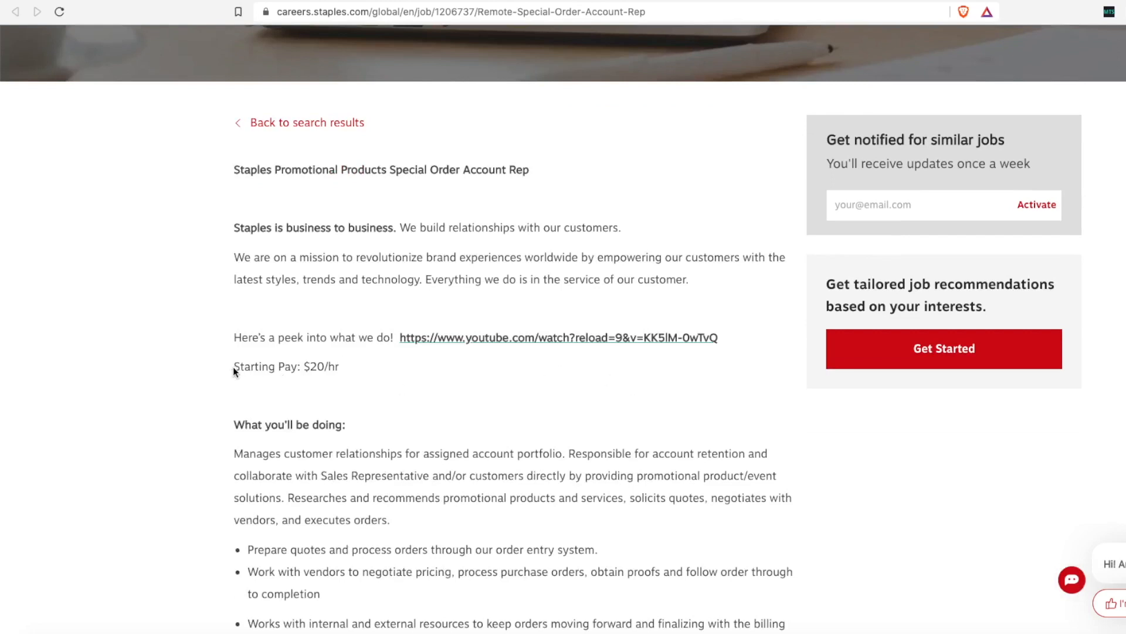
mouse_move(348, 373)
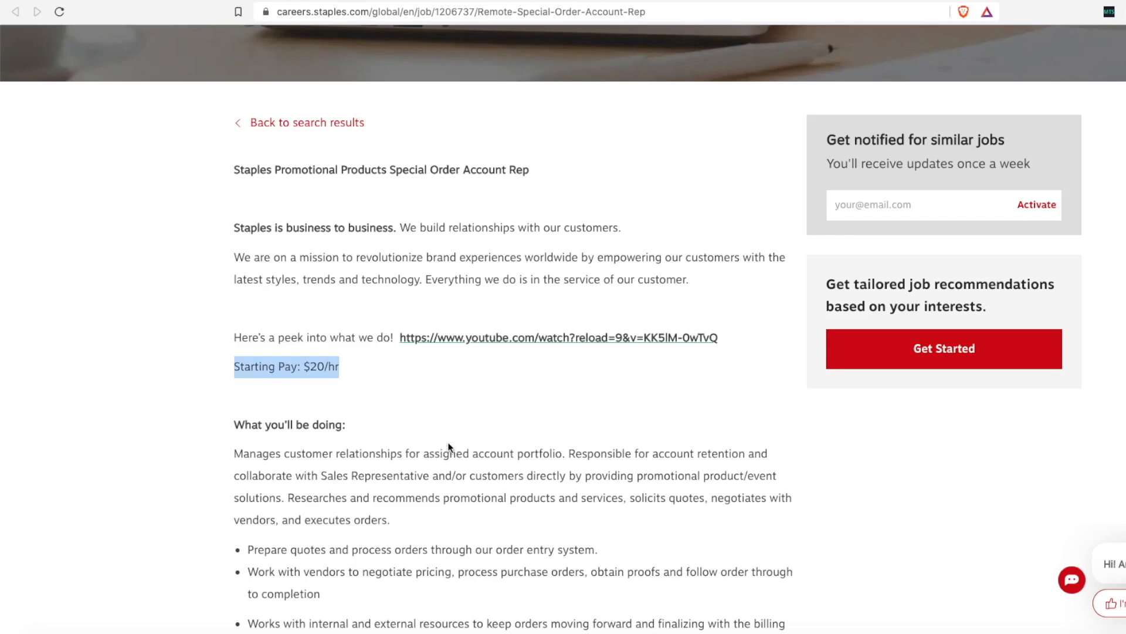
scroll("down", 3)
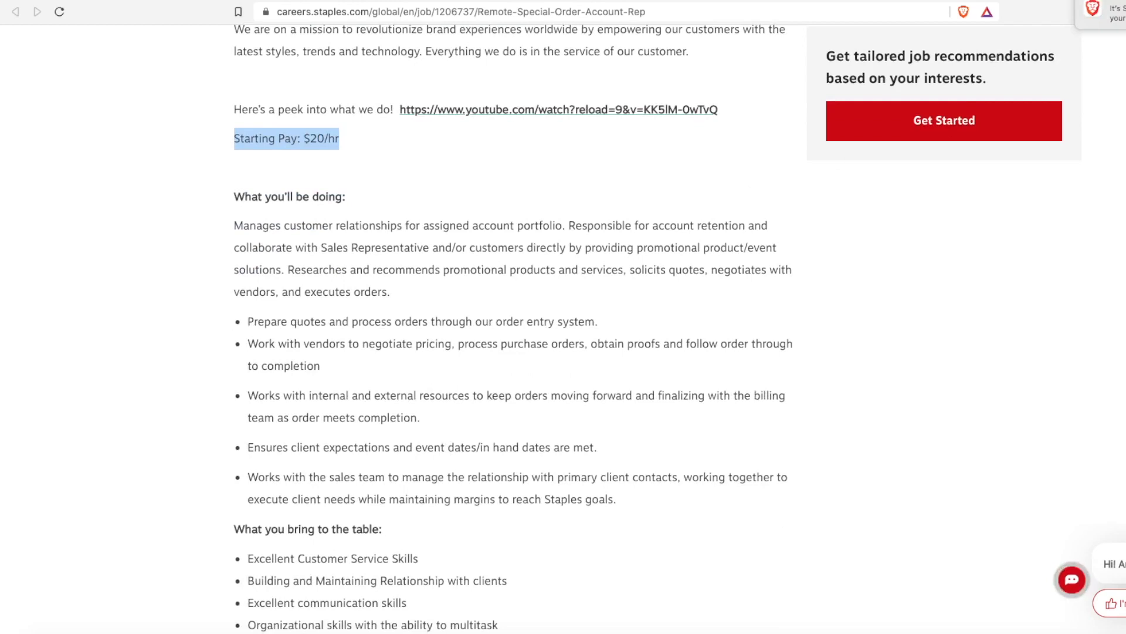
mouse_move(1026, 221)
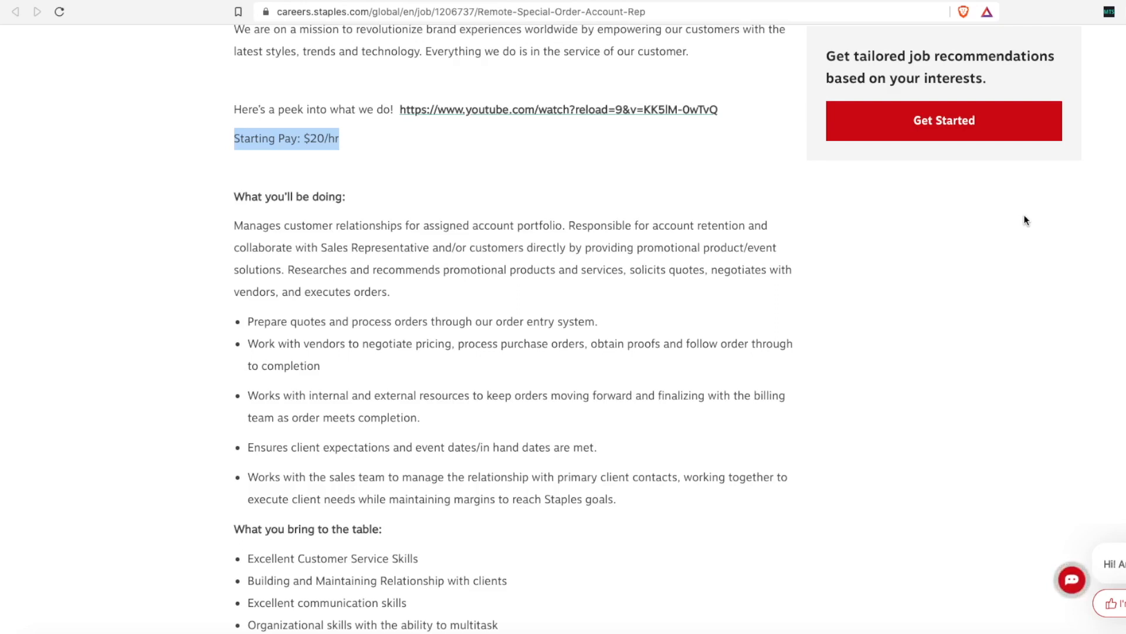
scroll("down", 3)
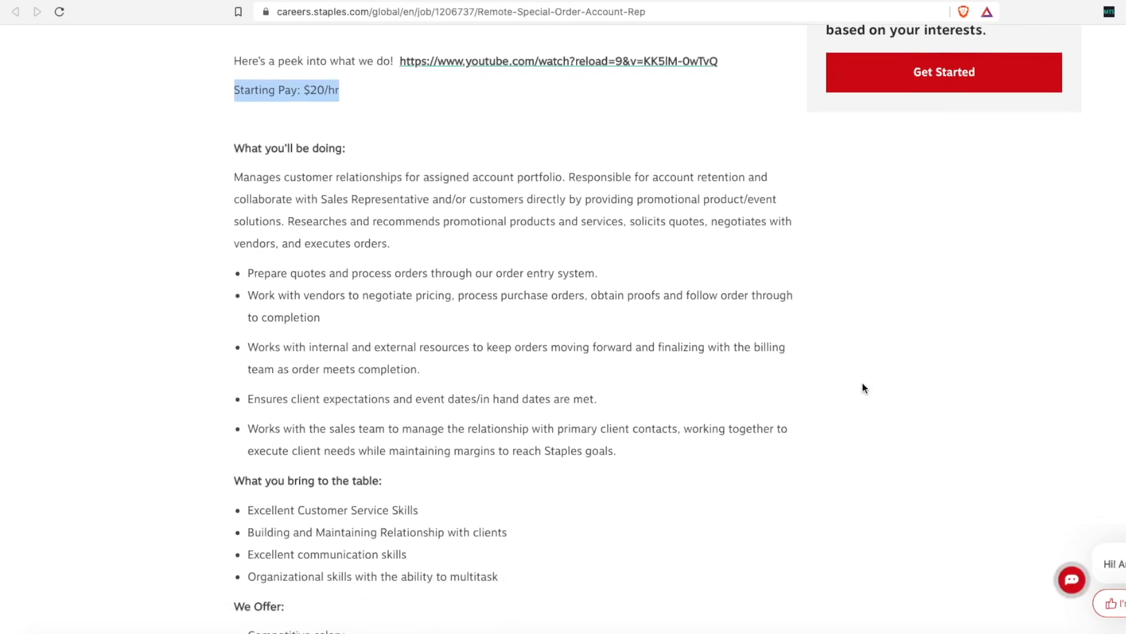
scroll("down", 3)
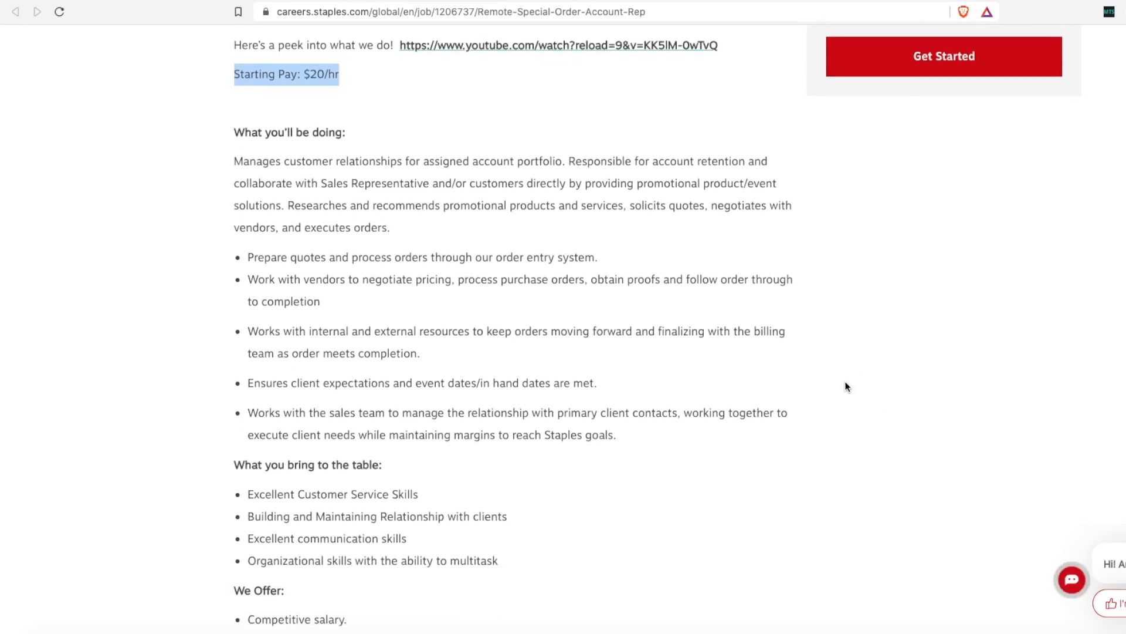
scroll("down", 3)
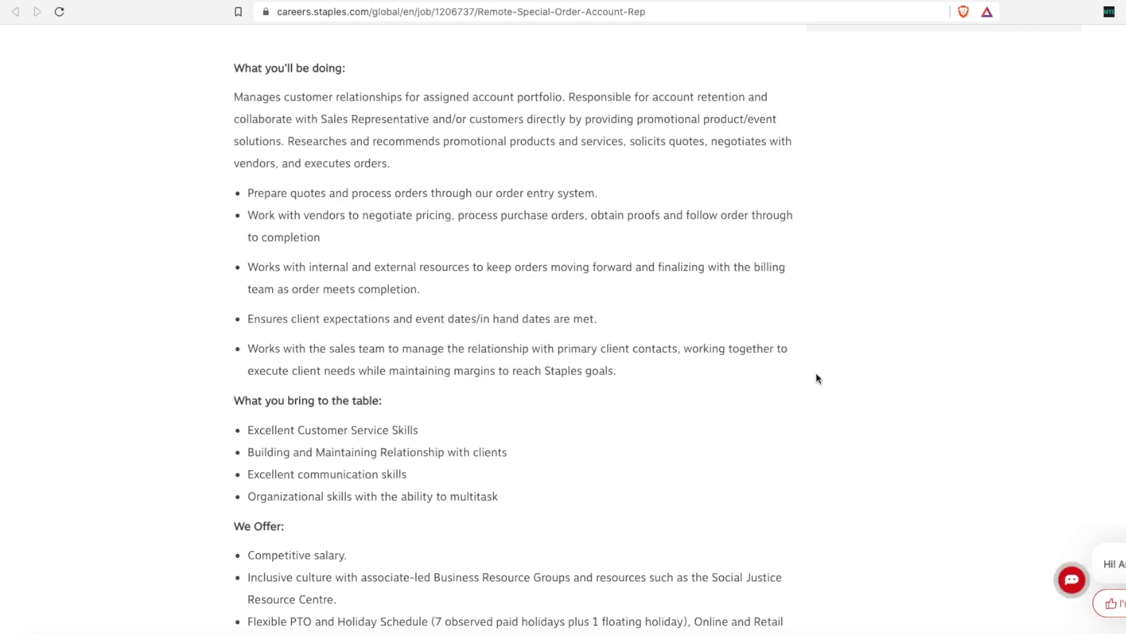
Step: Scroll to Microsoft Office, 2–4 years' experience and travel requirements in Qualifications
scroll("down", 3)
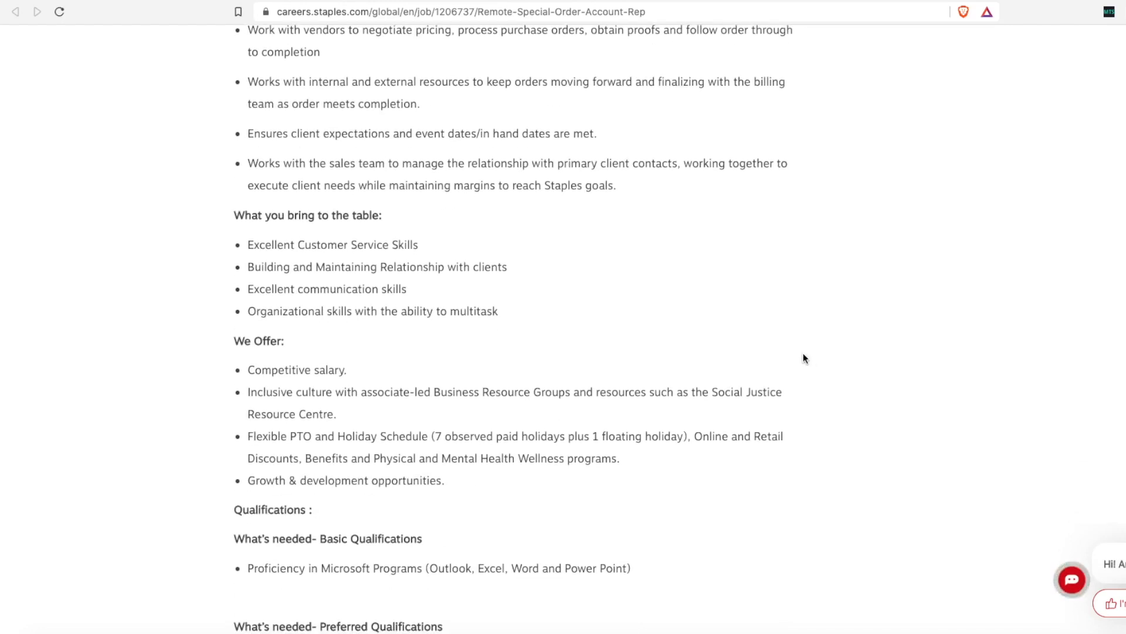
mouse_move(761, 351)
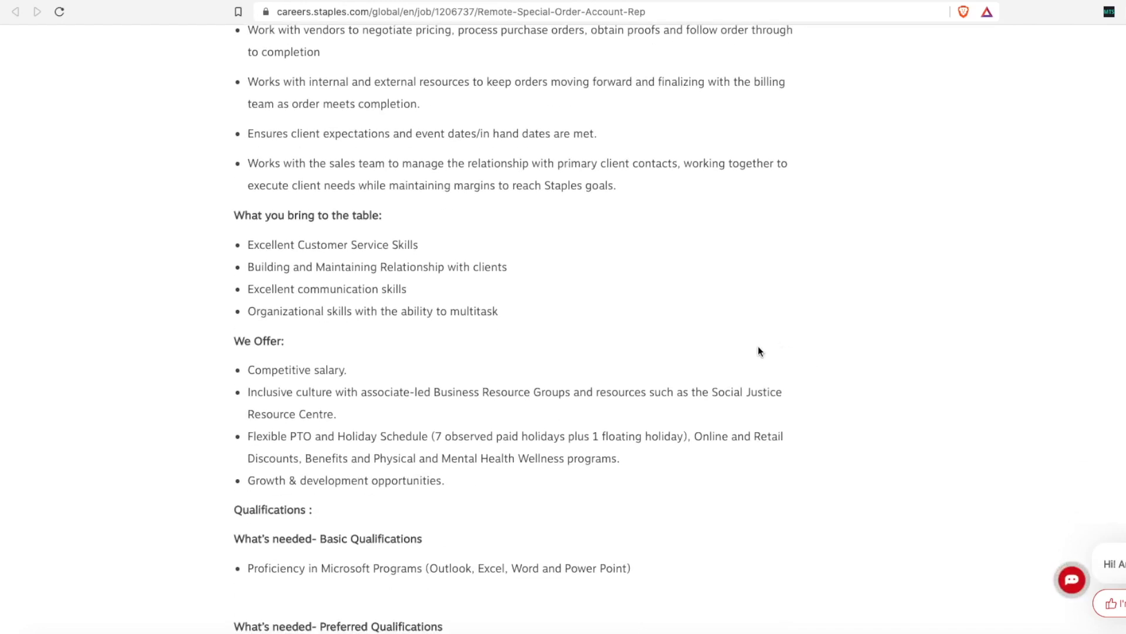
mouse_move(746, 360)
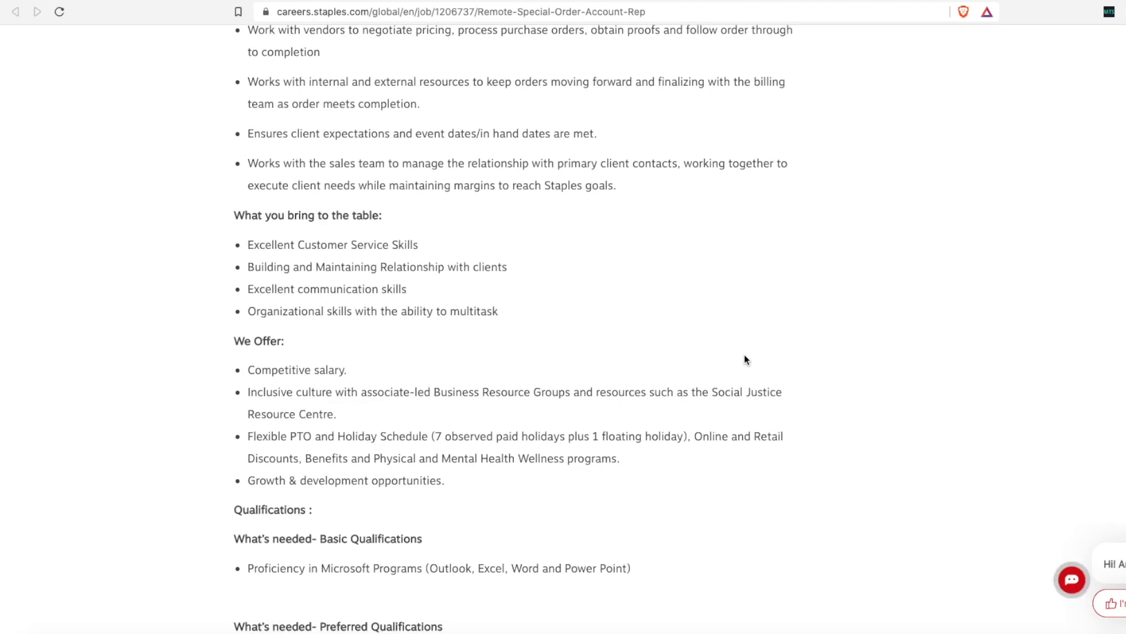
mouse_move(739, 362)
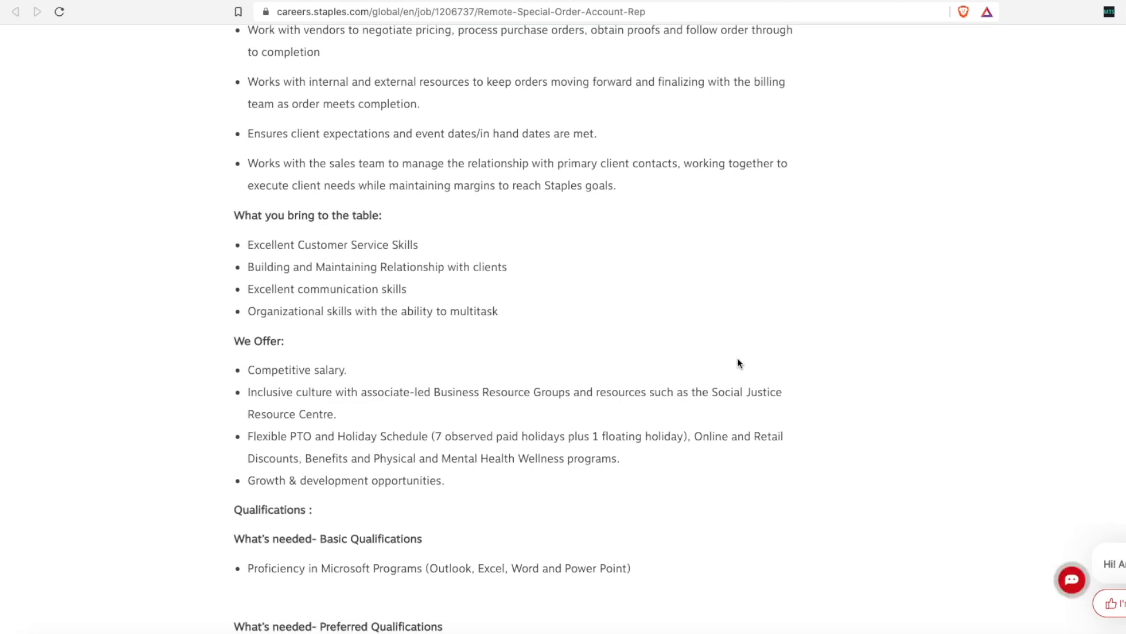
scroll("down", 3)
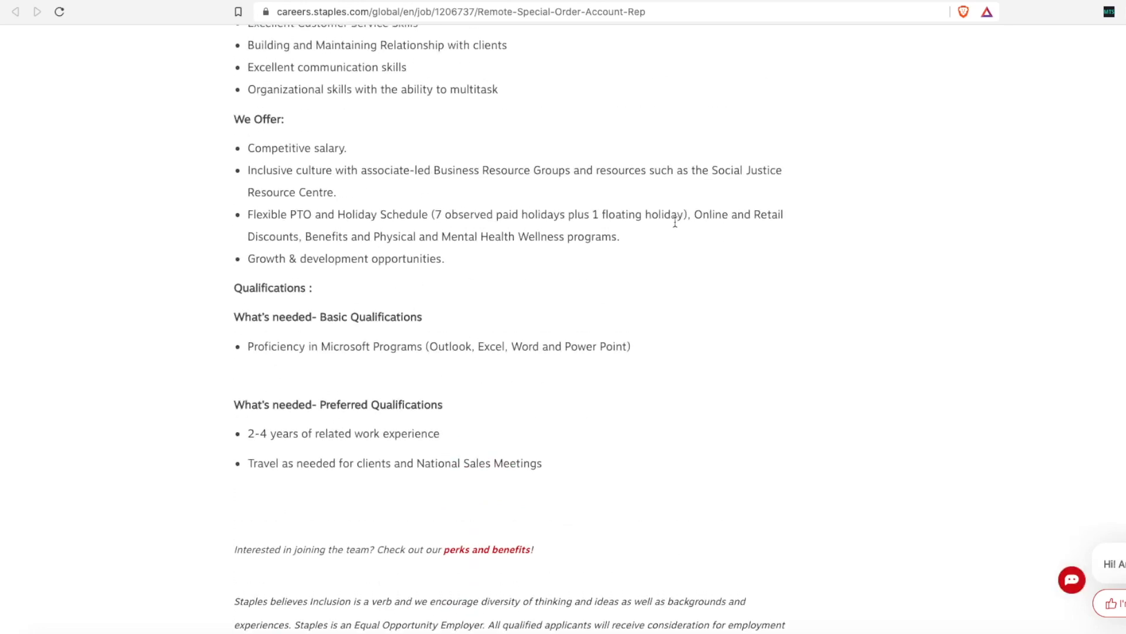
mouse_move(599, 233)
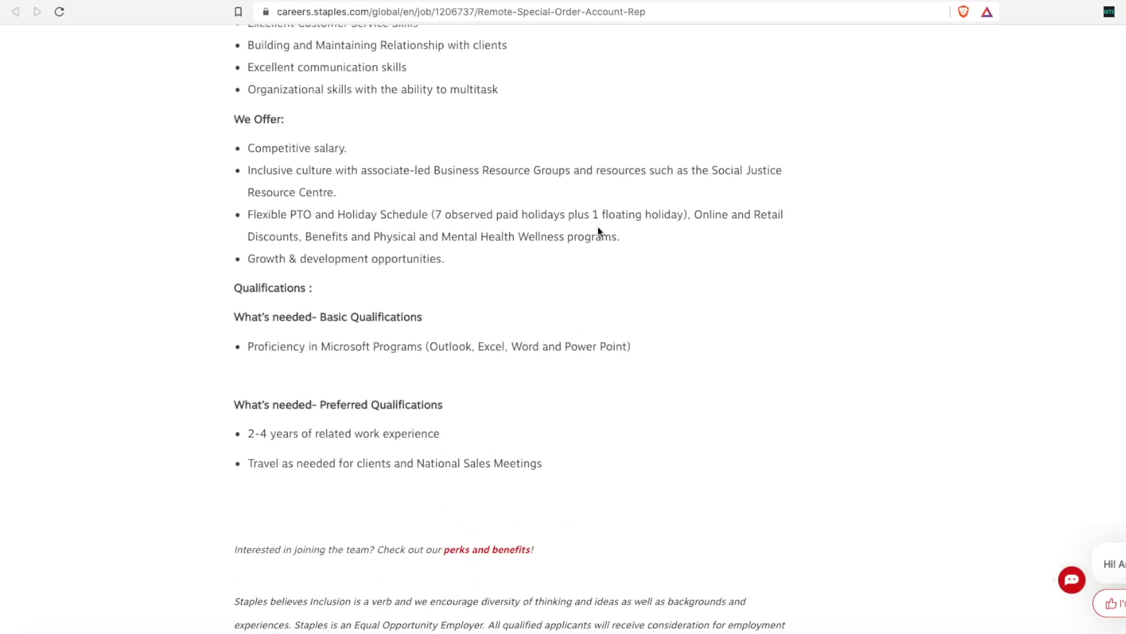
mouse_move(471, 217)
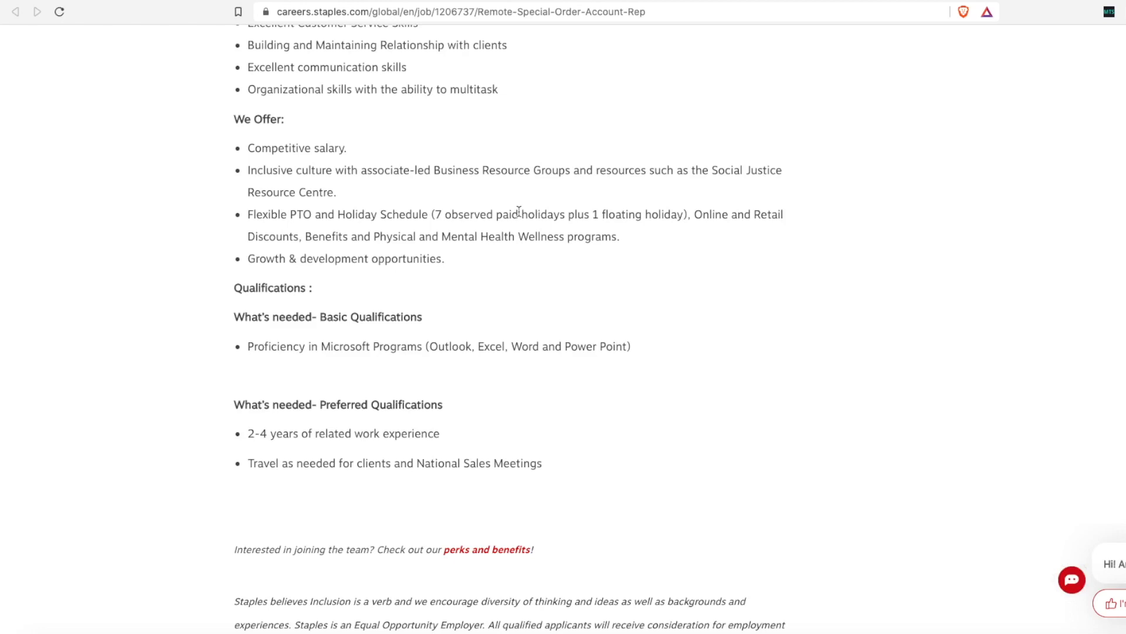
mouse_move(571, 128)
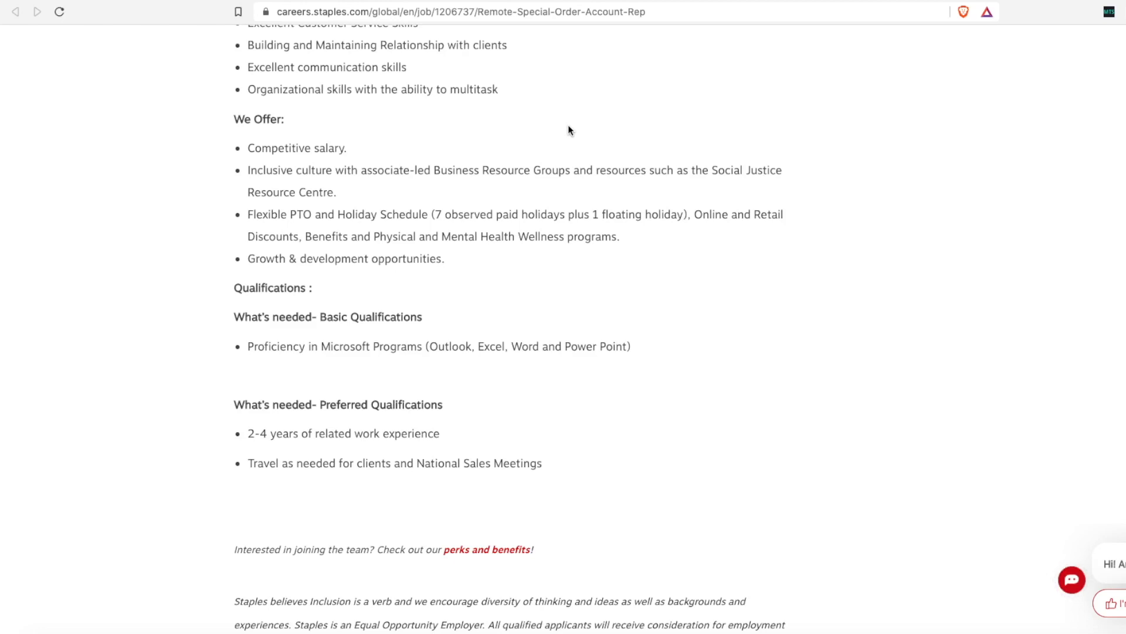
mouse_move(628, 152)
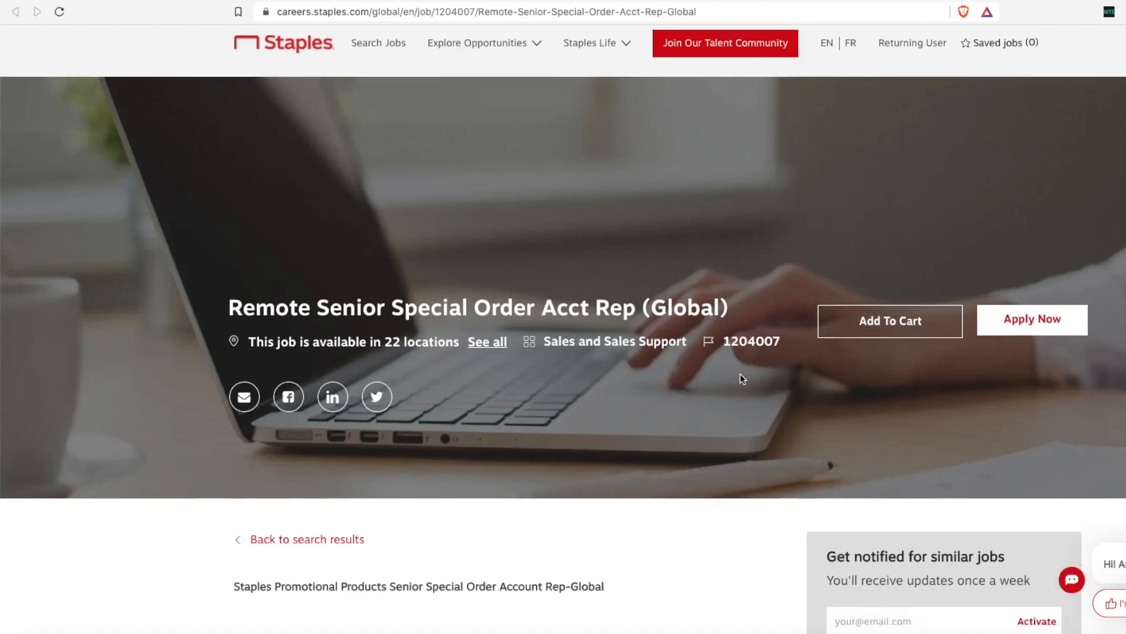
Step: Scroll the Senior Special Order Acct Rep posting to the $50,000 salary and mentoring duties
scroll("down", 3)
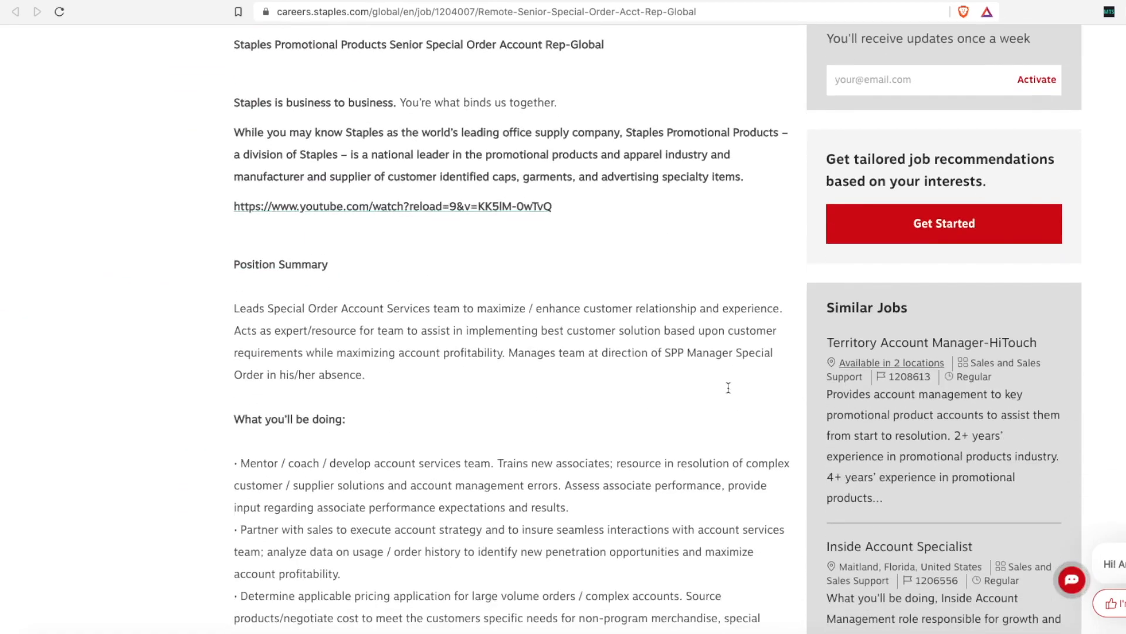
scroll("down", 3)
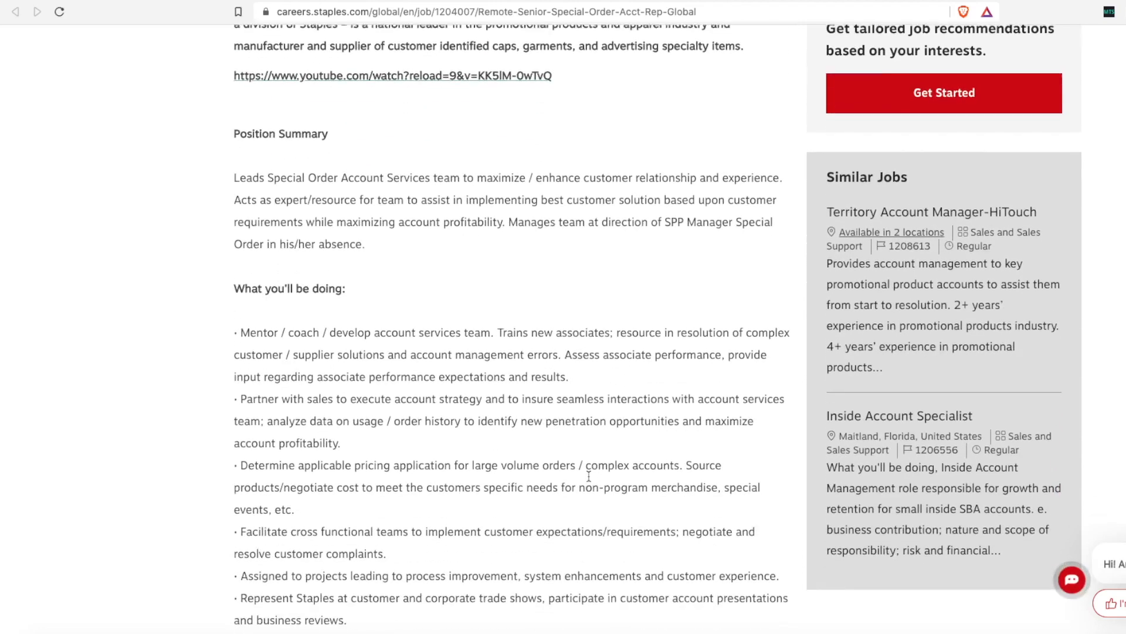
scroll("down", 3)
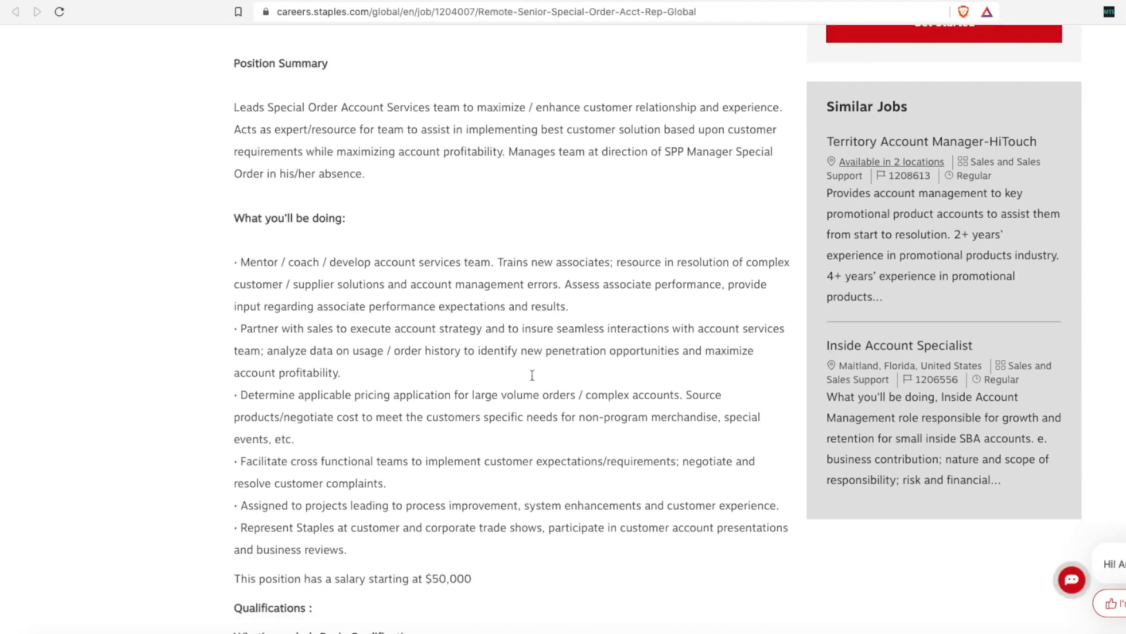
mouse_move(340, 287)
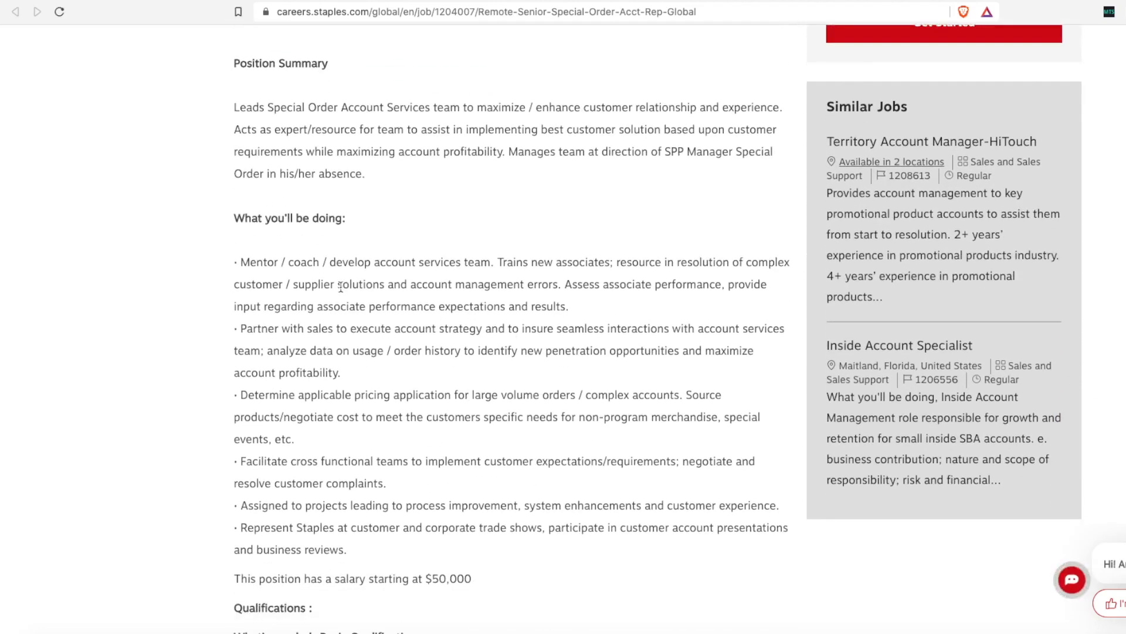
mouse_move(503, 279)
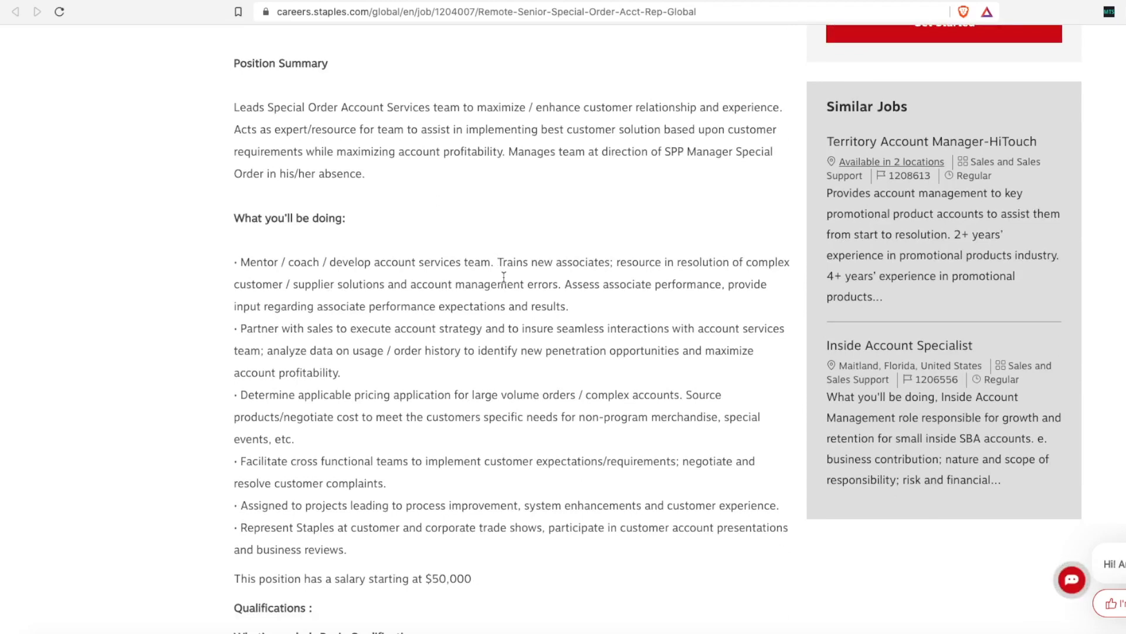
mouse_move(488, 260)
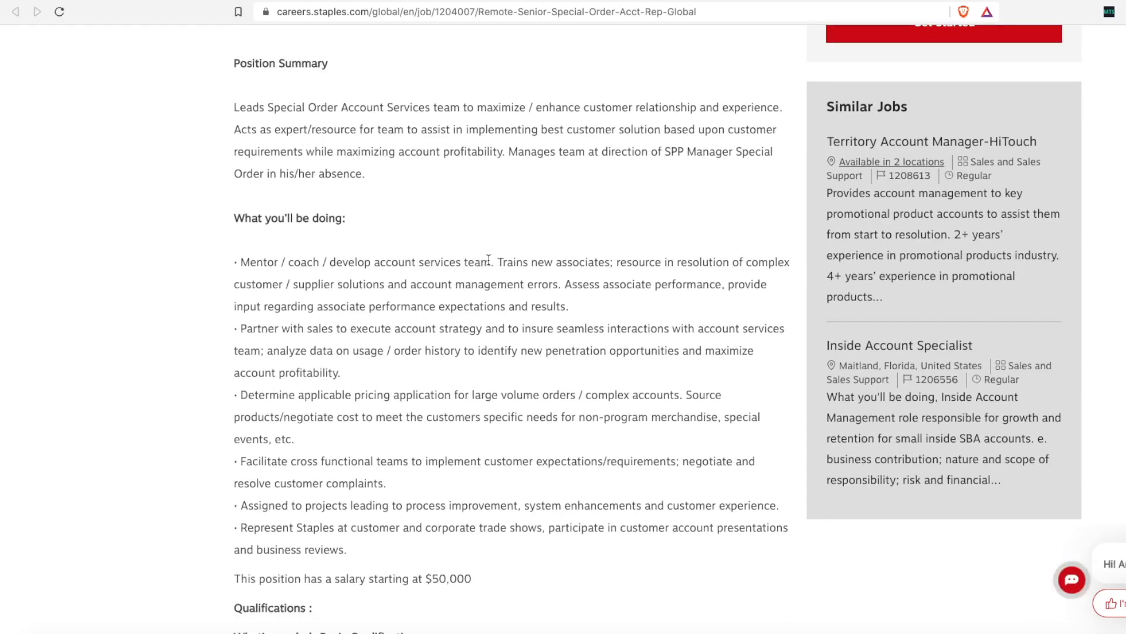
mouse_move(686, 261)
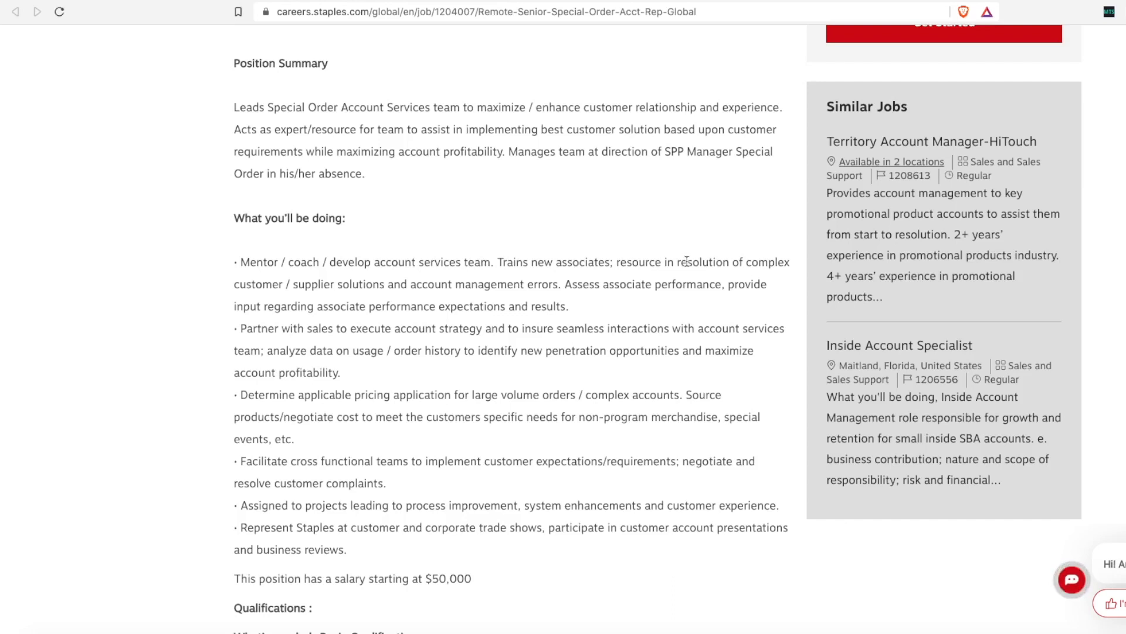
mouse_move(279, 280)
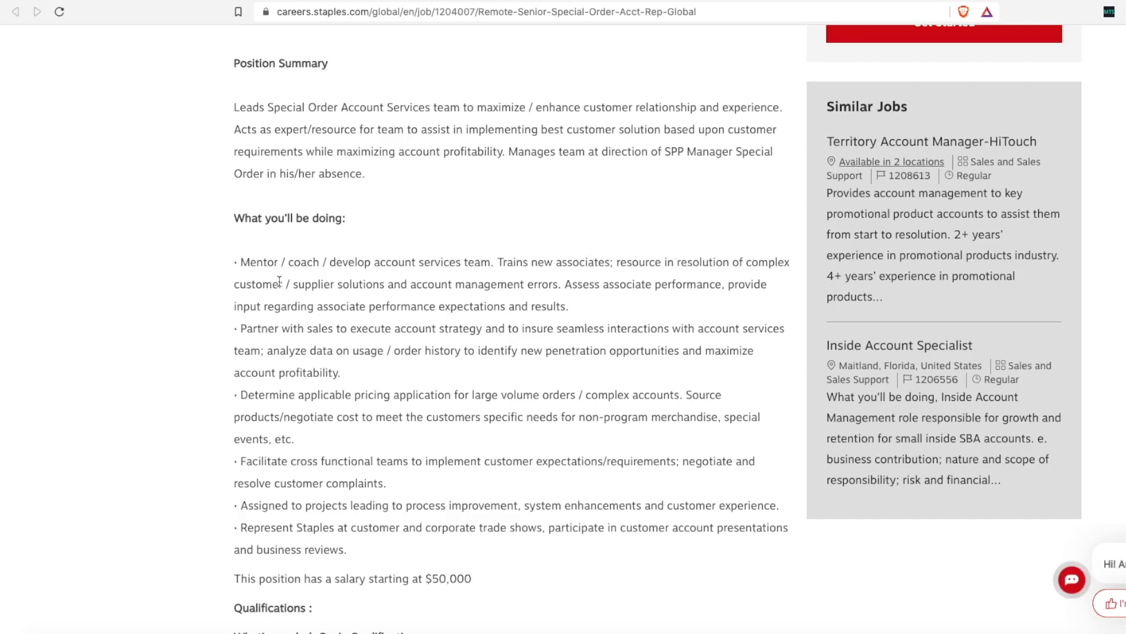
mouse_move(423, 266)
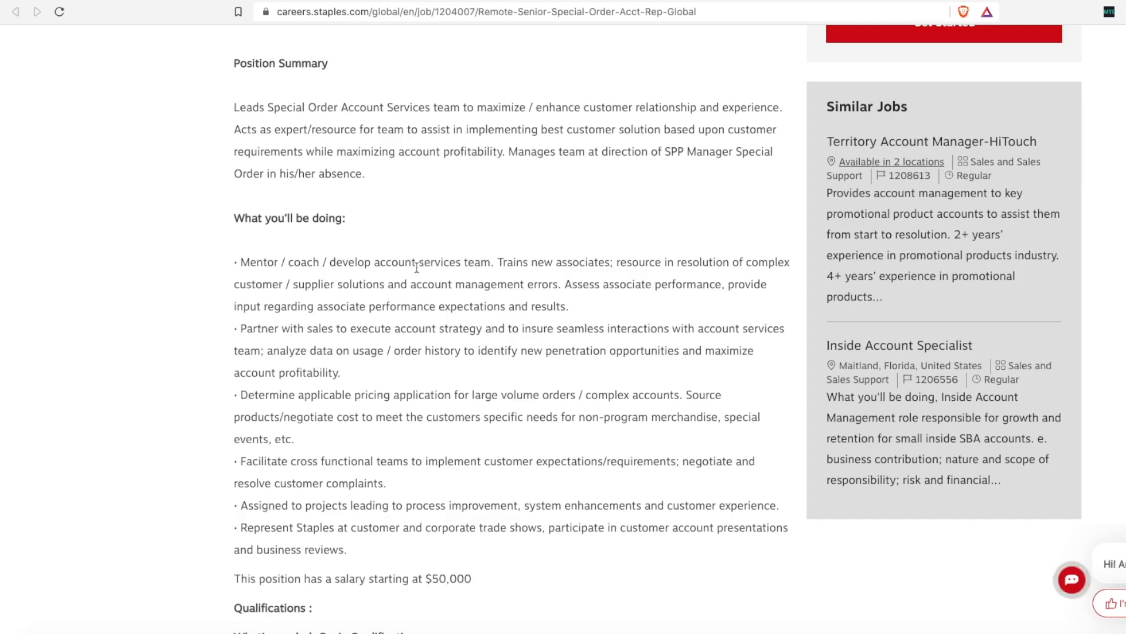
scroll("down", 3)
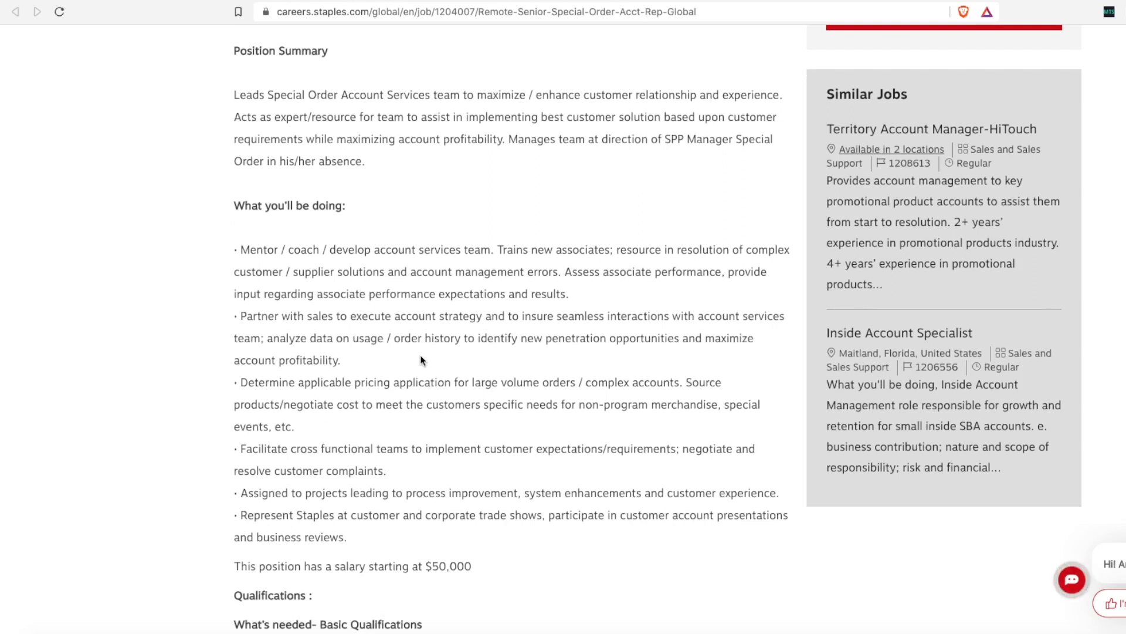
scroll("down", 3)
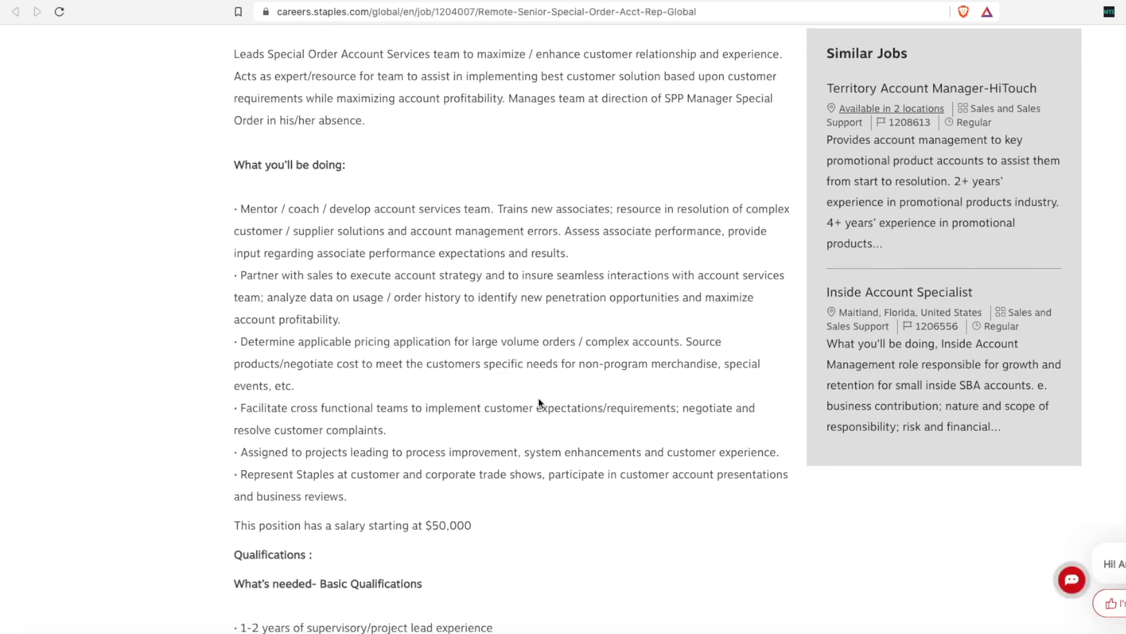
scroll("down", 3)
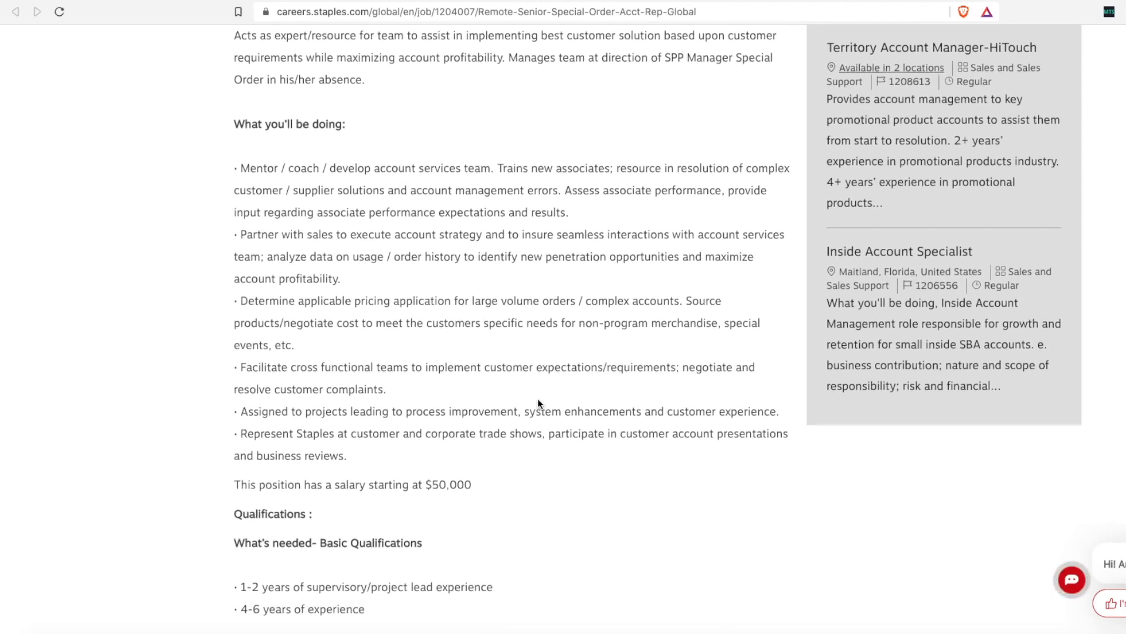
scroll("down", 3)
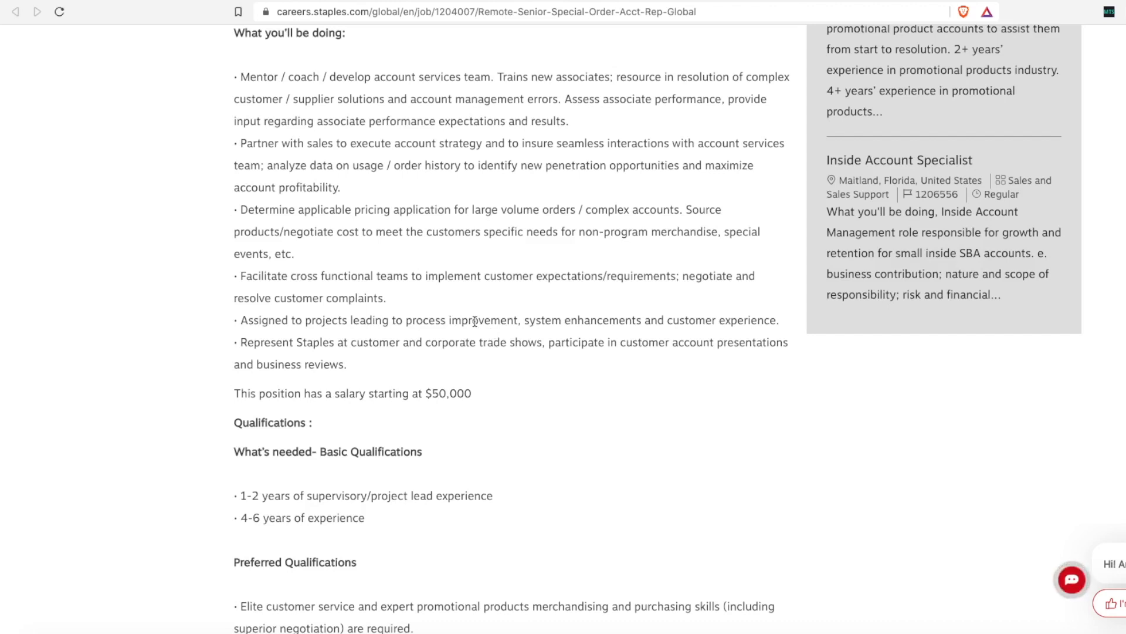
Step: Scroll to Basic Qualifications, then highlight and deselect the first qualification
scroll("down", 3)
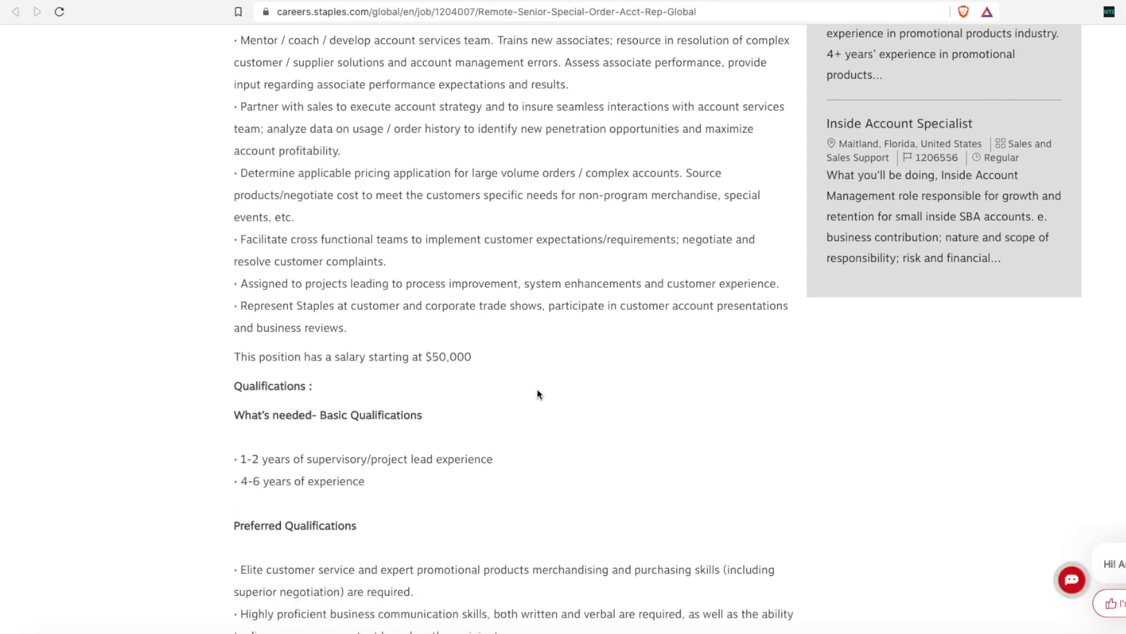
scroll("down", 3)
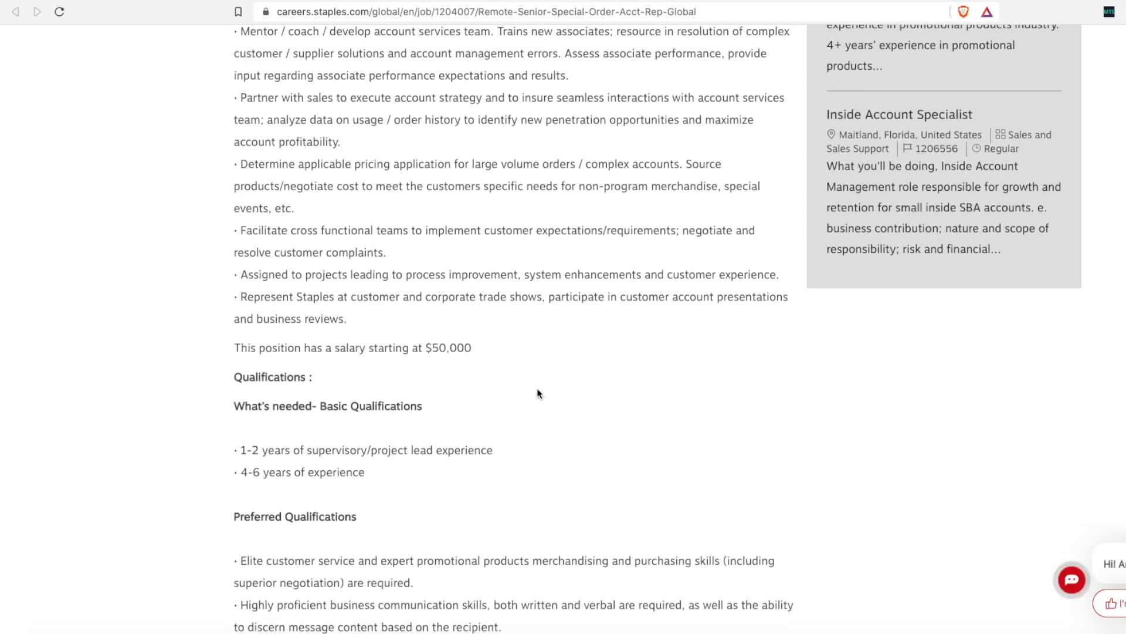
scroll("down", 3)
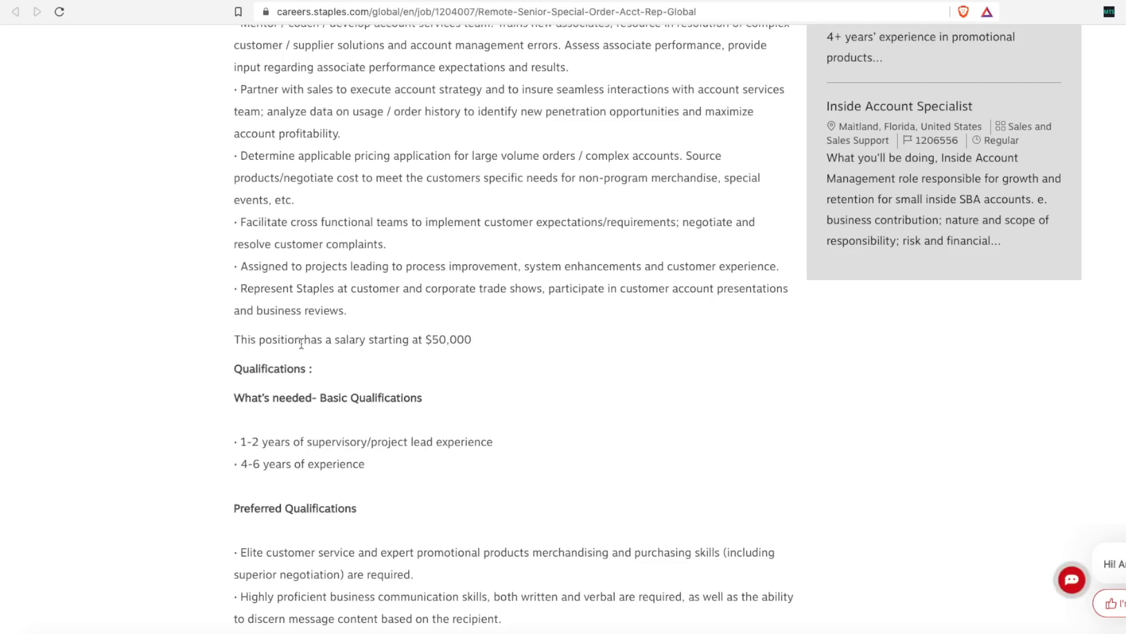
scroll("down", 3)
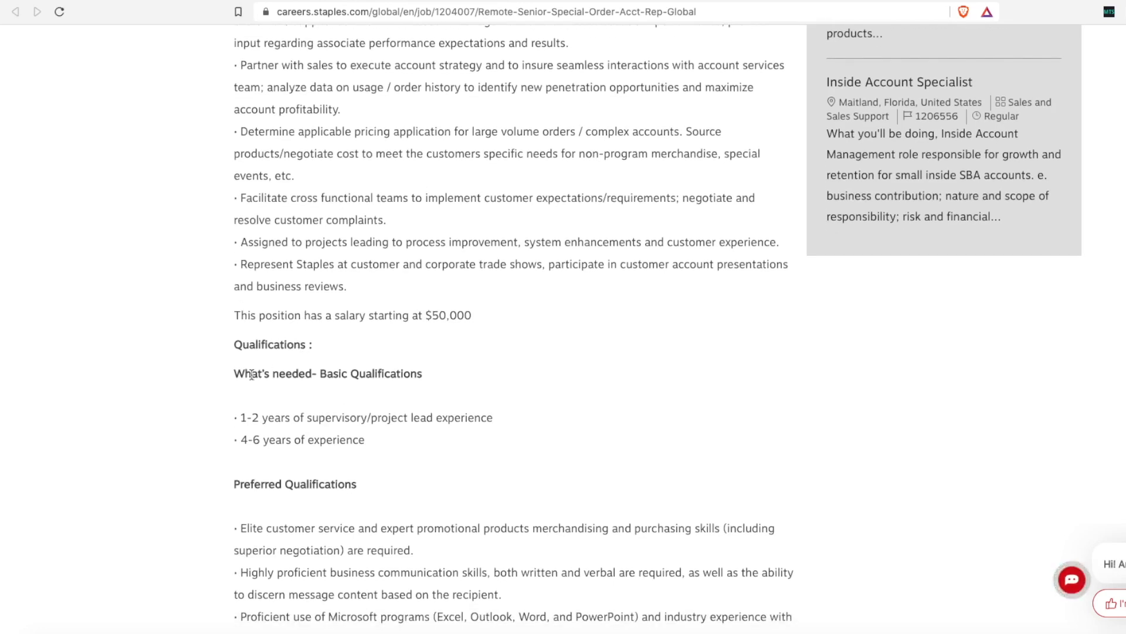
left_click_drag(244, 373, 494, 417)
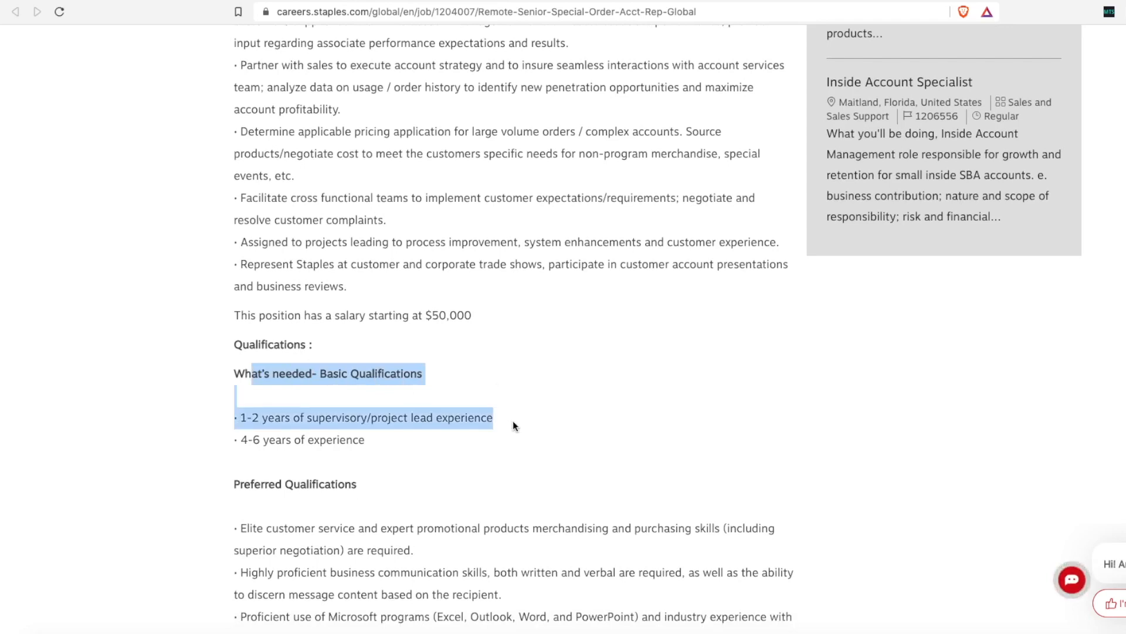
left_click(351, 403)
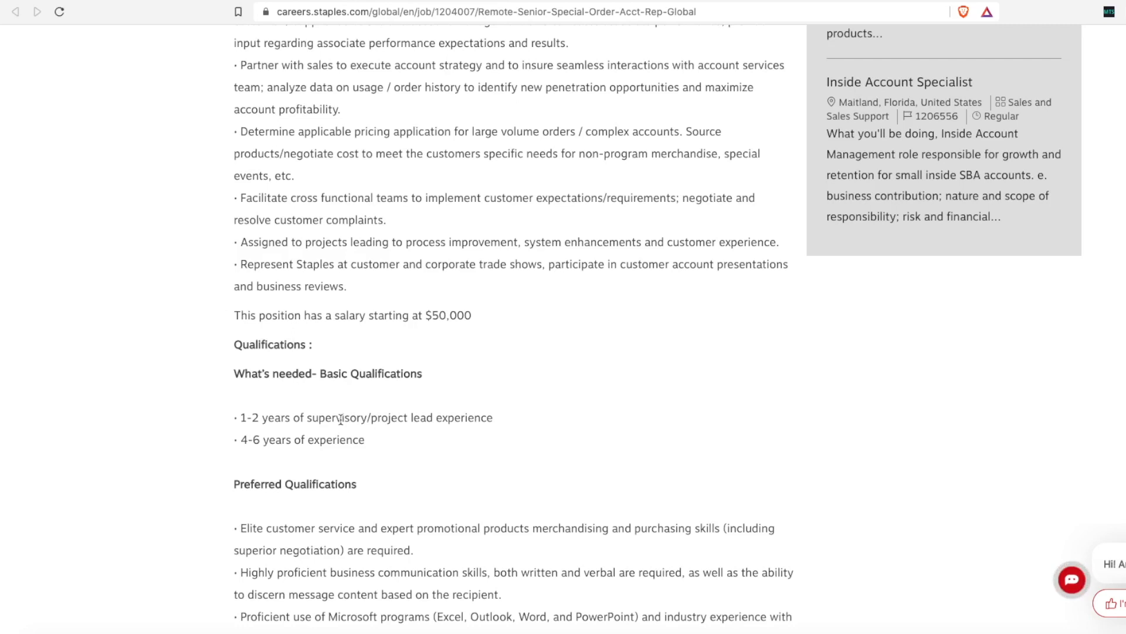
mouse_move(340, 419)
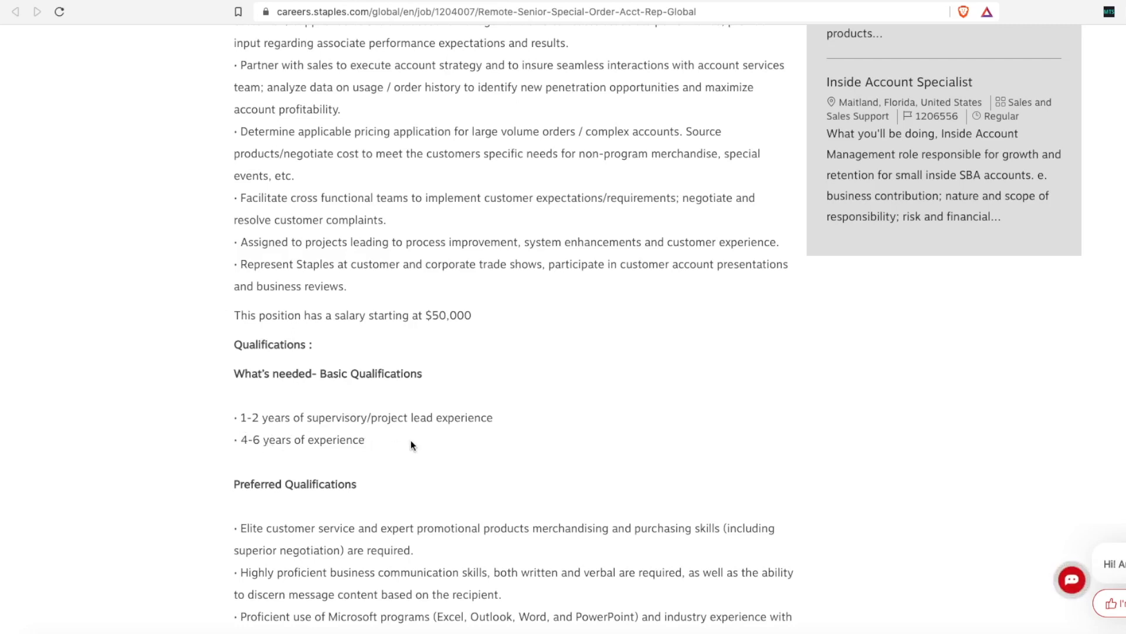
mouse_move(412, 360)
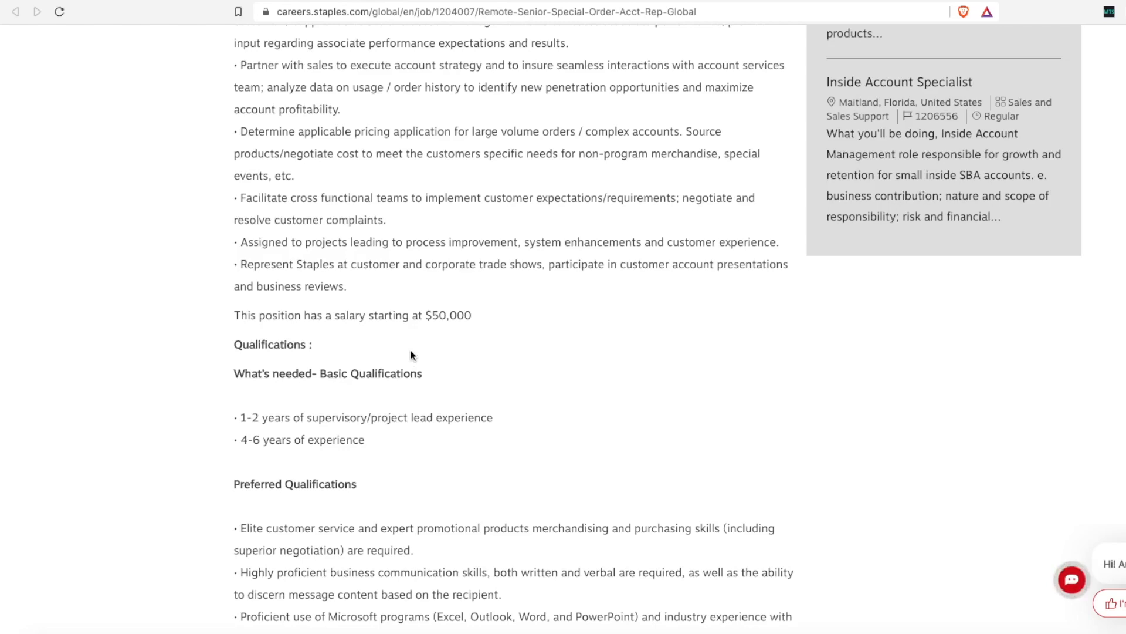
Step: Scroll down to the Preferred Qualifications and We Offer sections
scroll("down", 3)
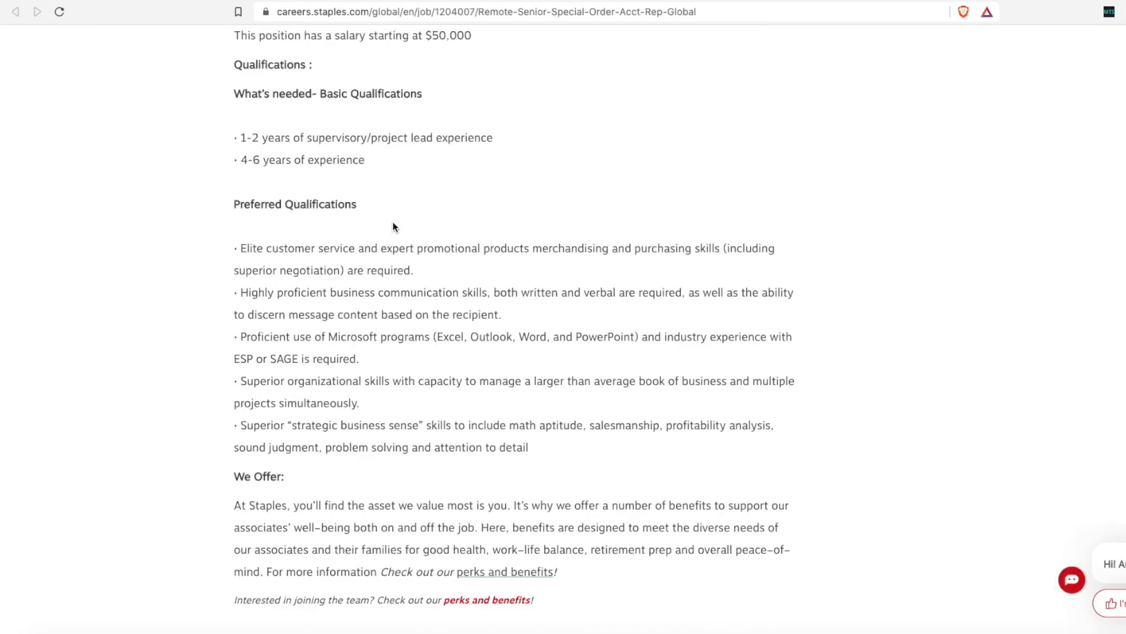
mouse_move(393, 241)
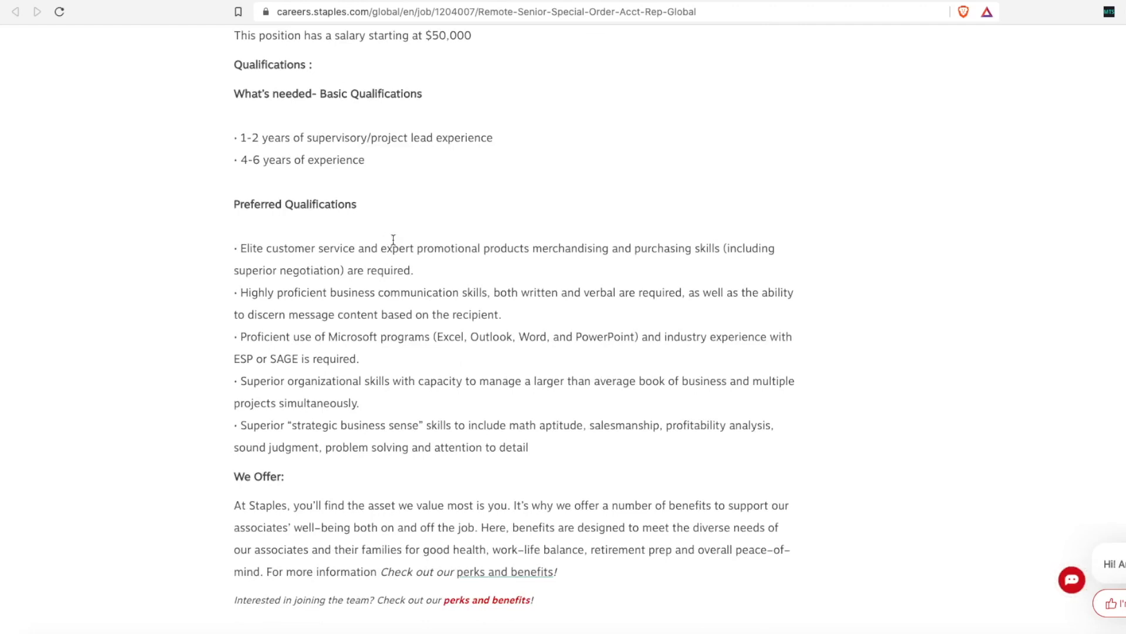
mouse_move(510, 314)
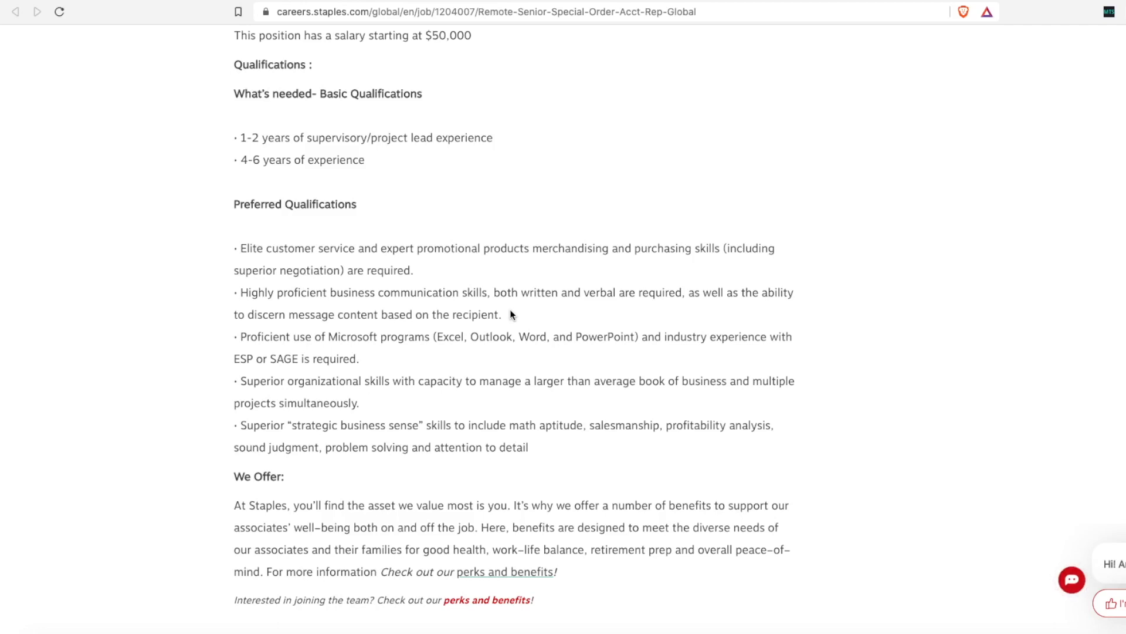
mouse_move(505, 310)
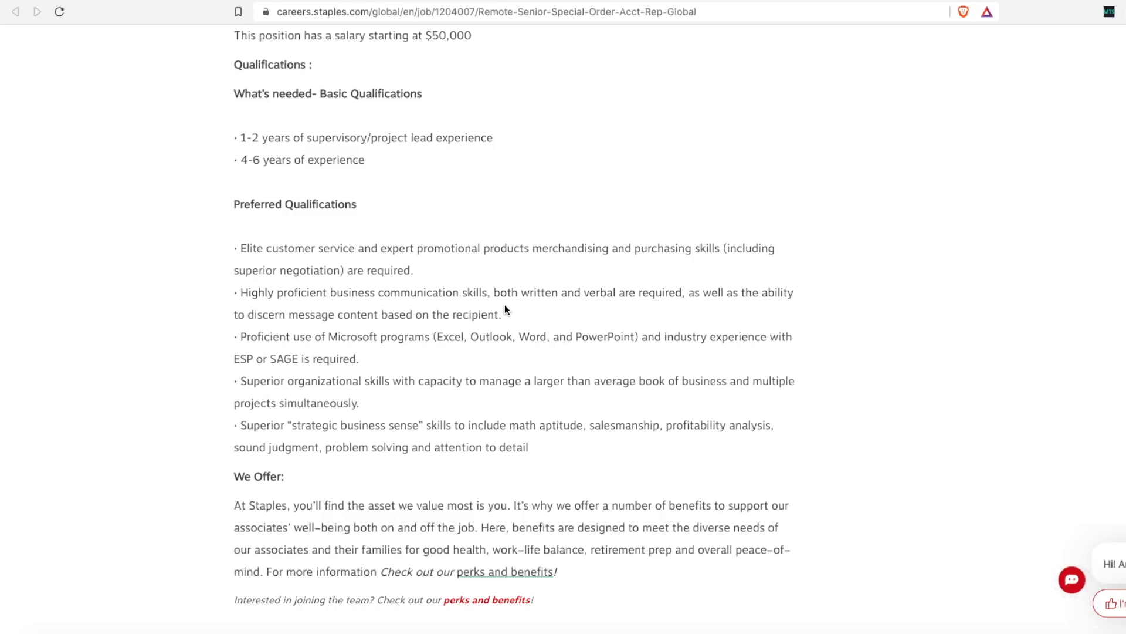
scroll("down", 3)
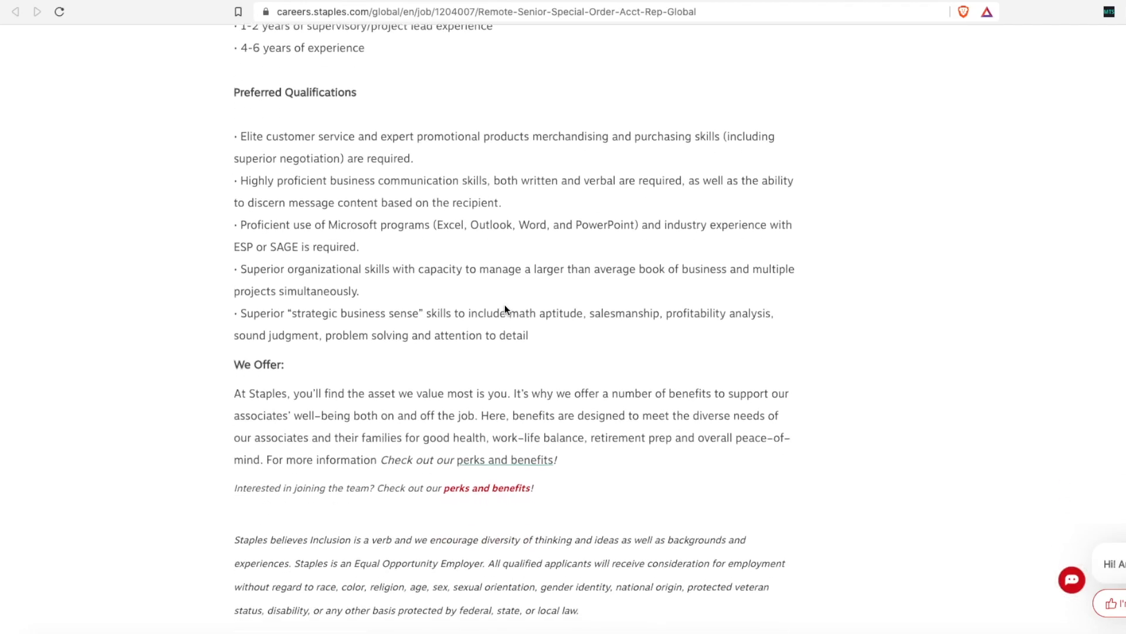
scroll("down", 3)
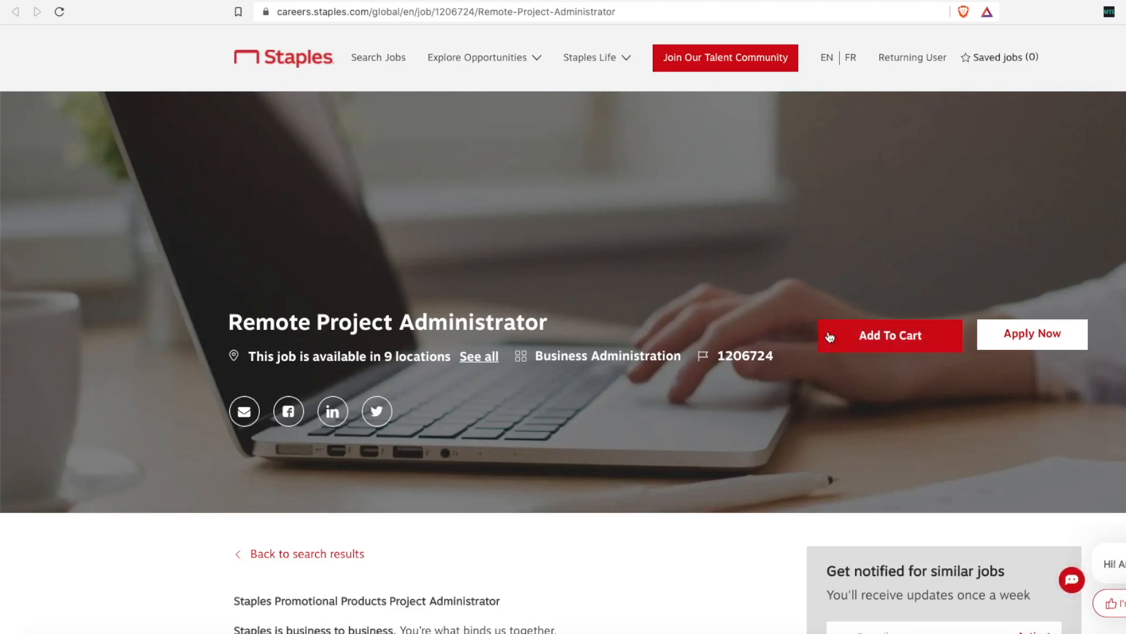
scroll("down", 3)
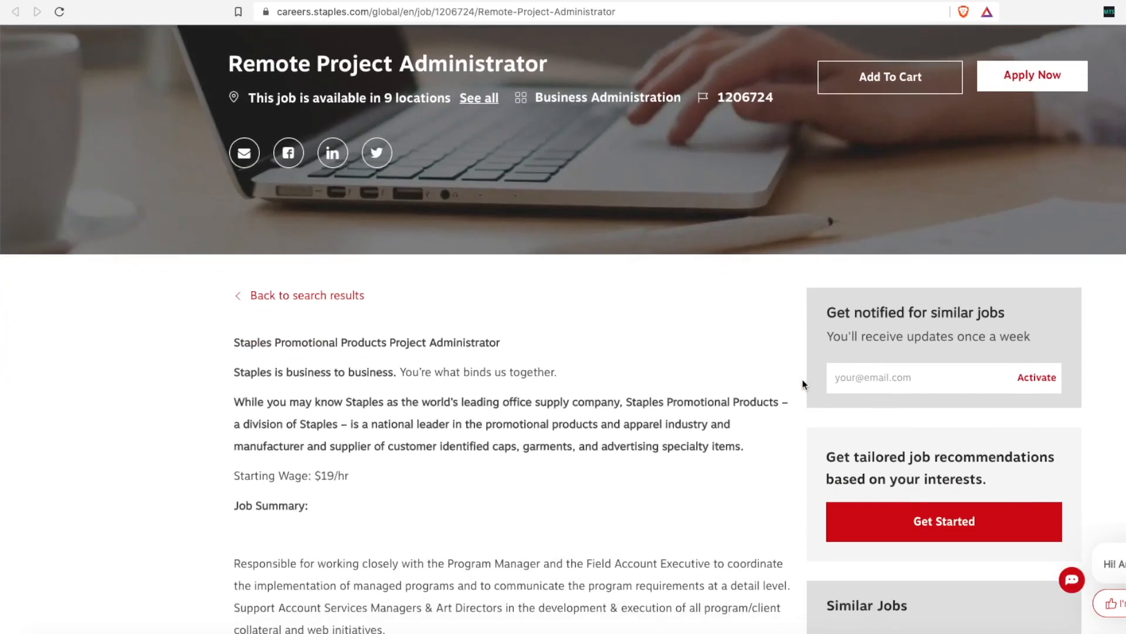
scroll("down", 3)
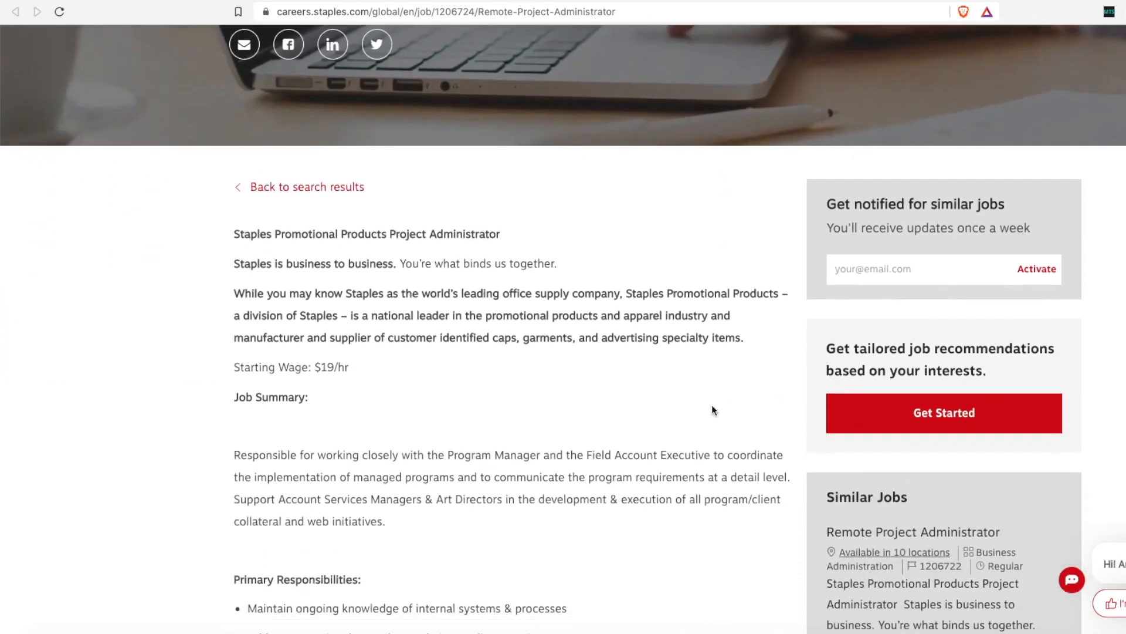
mouse_move(303, 366)
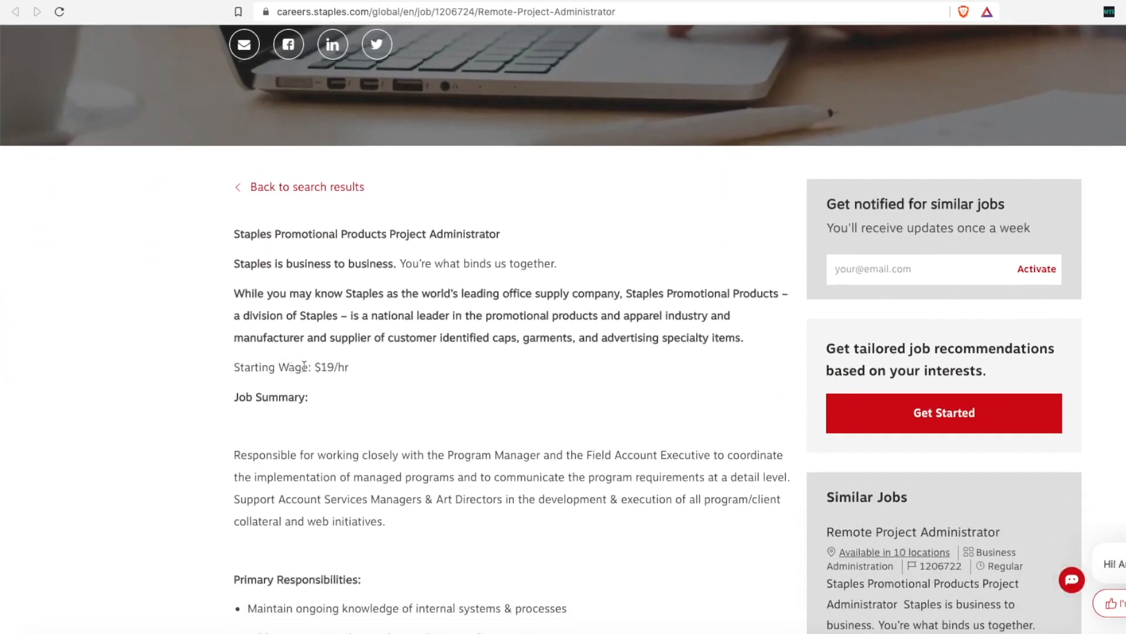
left_click_drag(295, 367, 349, 367)
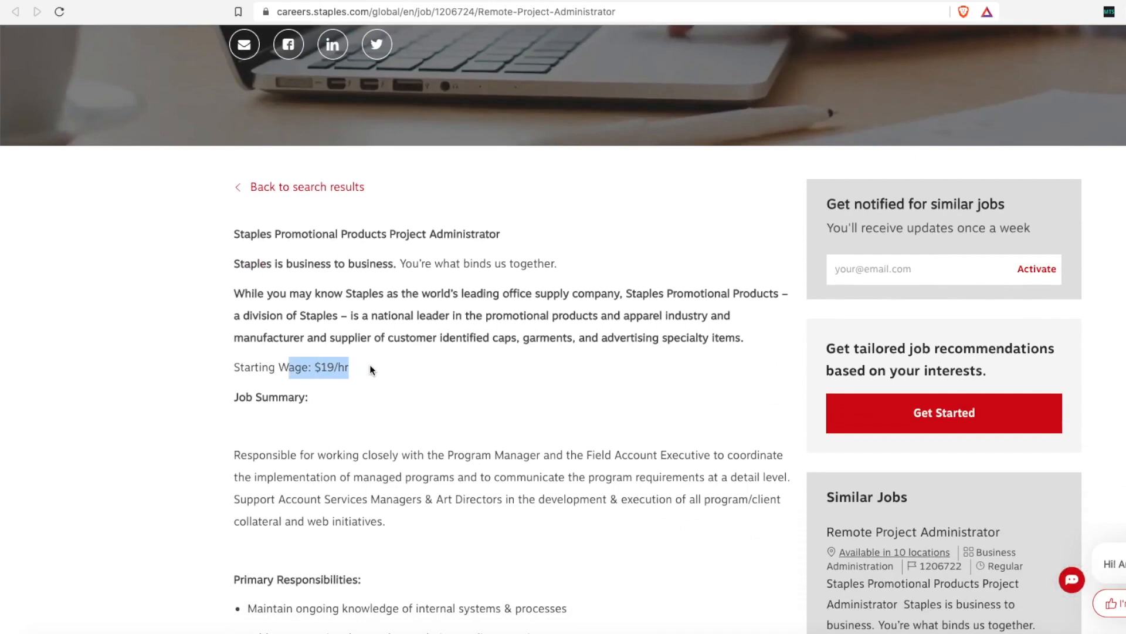
scroll("down", 3)
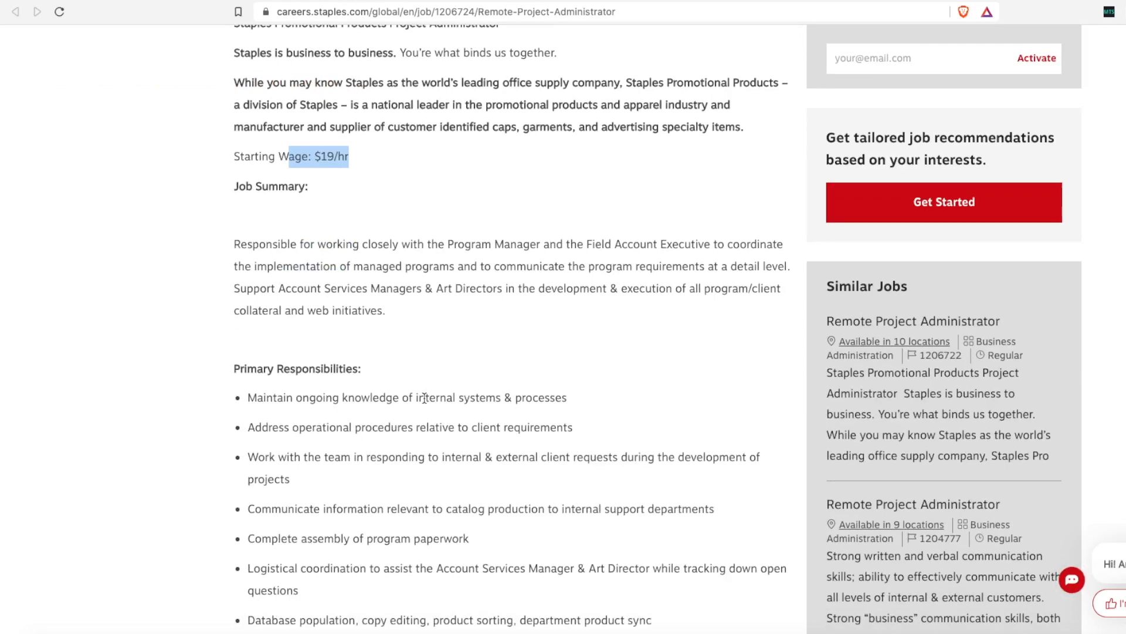
mouse_move(432, 390)
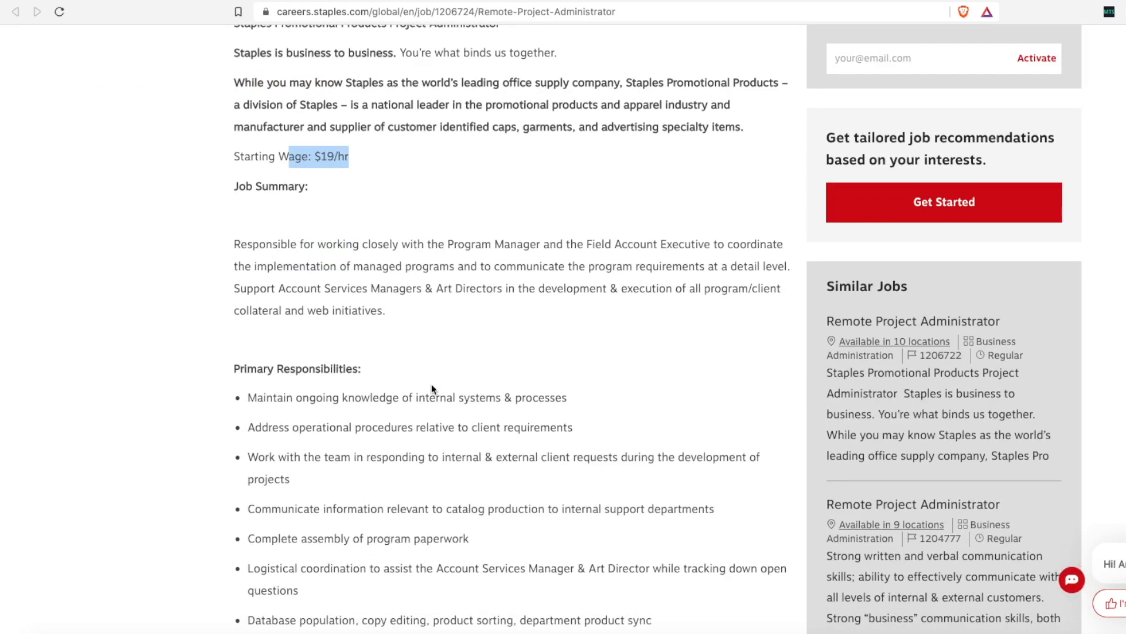
scroll("down", 3)
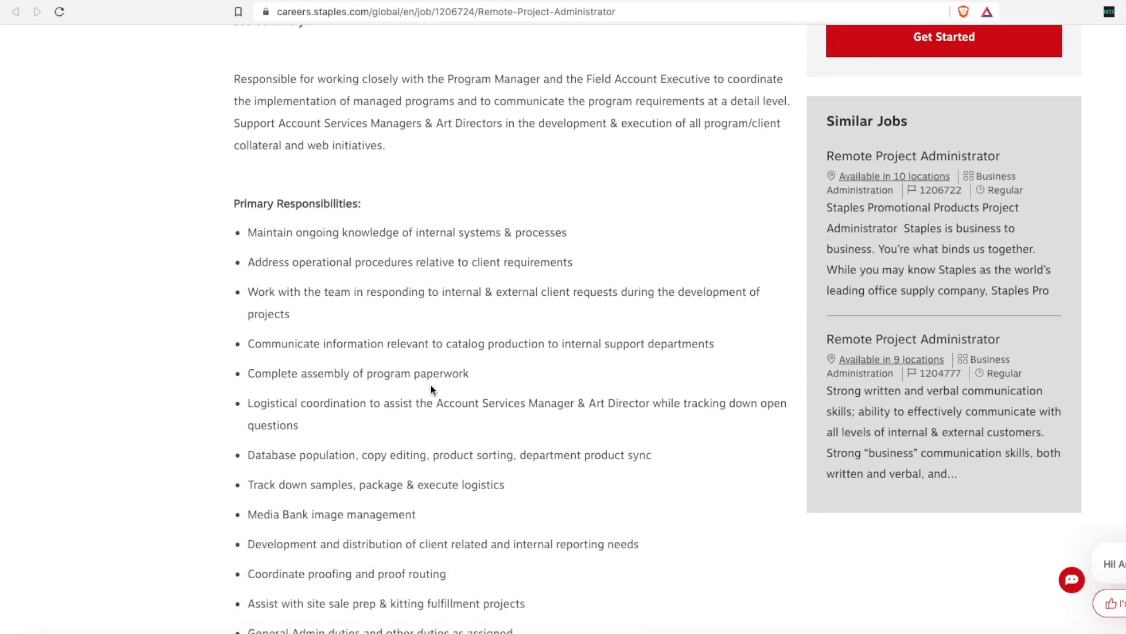
scroll("down", 3)
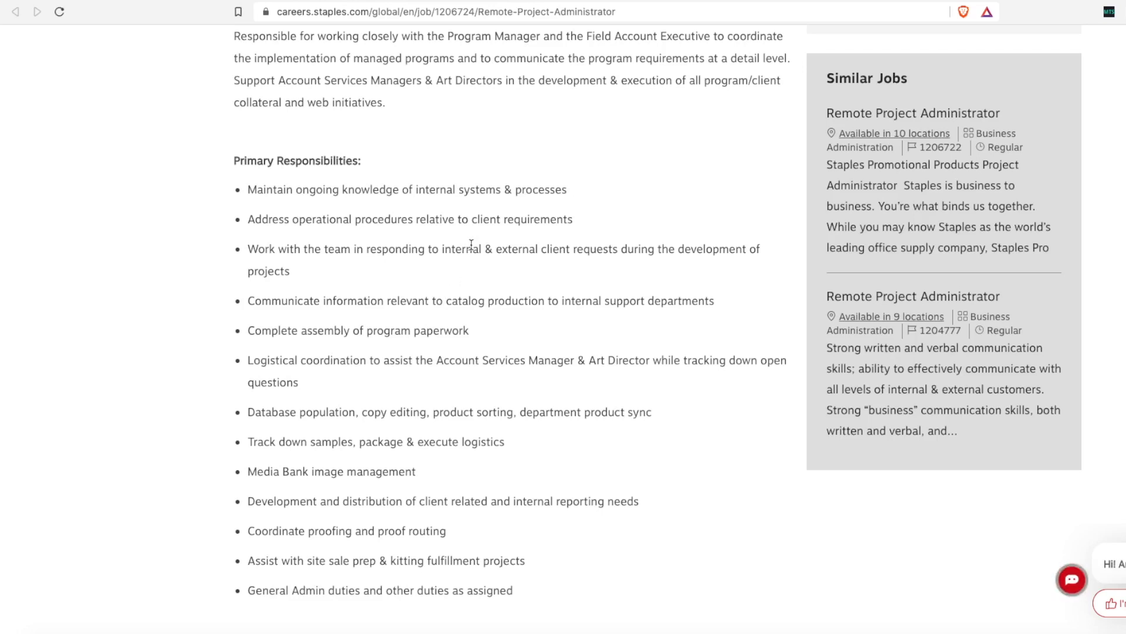
mouse_move(573, 237)
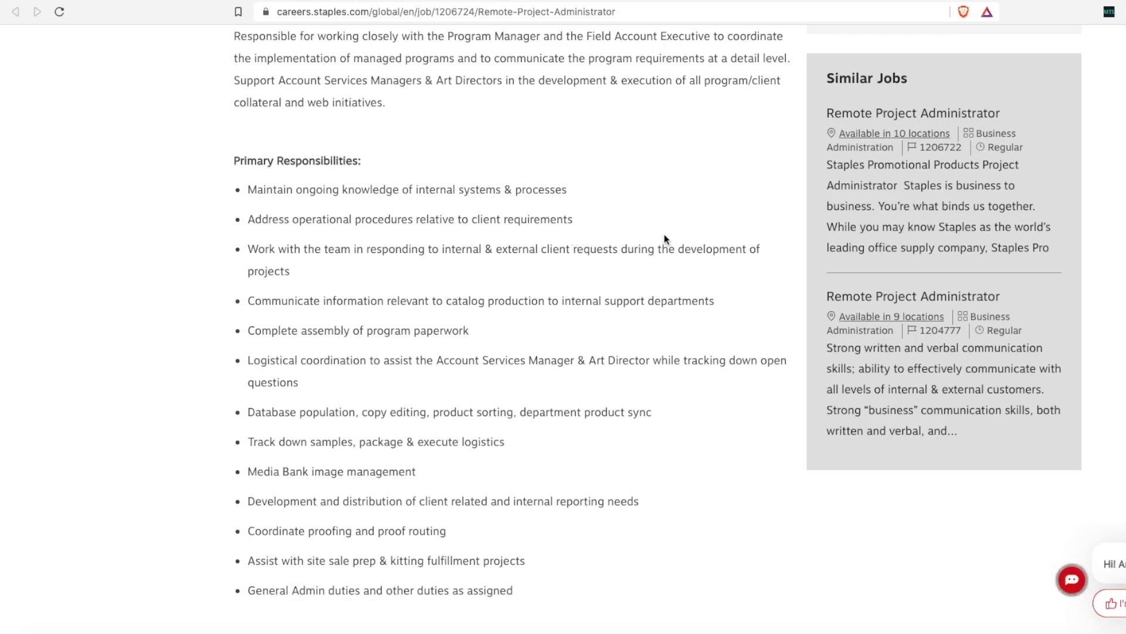
mouse_move(660, 240)
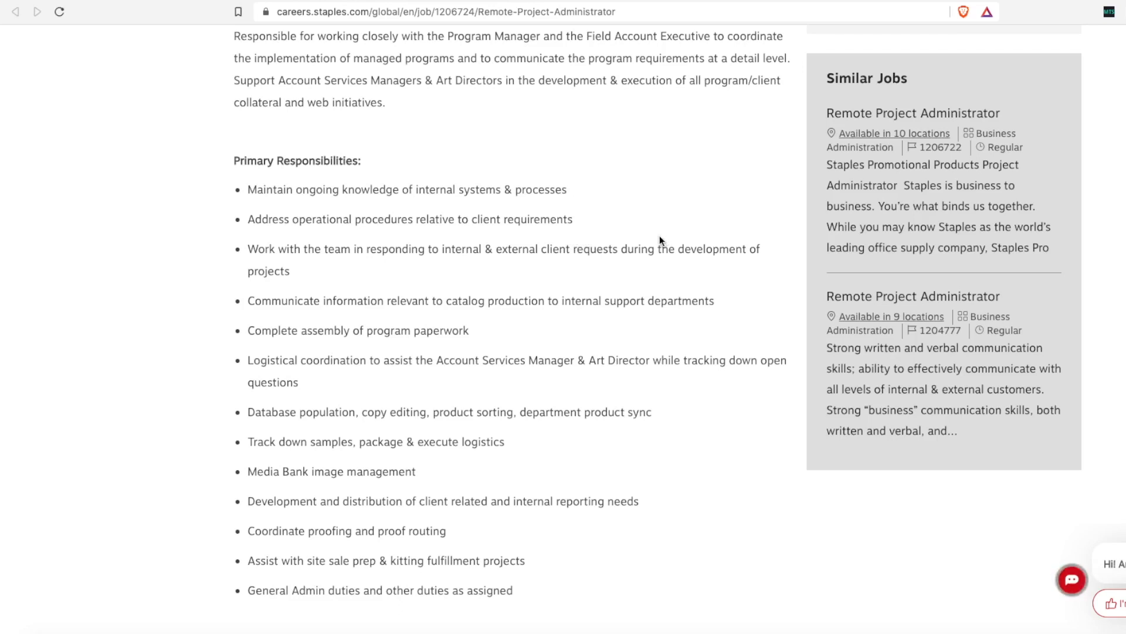
mouse_move(645, 240)
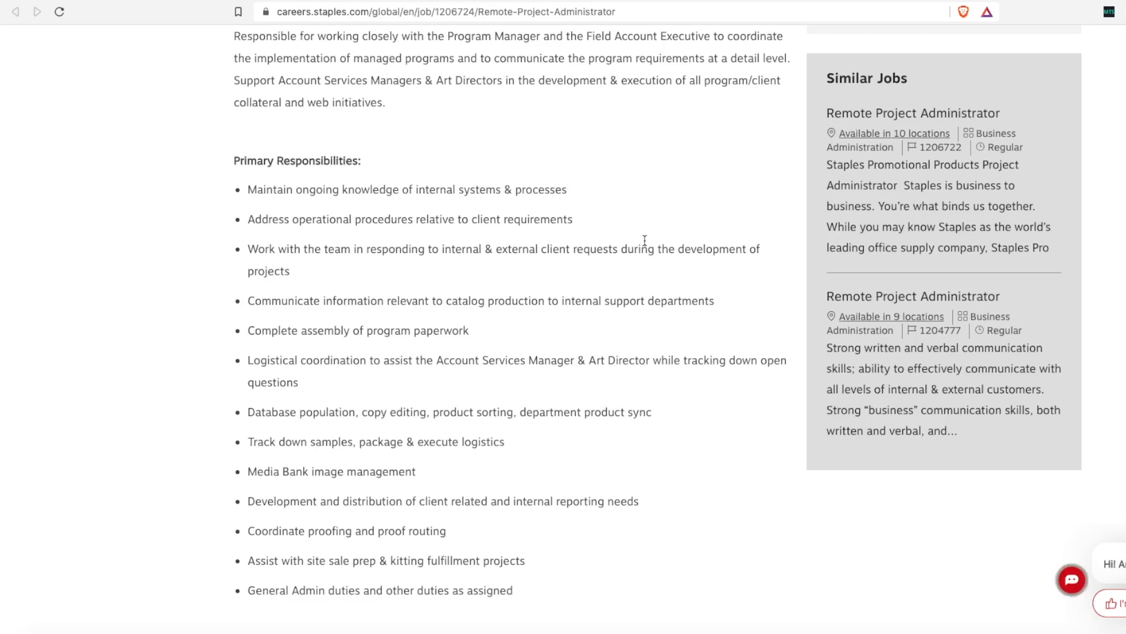
scroll("down", 3)
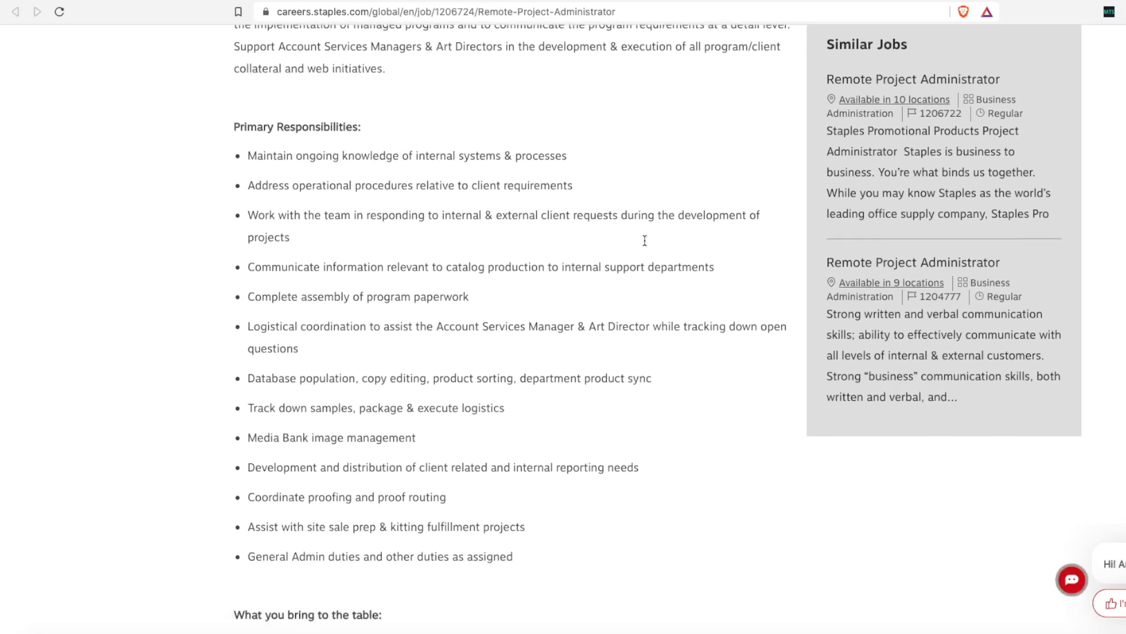
scroll("down", 3)
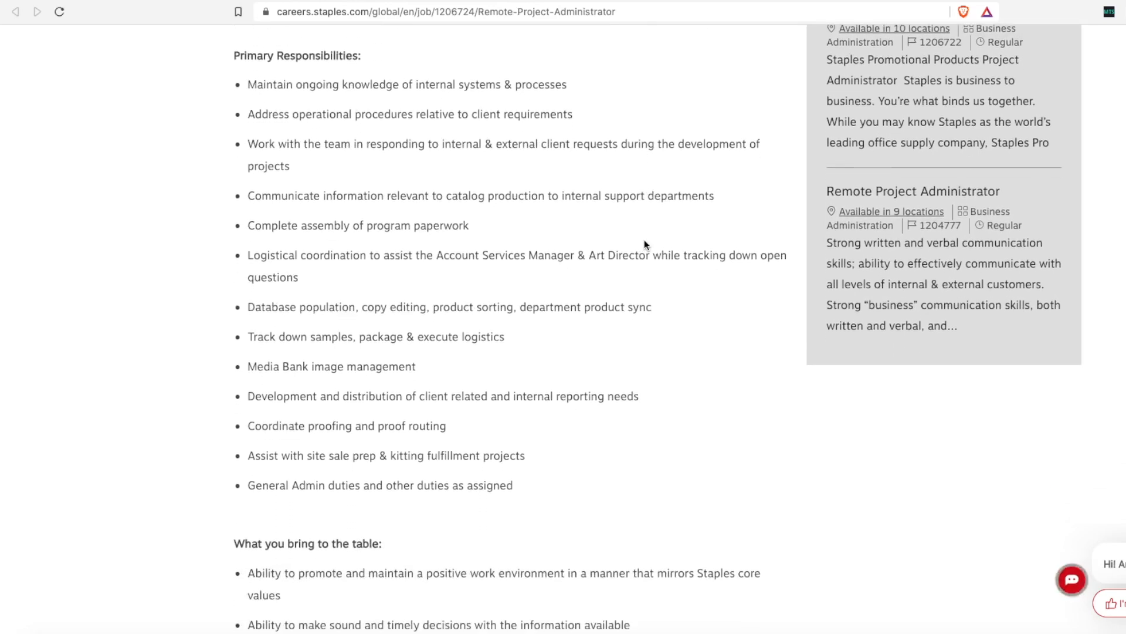
scroll("down", 3)
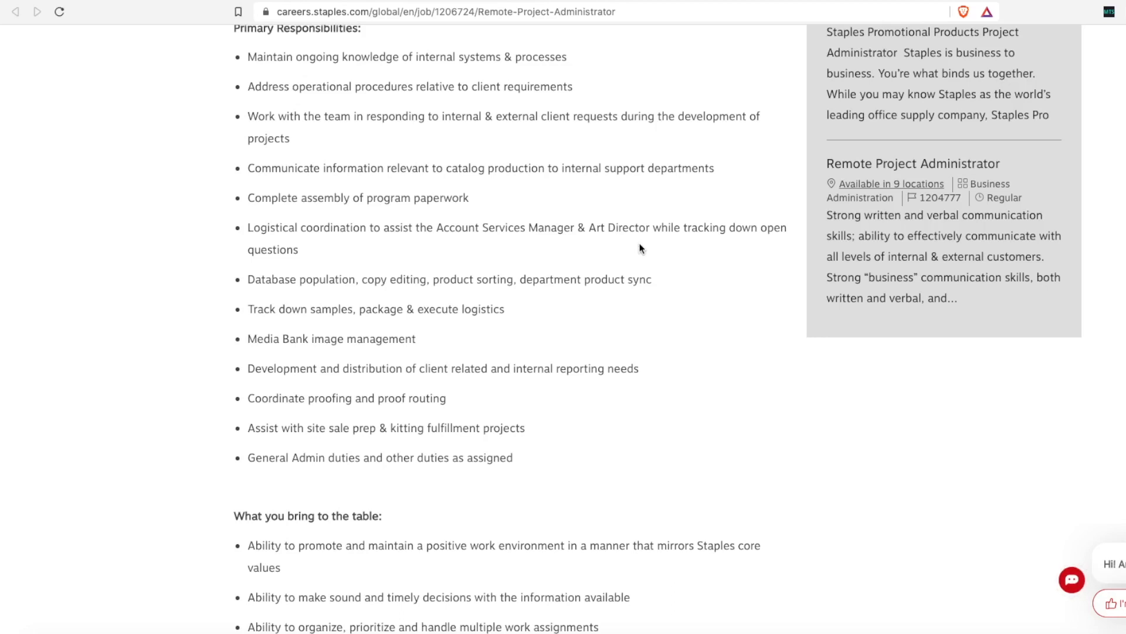
mouse_move(620, 224)
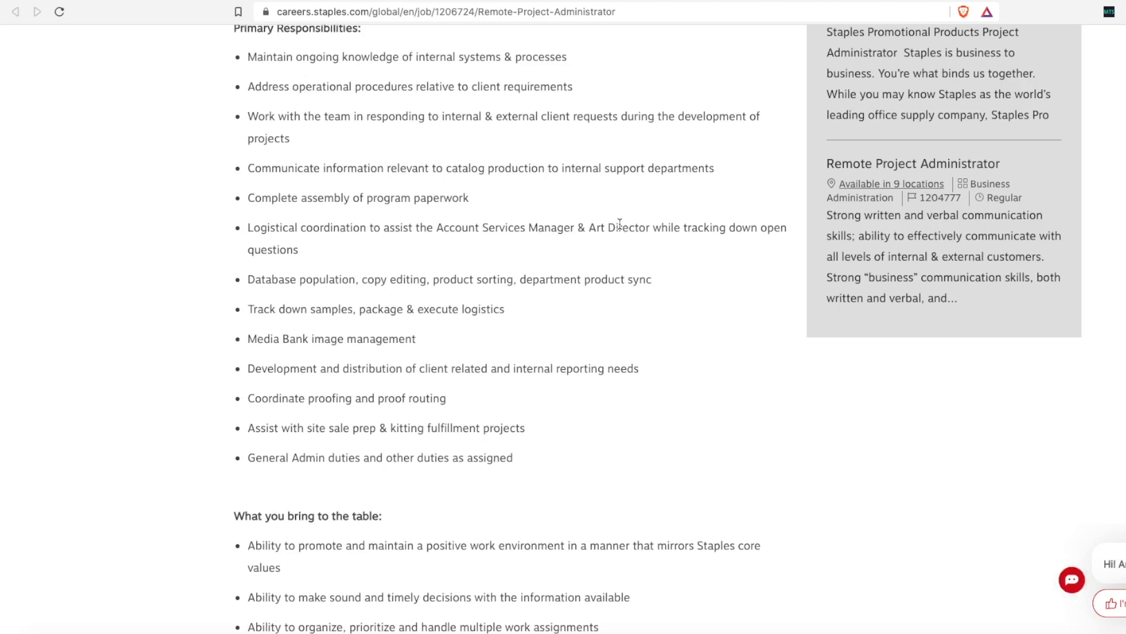
scroll("down", 3)
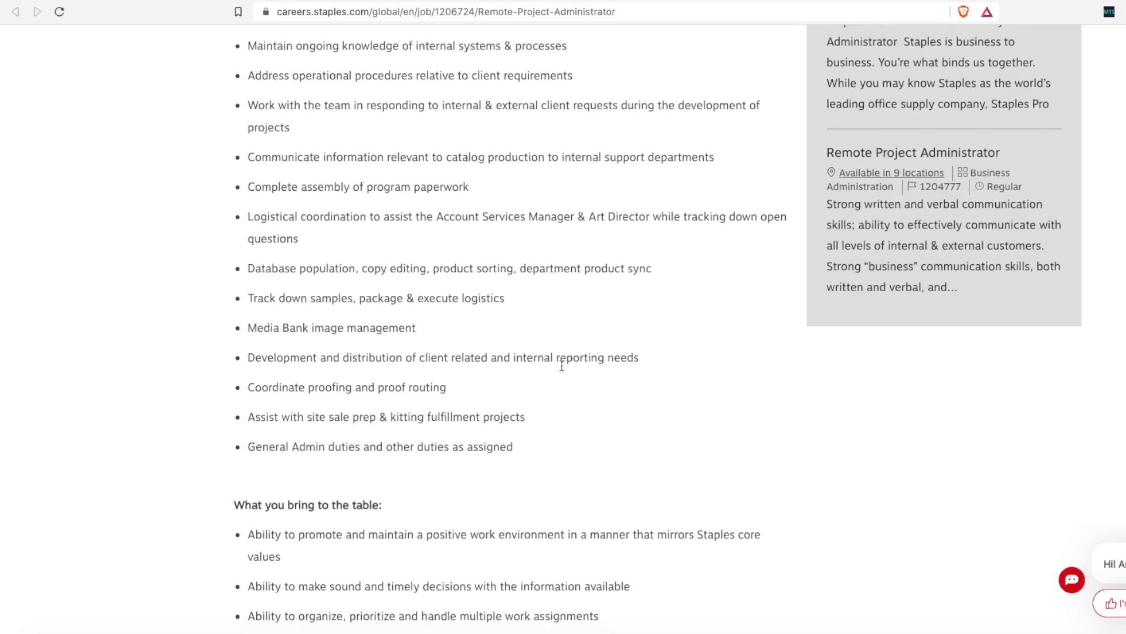
scroll("down", 3)
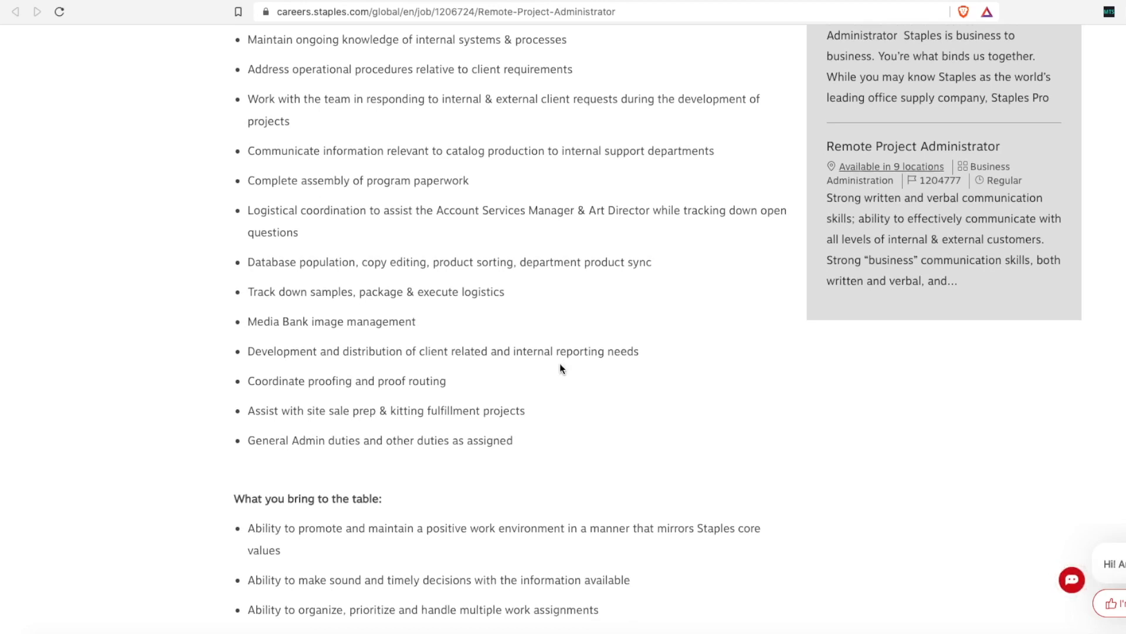
scroll("down", 3)
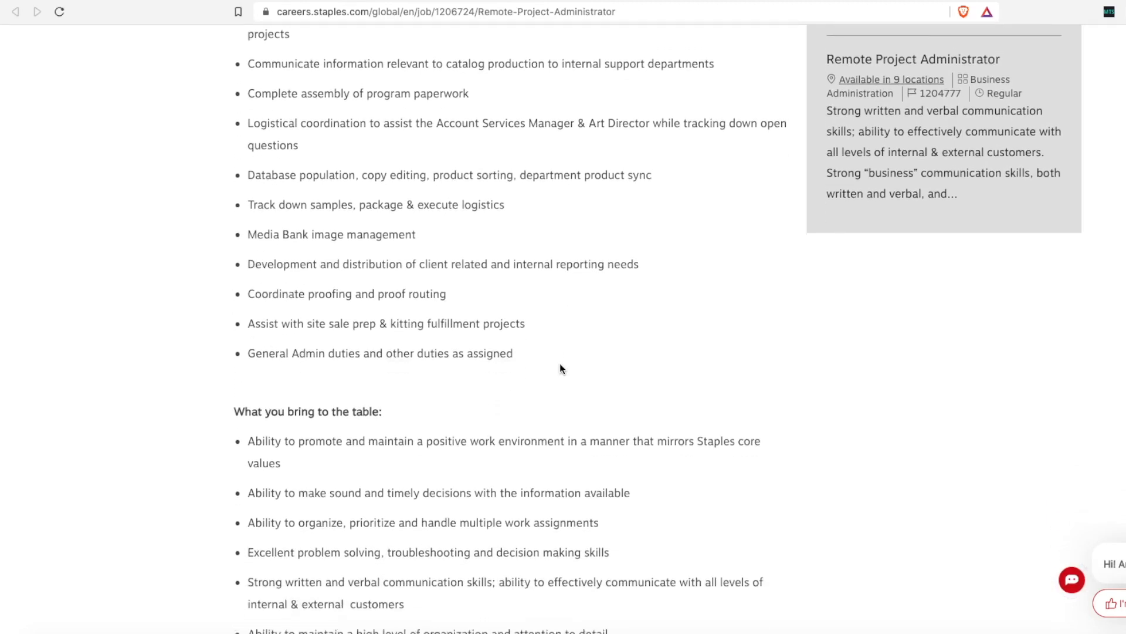
scroll("down", 3)
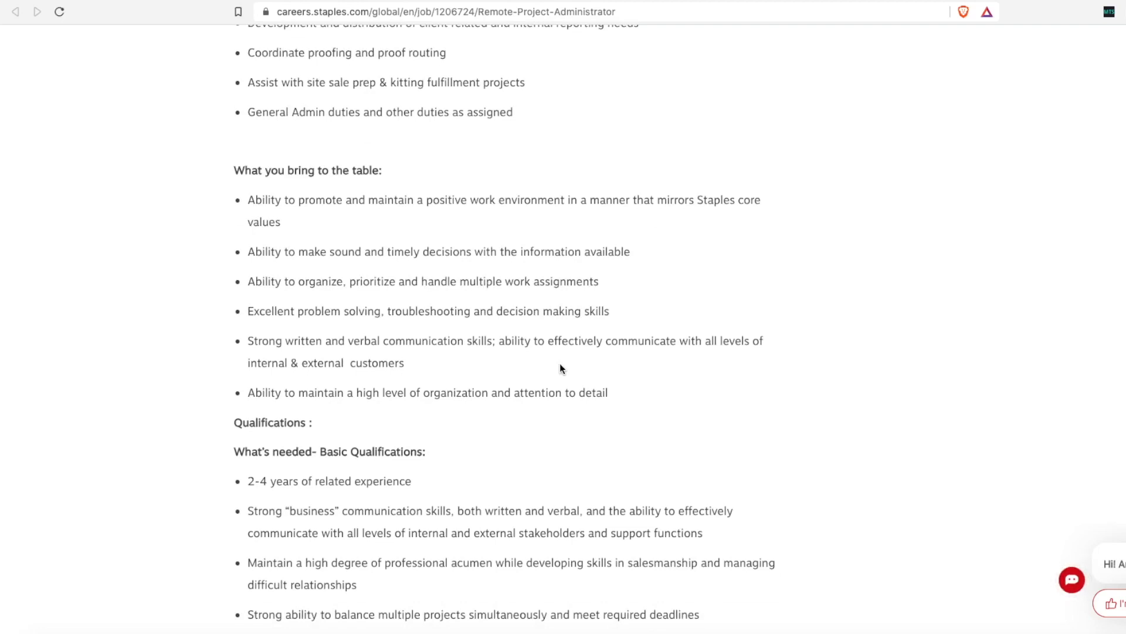
scroll("down", 3)
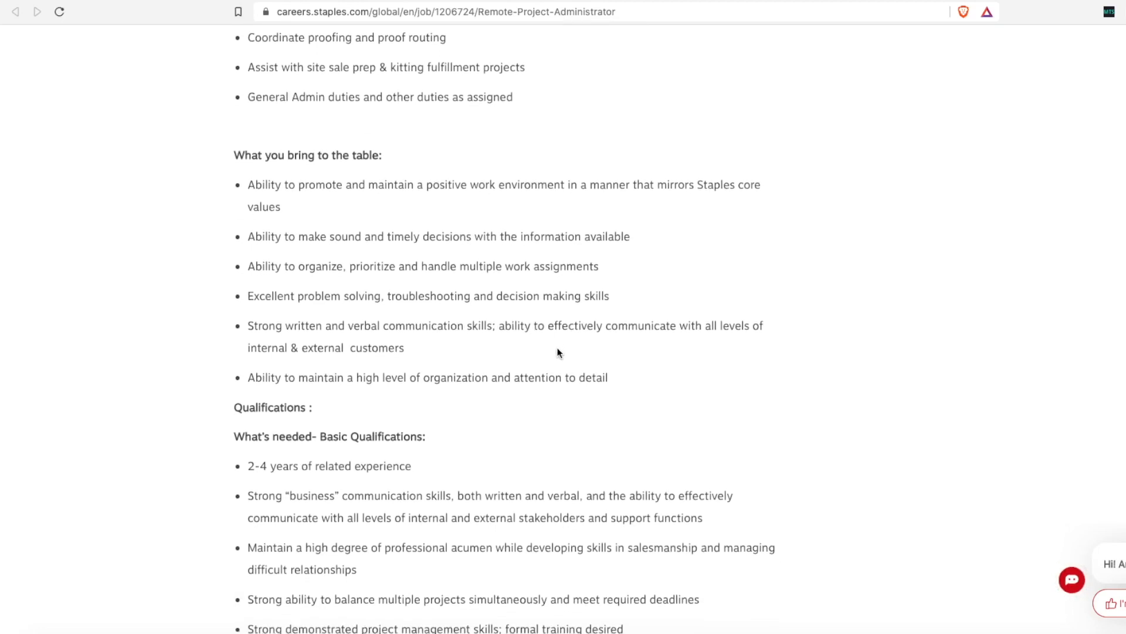
scroll("down", 3)
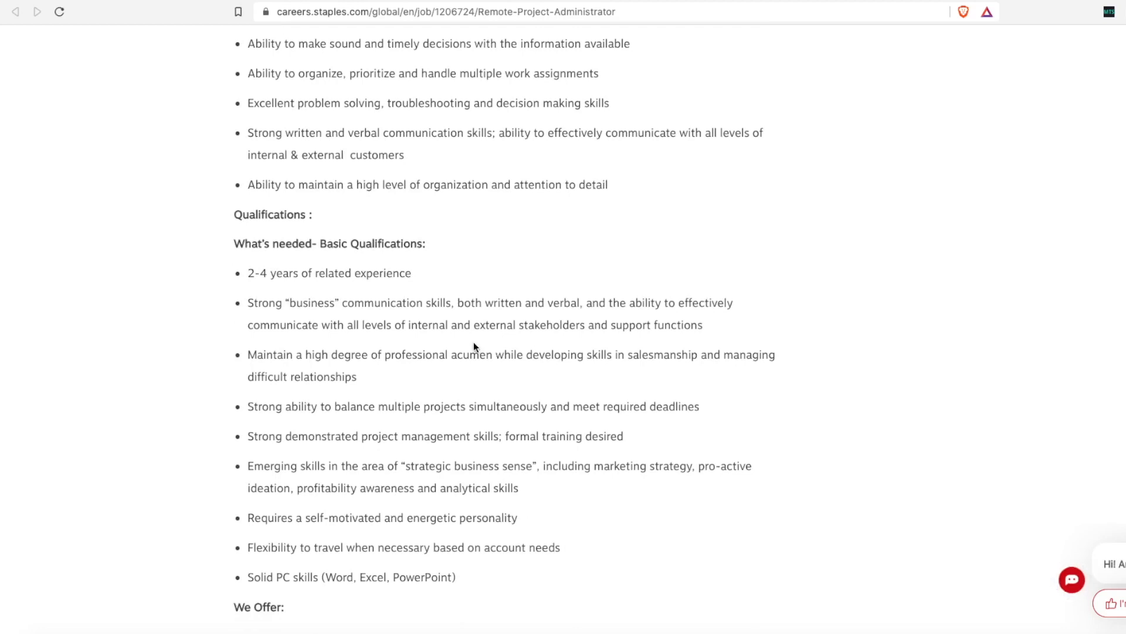
mouse_move(440, 308)
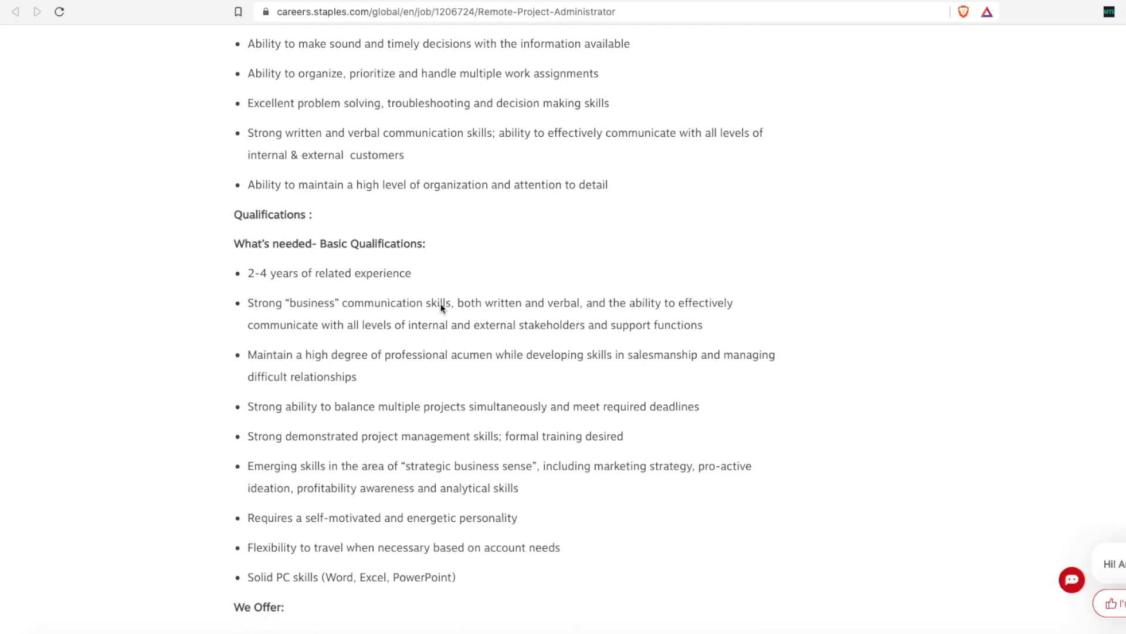
scroll("down", 3)
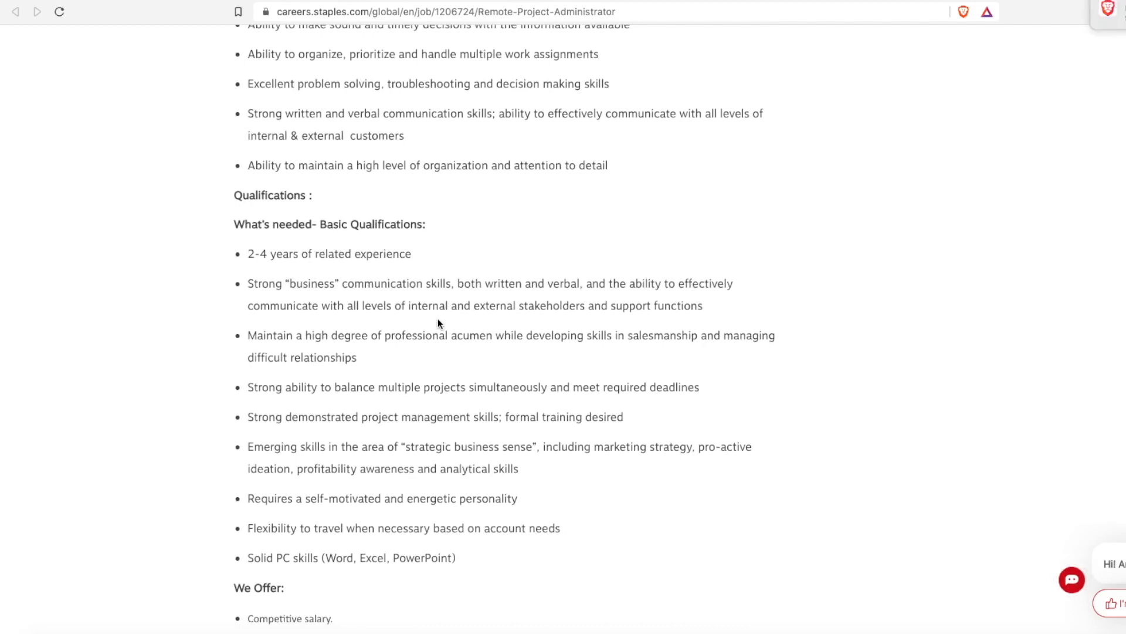
mouse_move(448, 309)
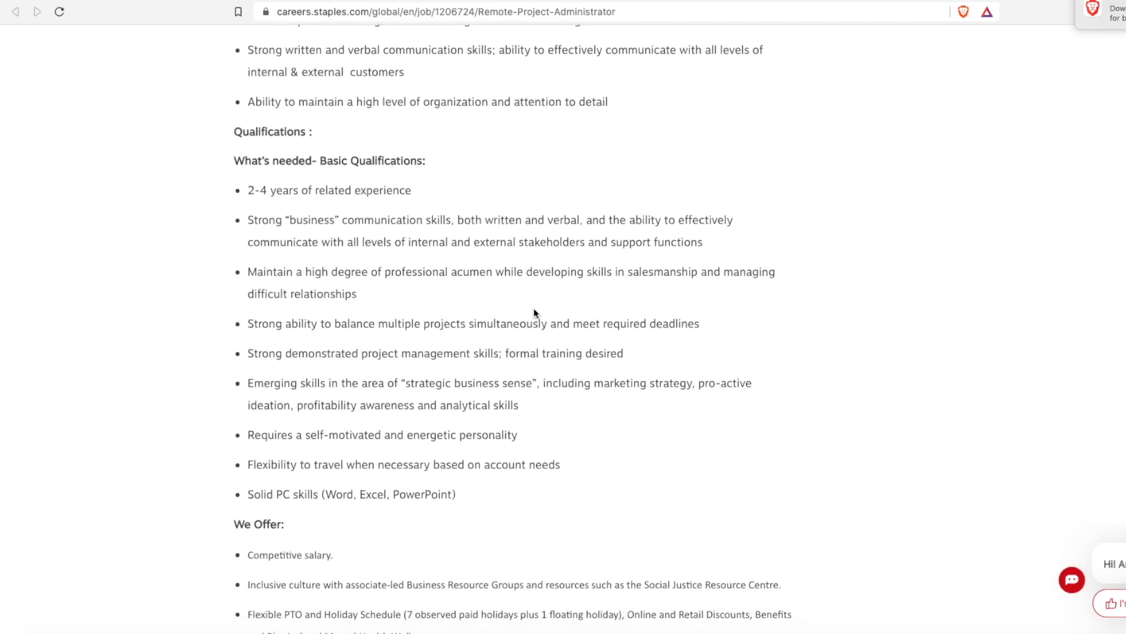
mouse_move(1113, 115)
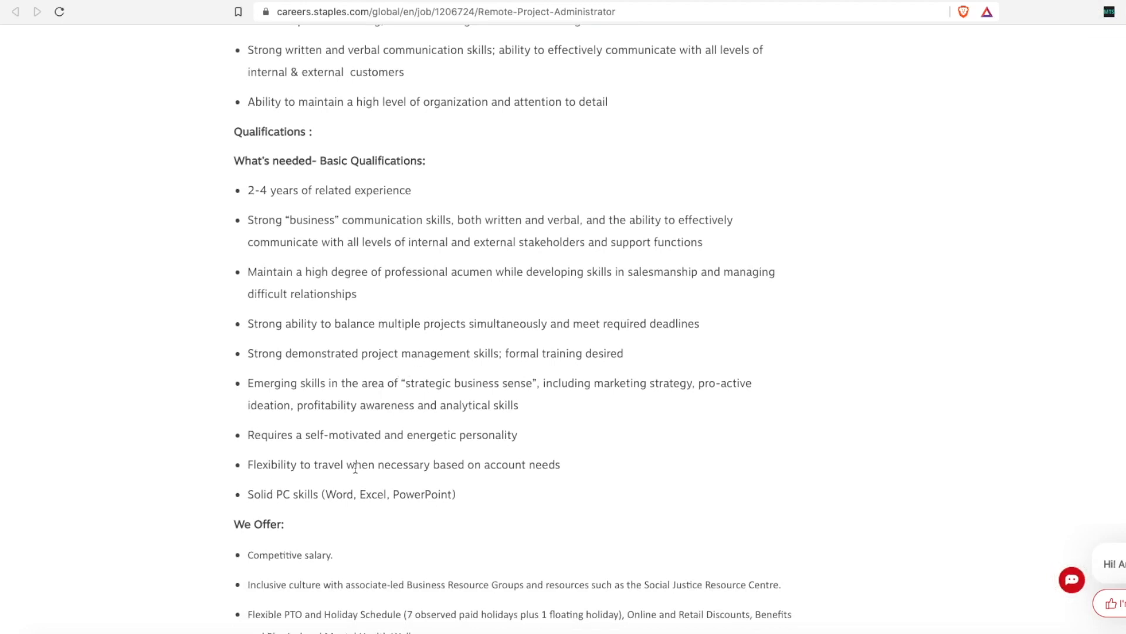
scroll("down", 3)
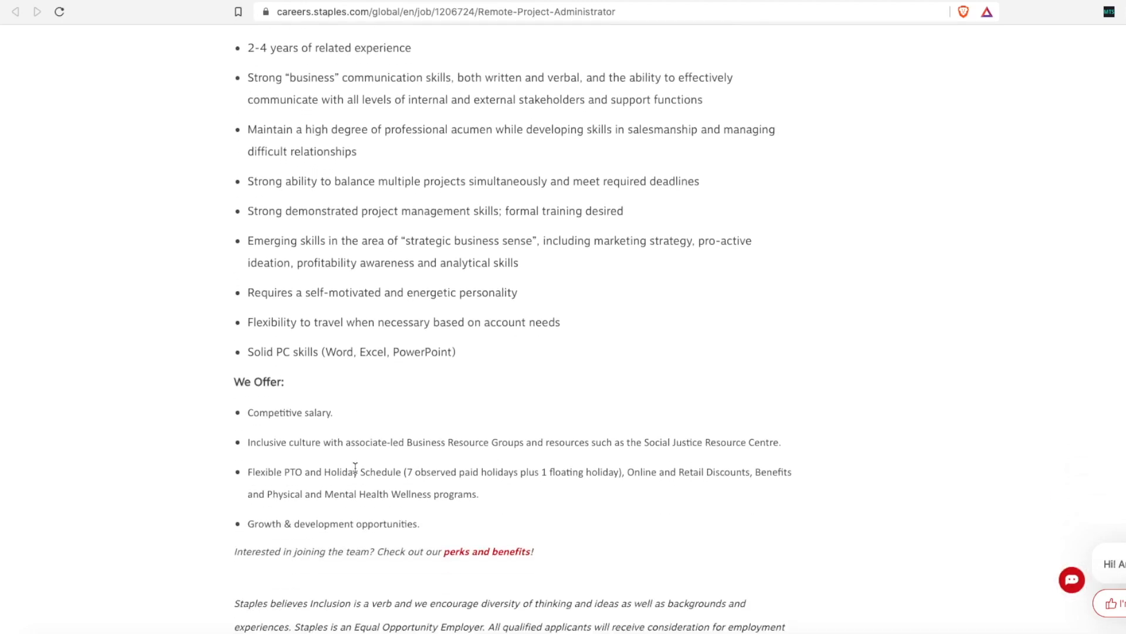
scroll("down", 3)
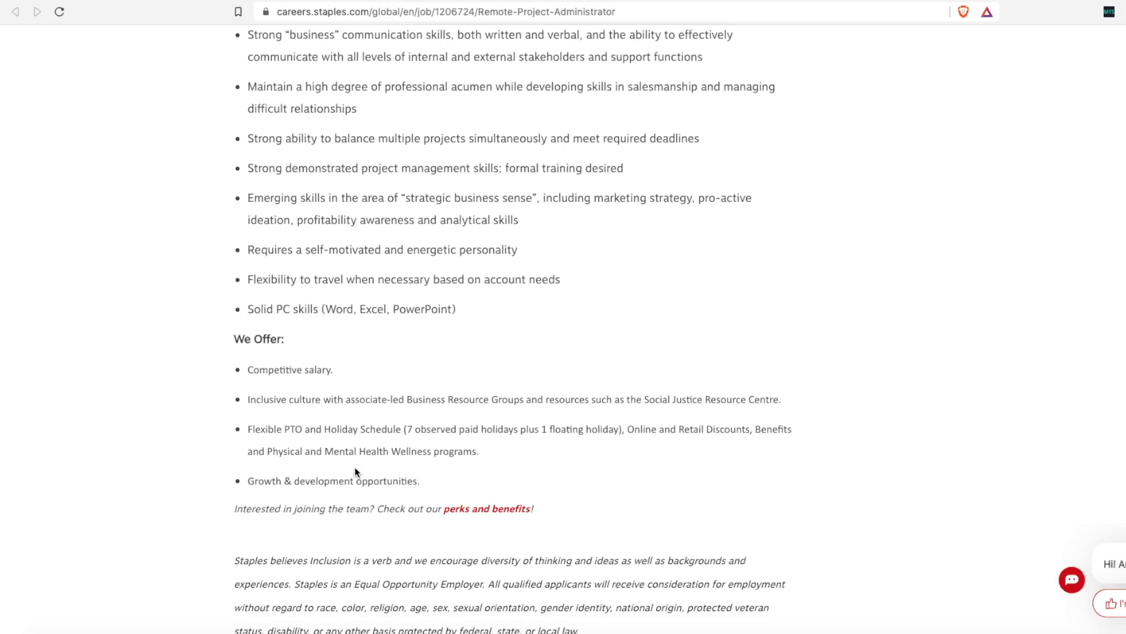
scroll("down", 3)
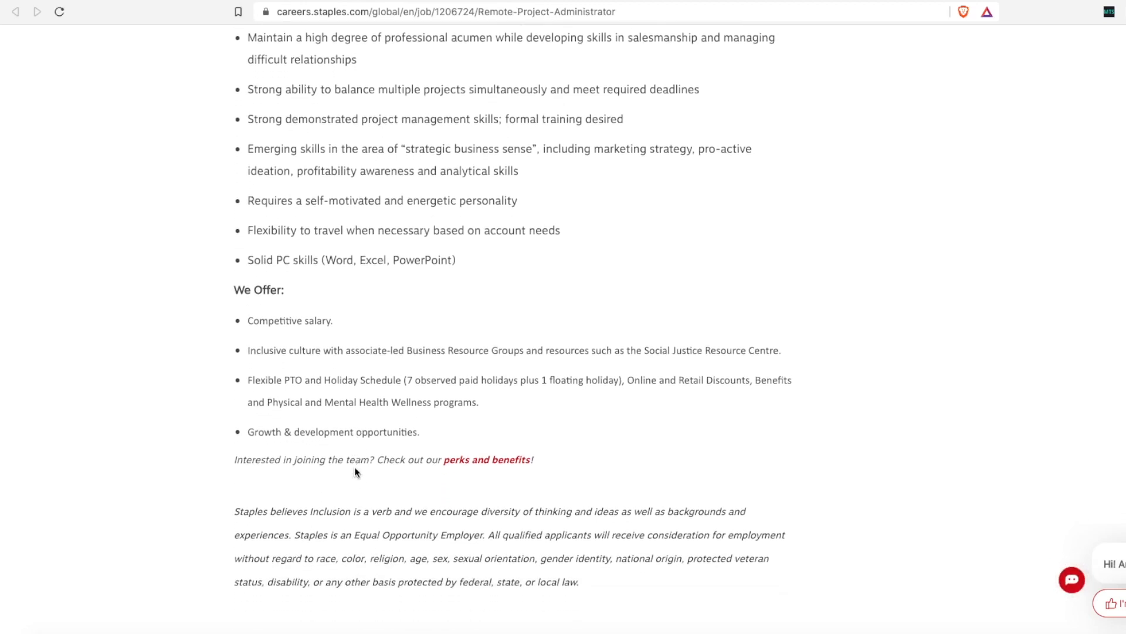
scroll("up", 3)
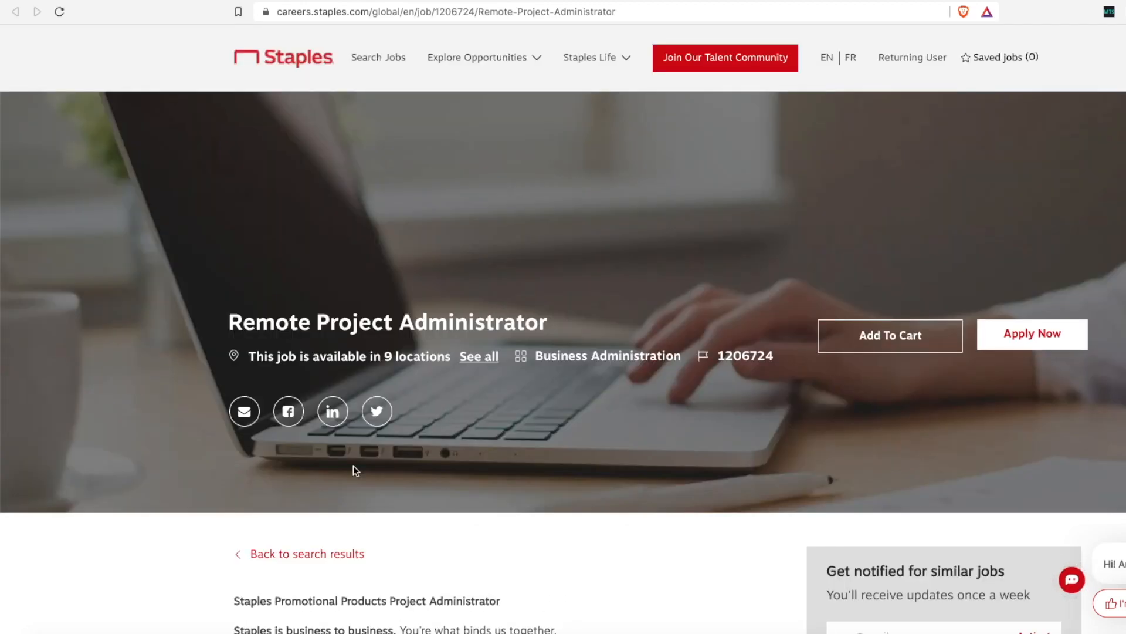